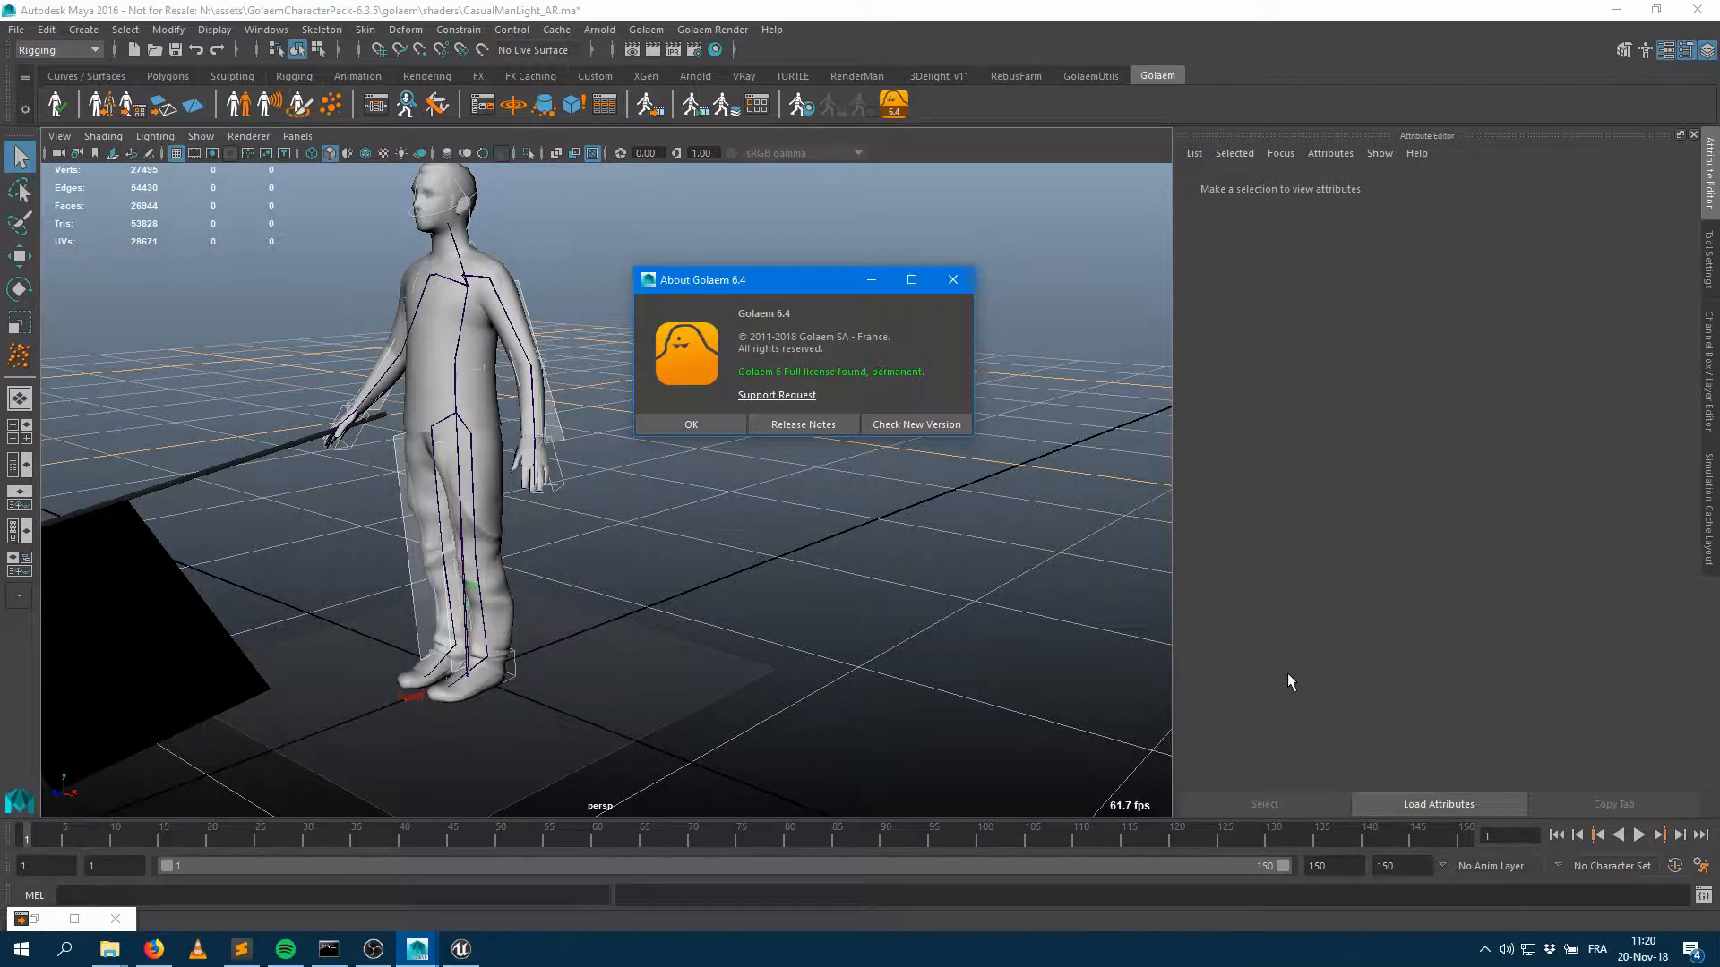
mouse_move(737, 398)
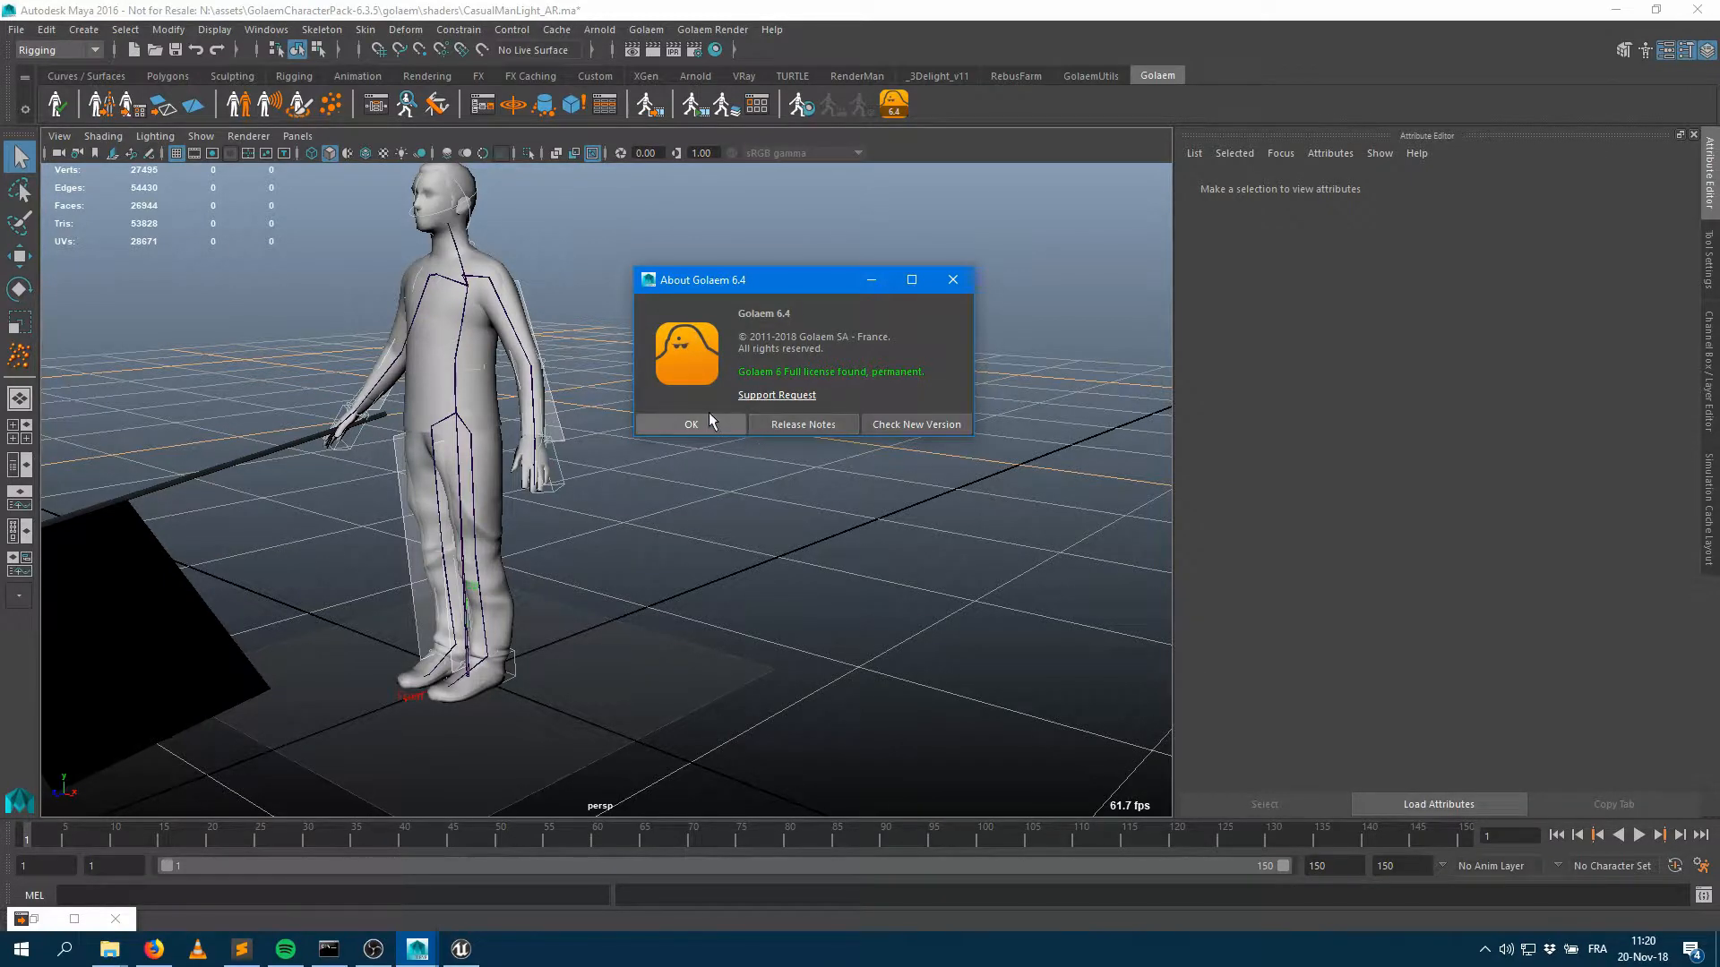
Step: Close the About Golaem 6.4 dialog after confirming the permanent license
left_click(691, 424)
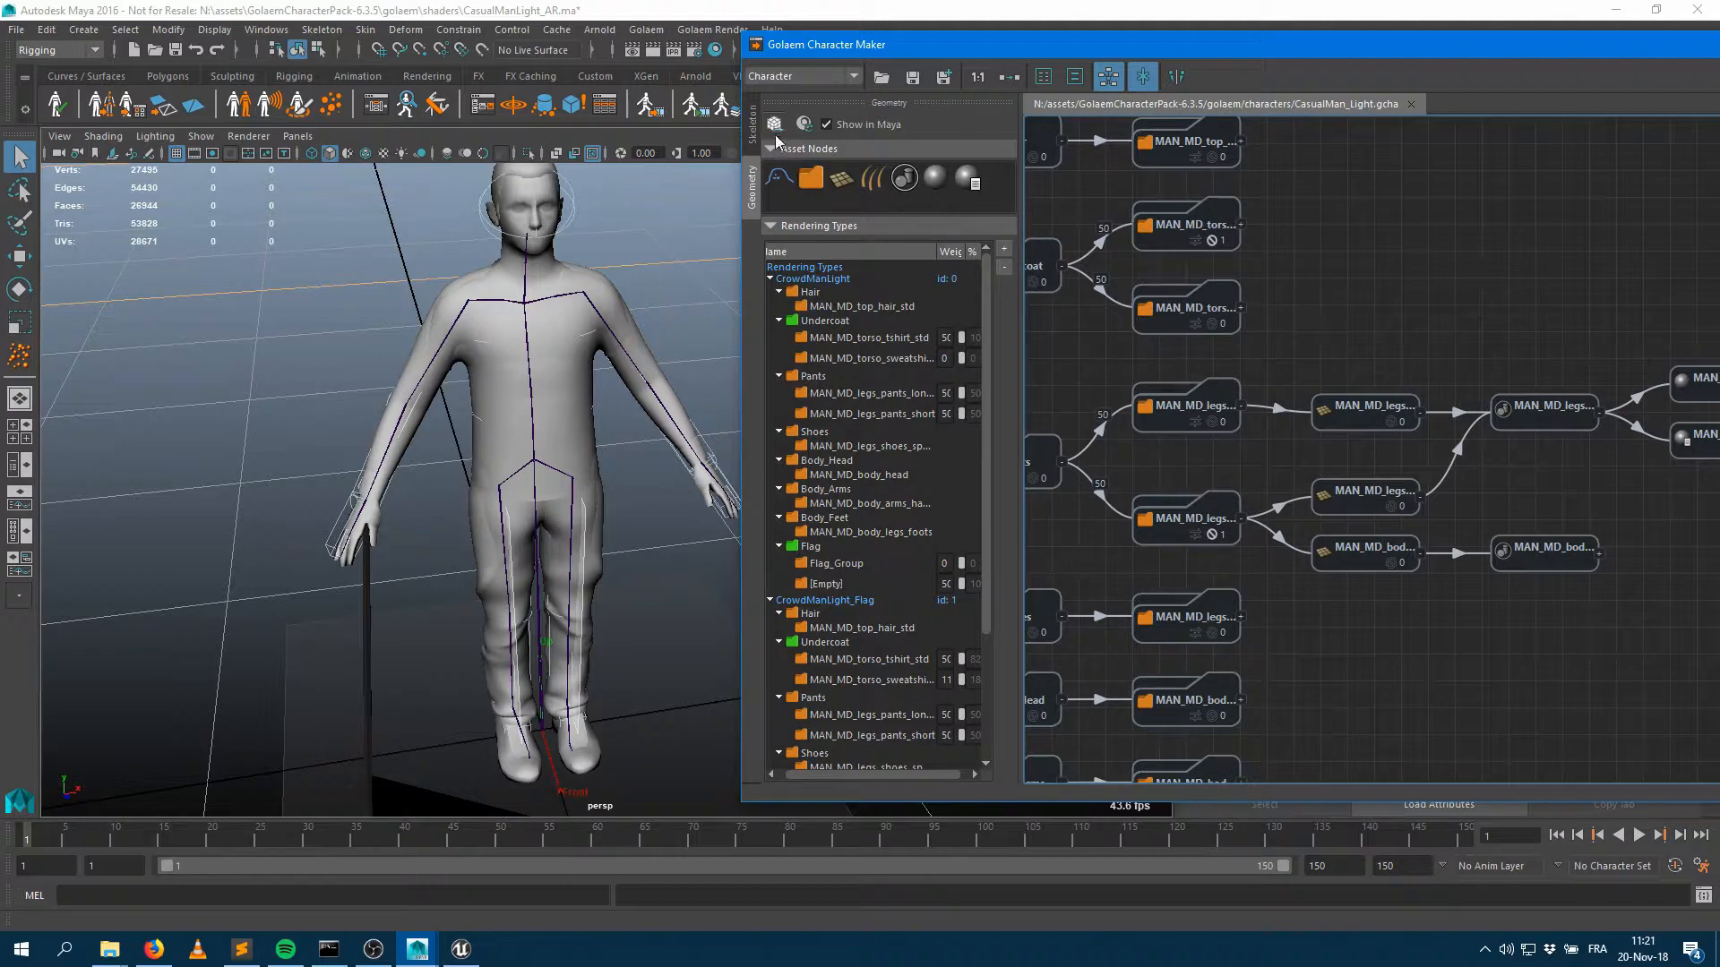
mouse_move(742, 226)
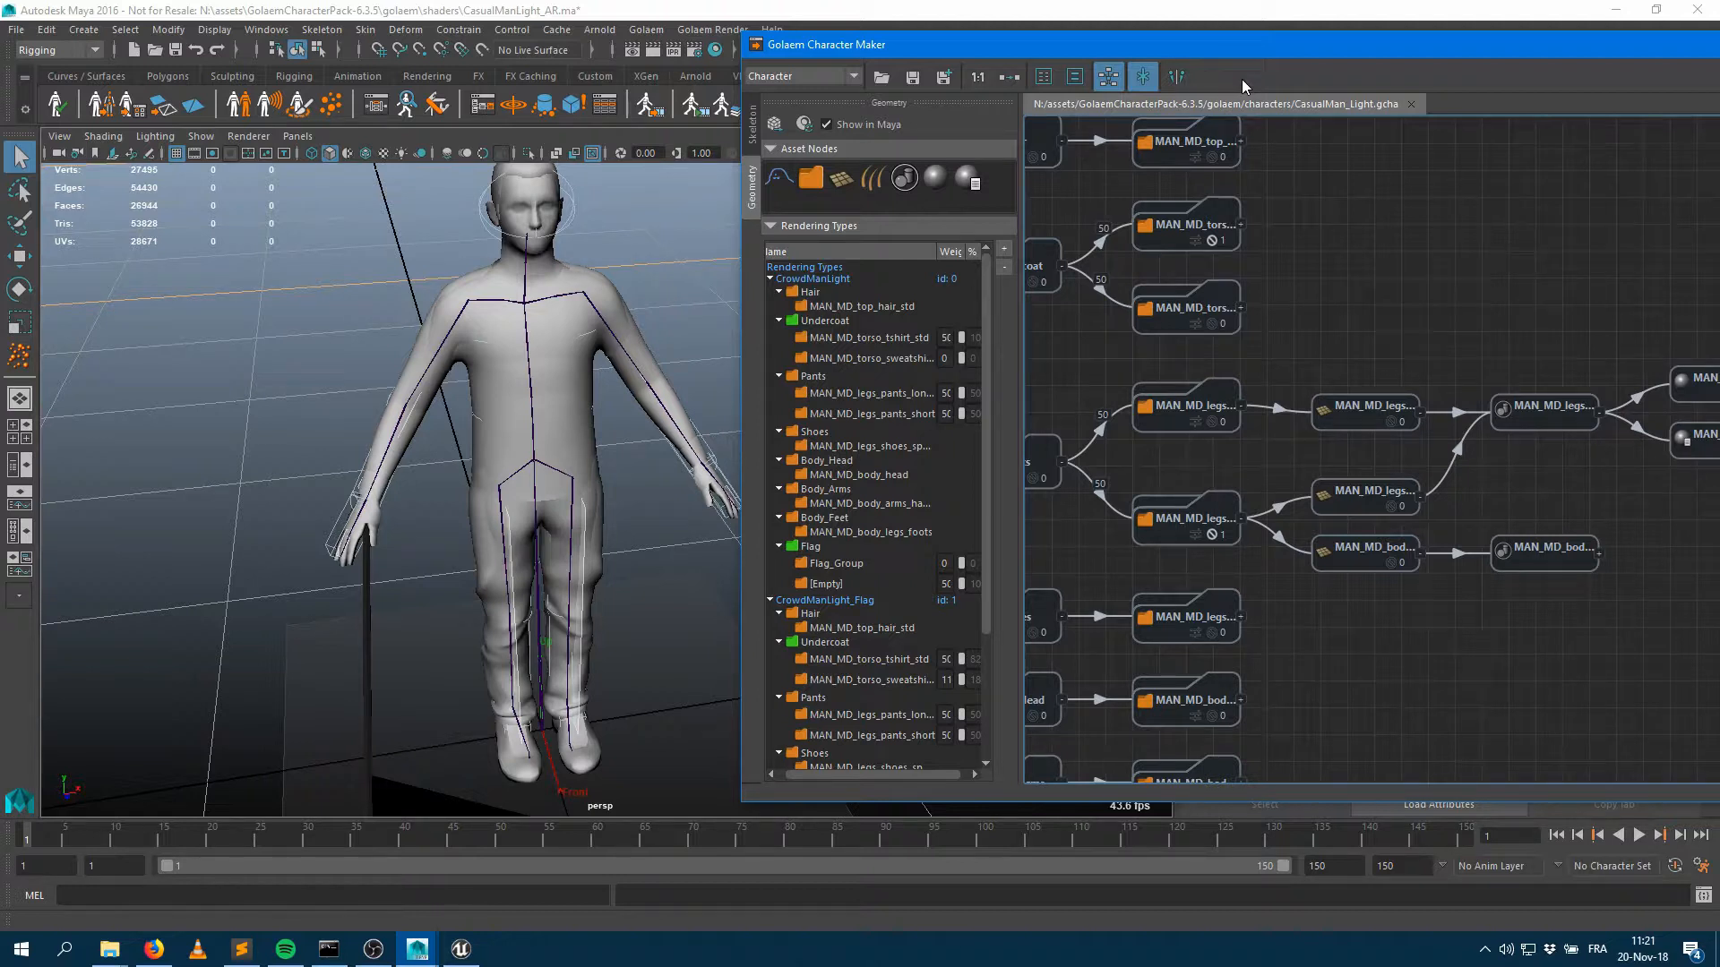
mouse_move(507, 659)
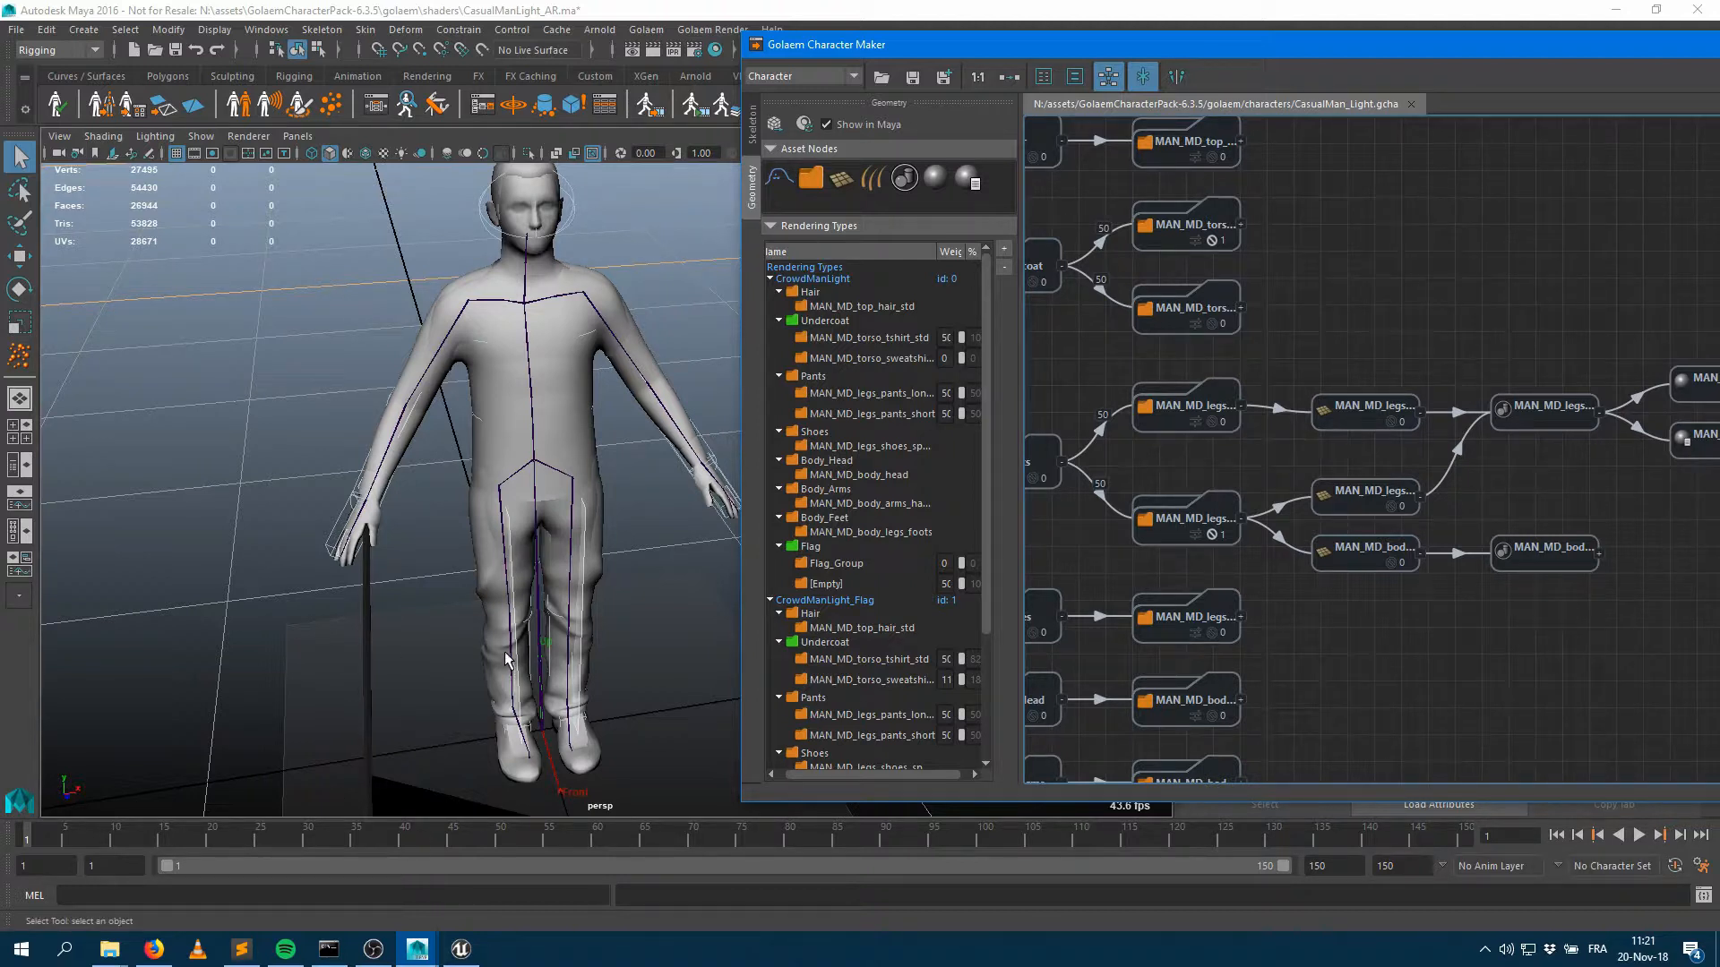
mouse_move(1422, 495)
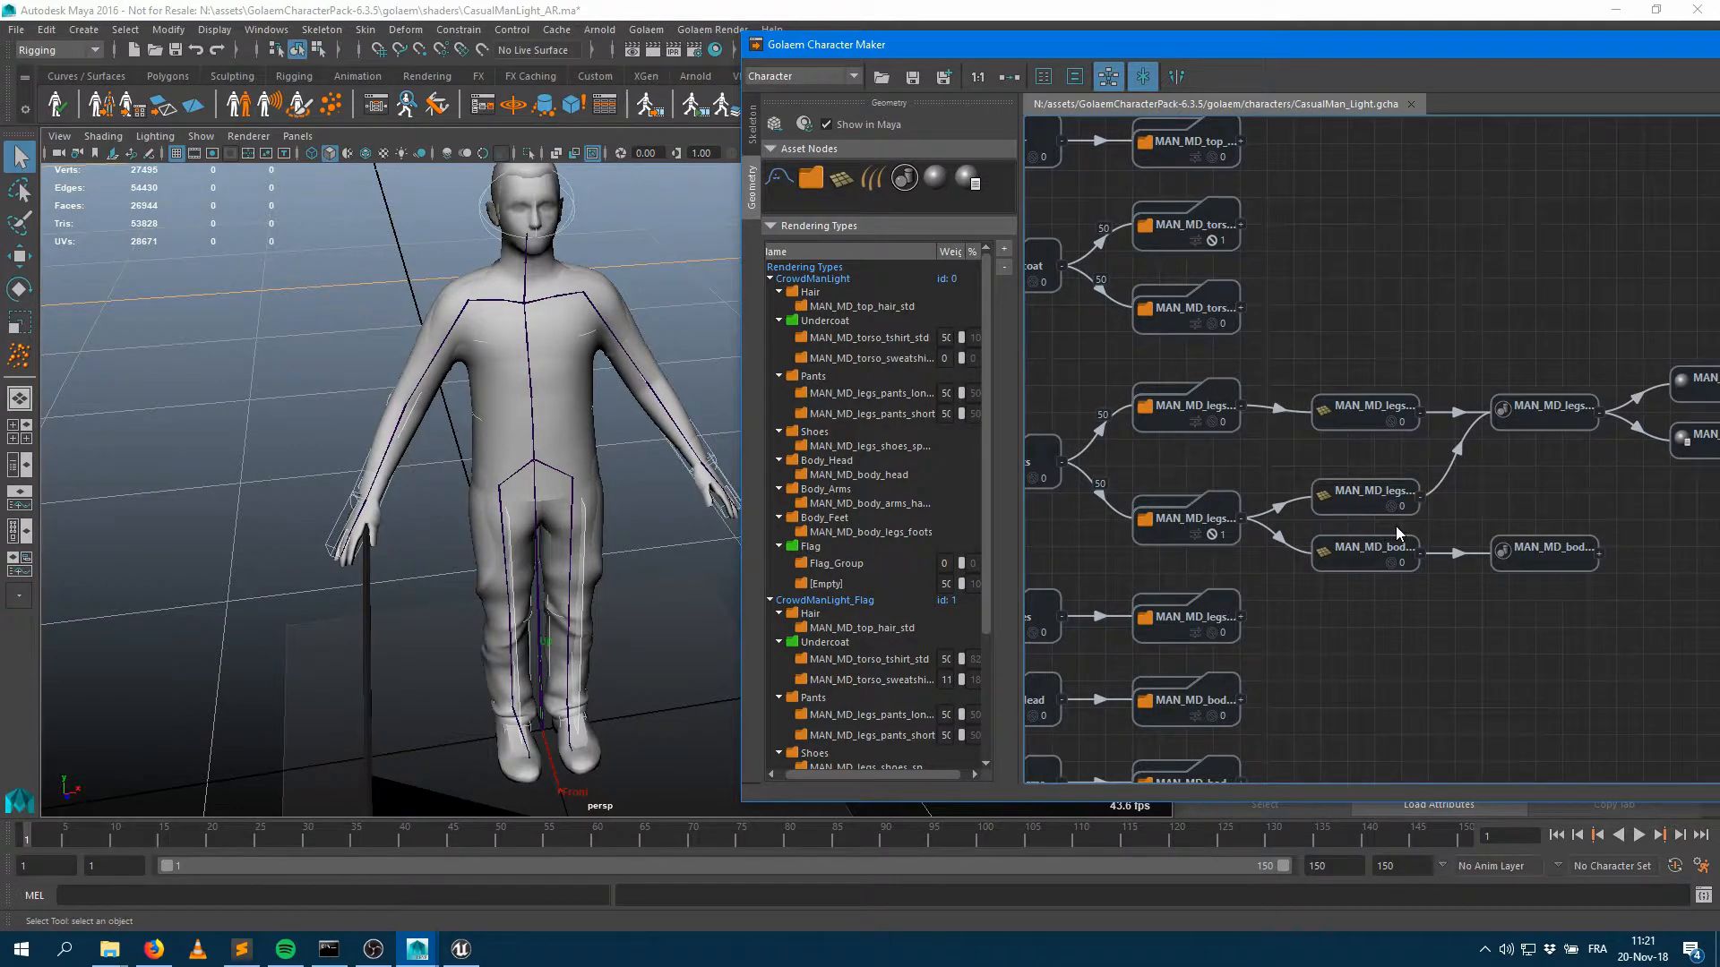
mouse_move(1393, 537)
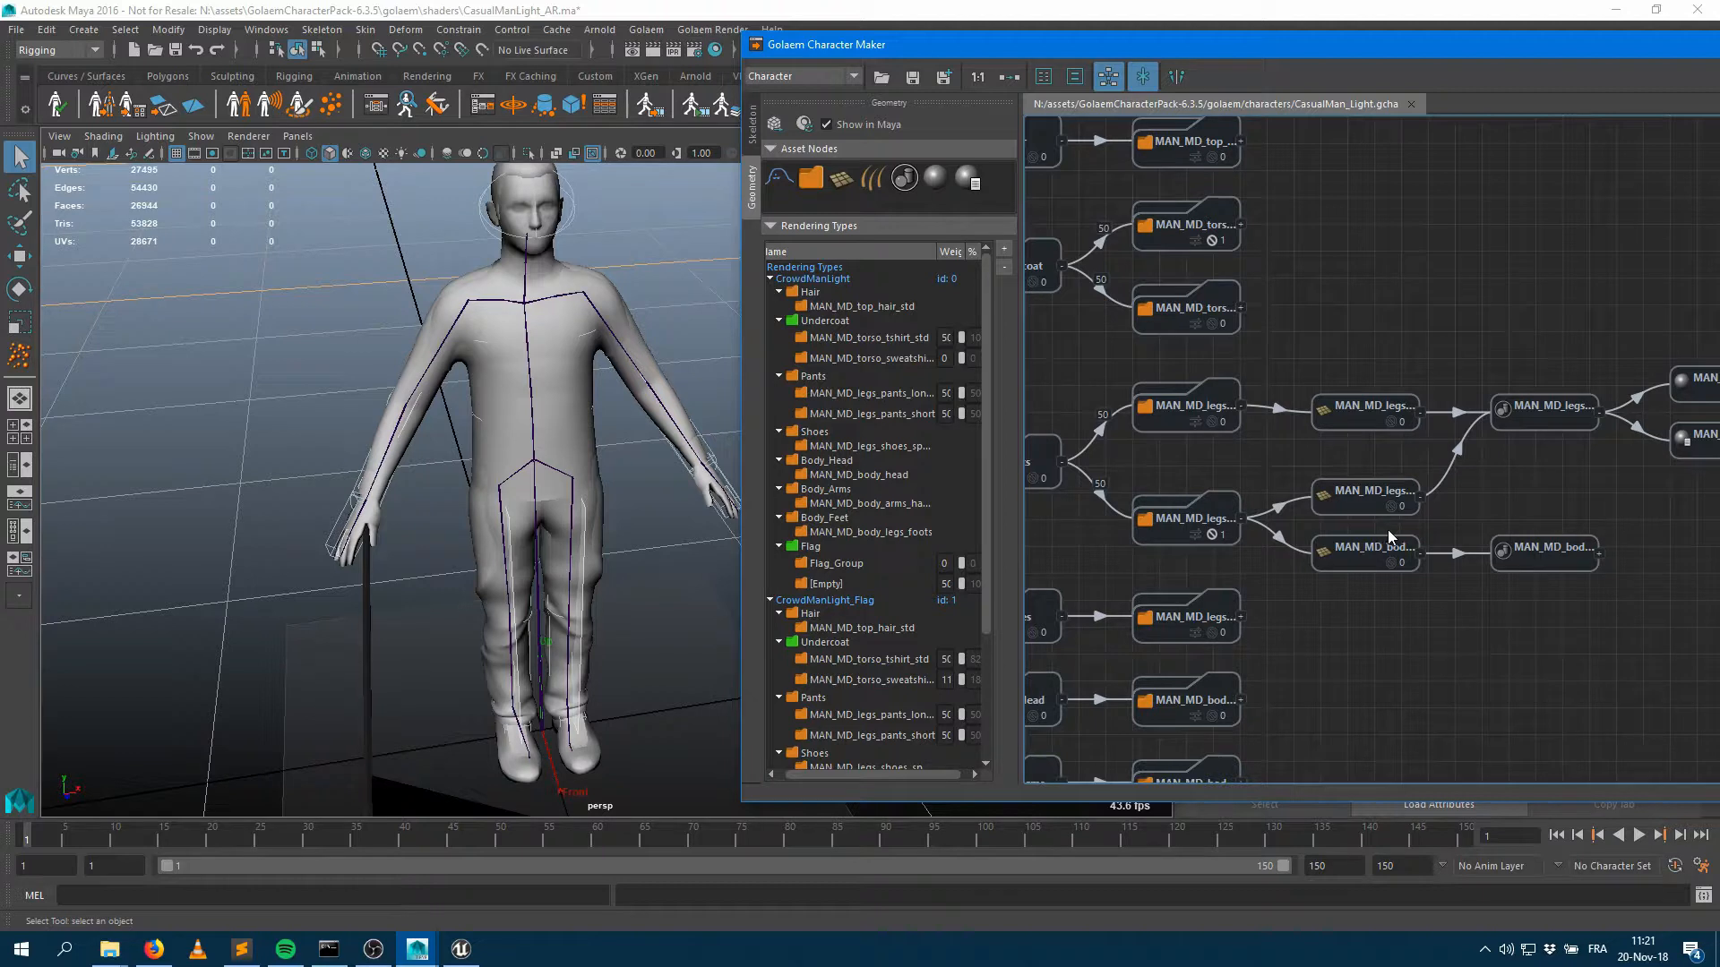
mouse_move(1382, 537)
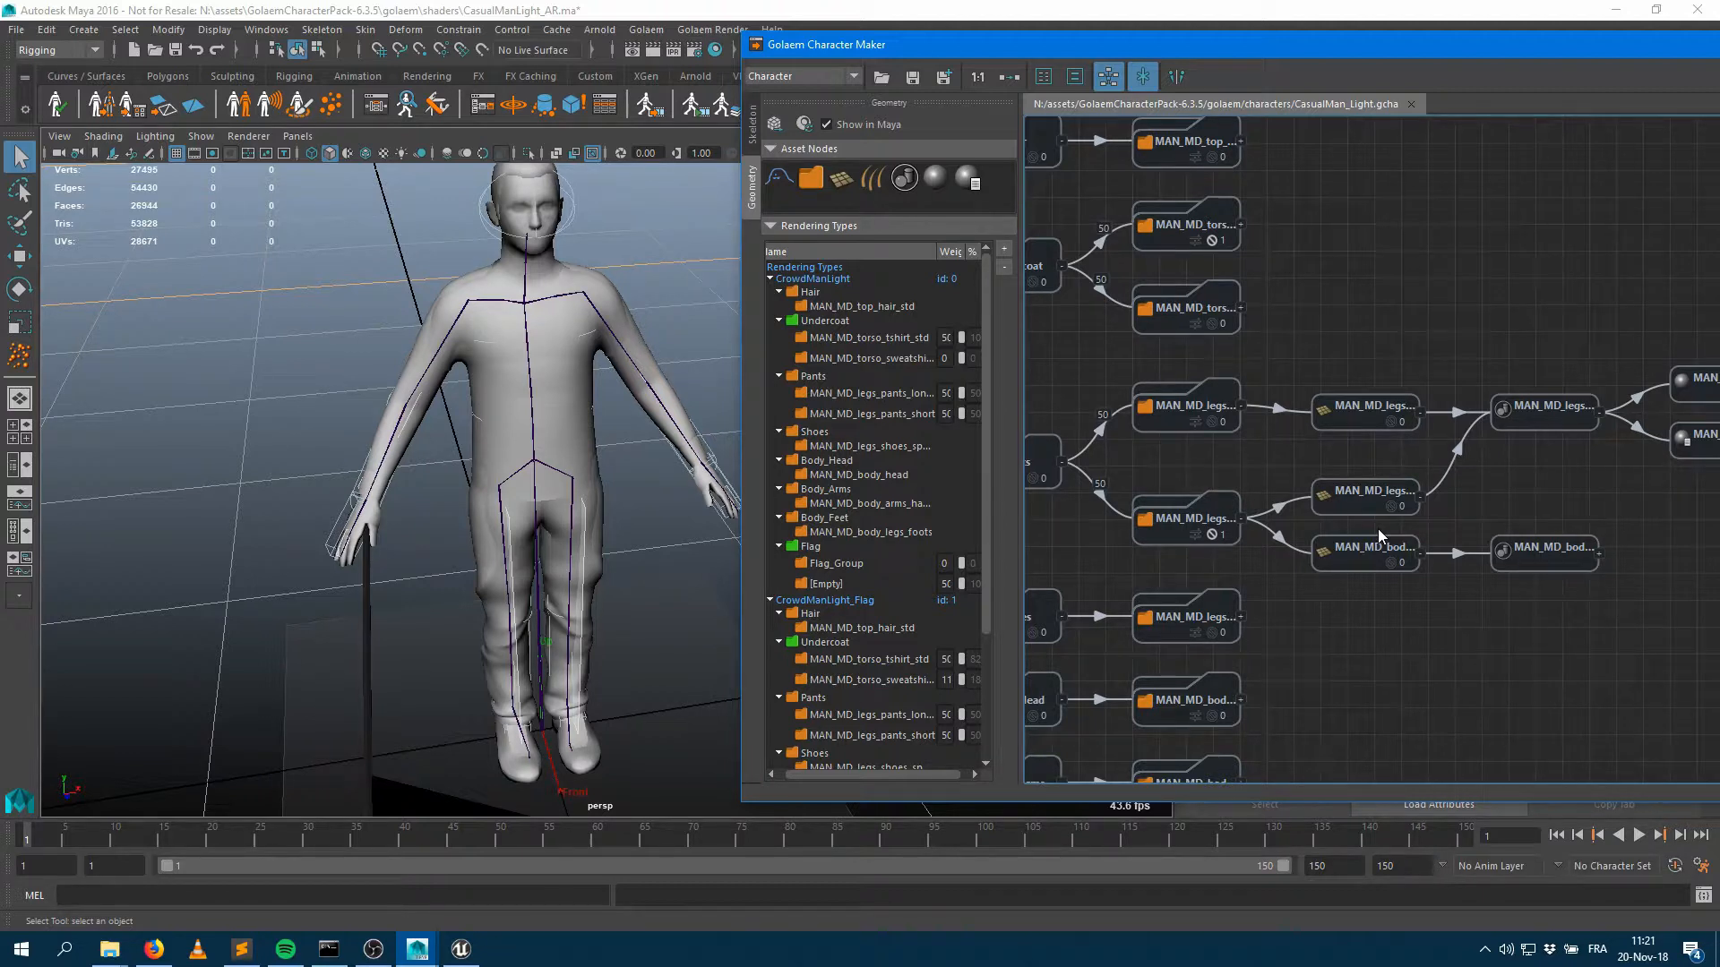
Step: Inspect the long-fold and short pants meshes and the MAN_MD_legs_pantsSG node
left_click(1365, 411)
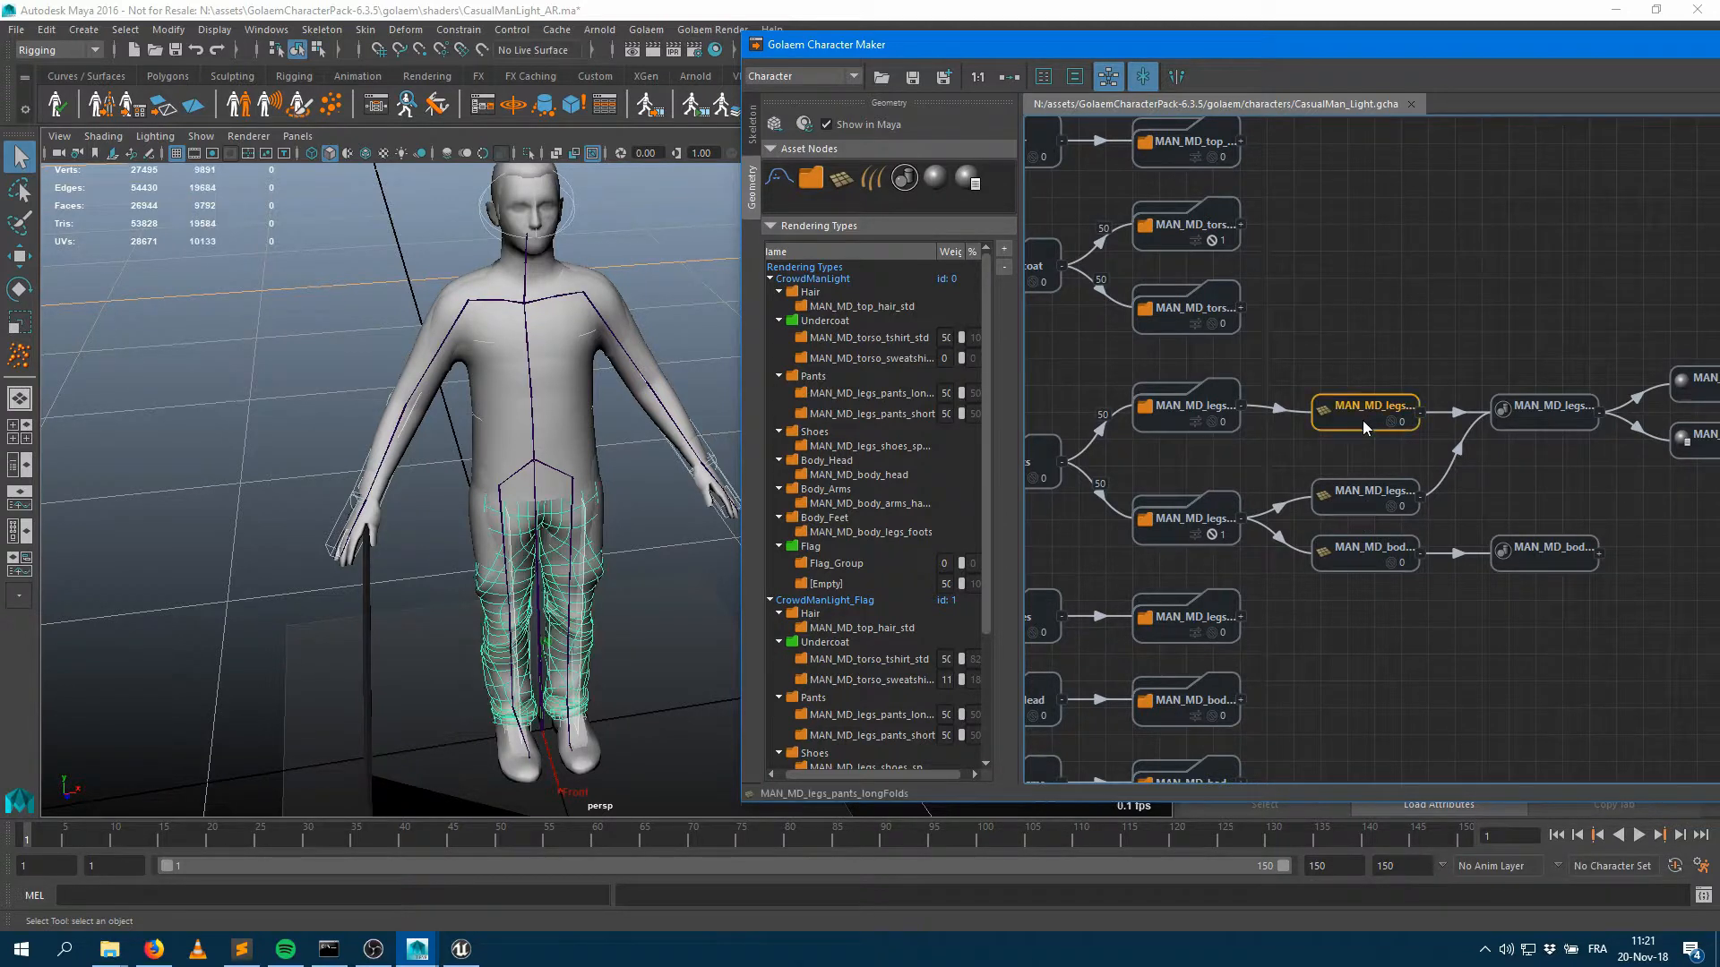
left_click(1365, 497)
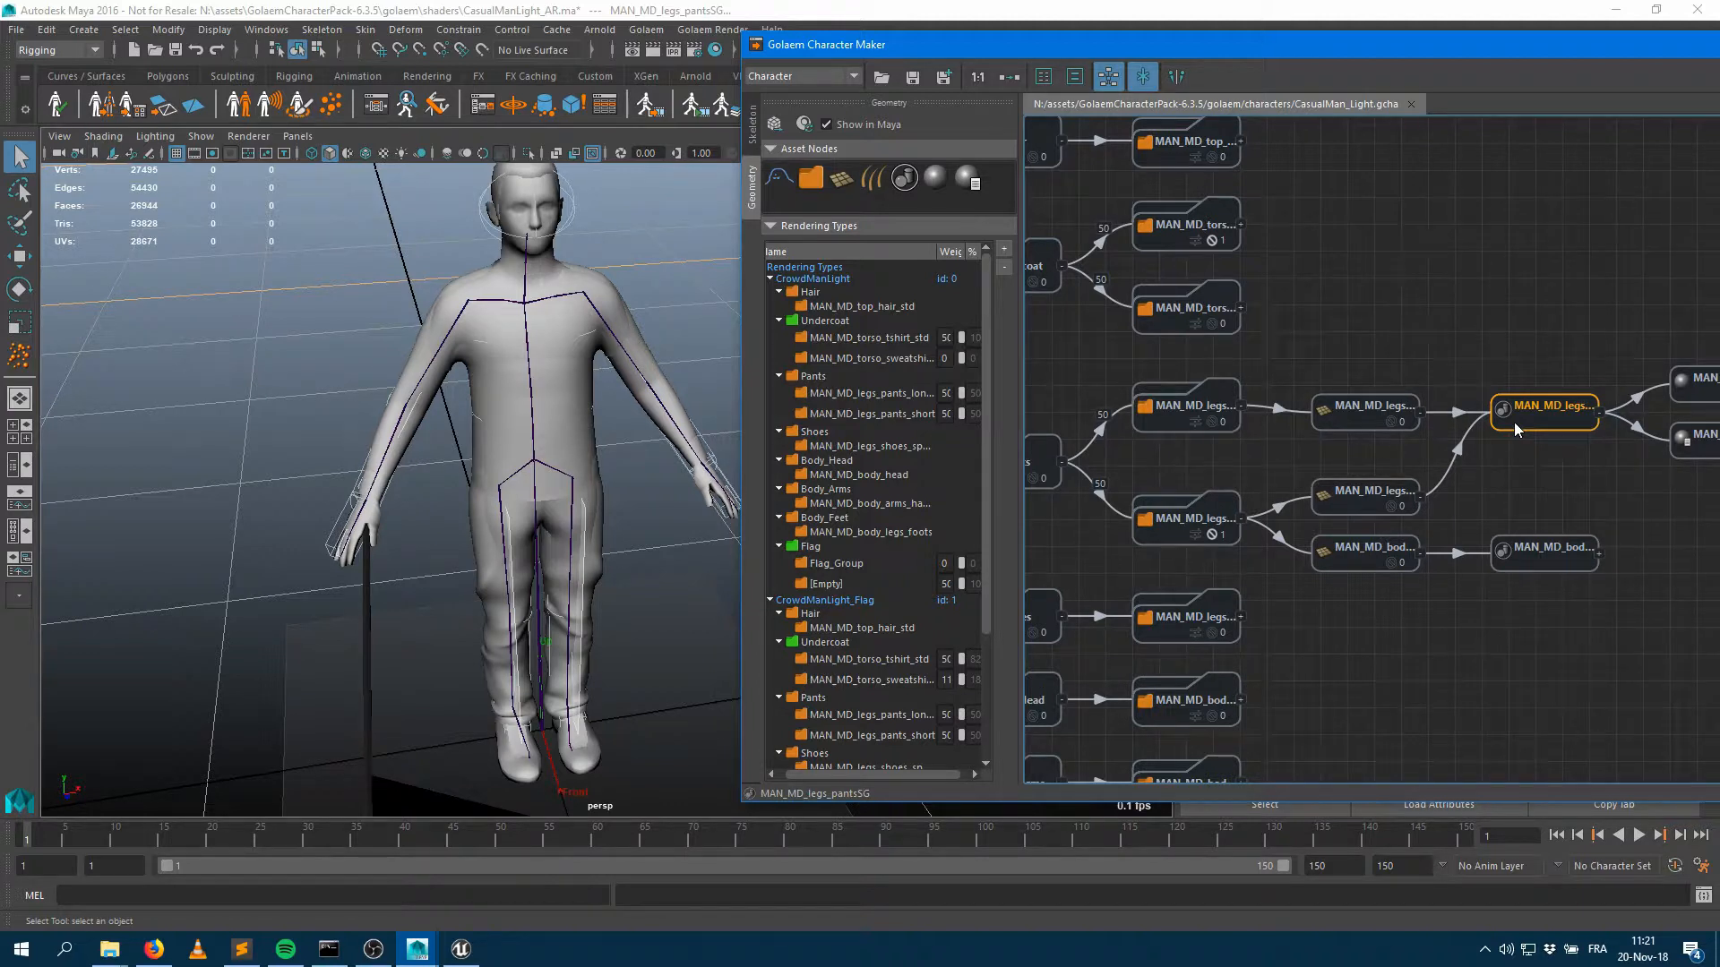
mouse_move(1500, 785)
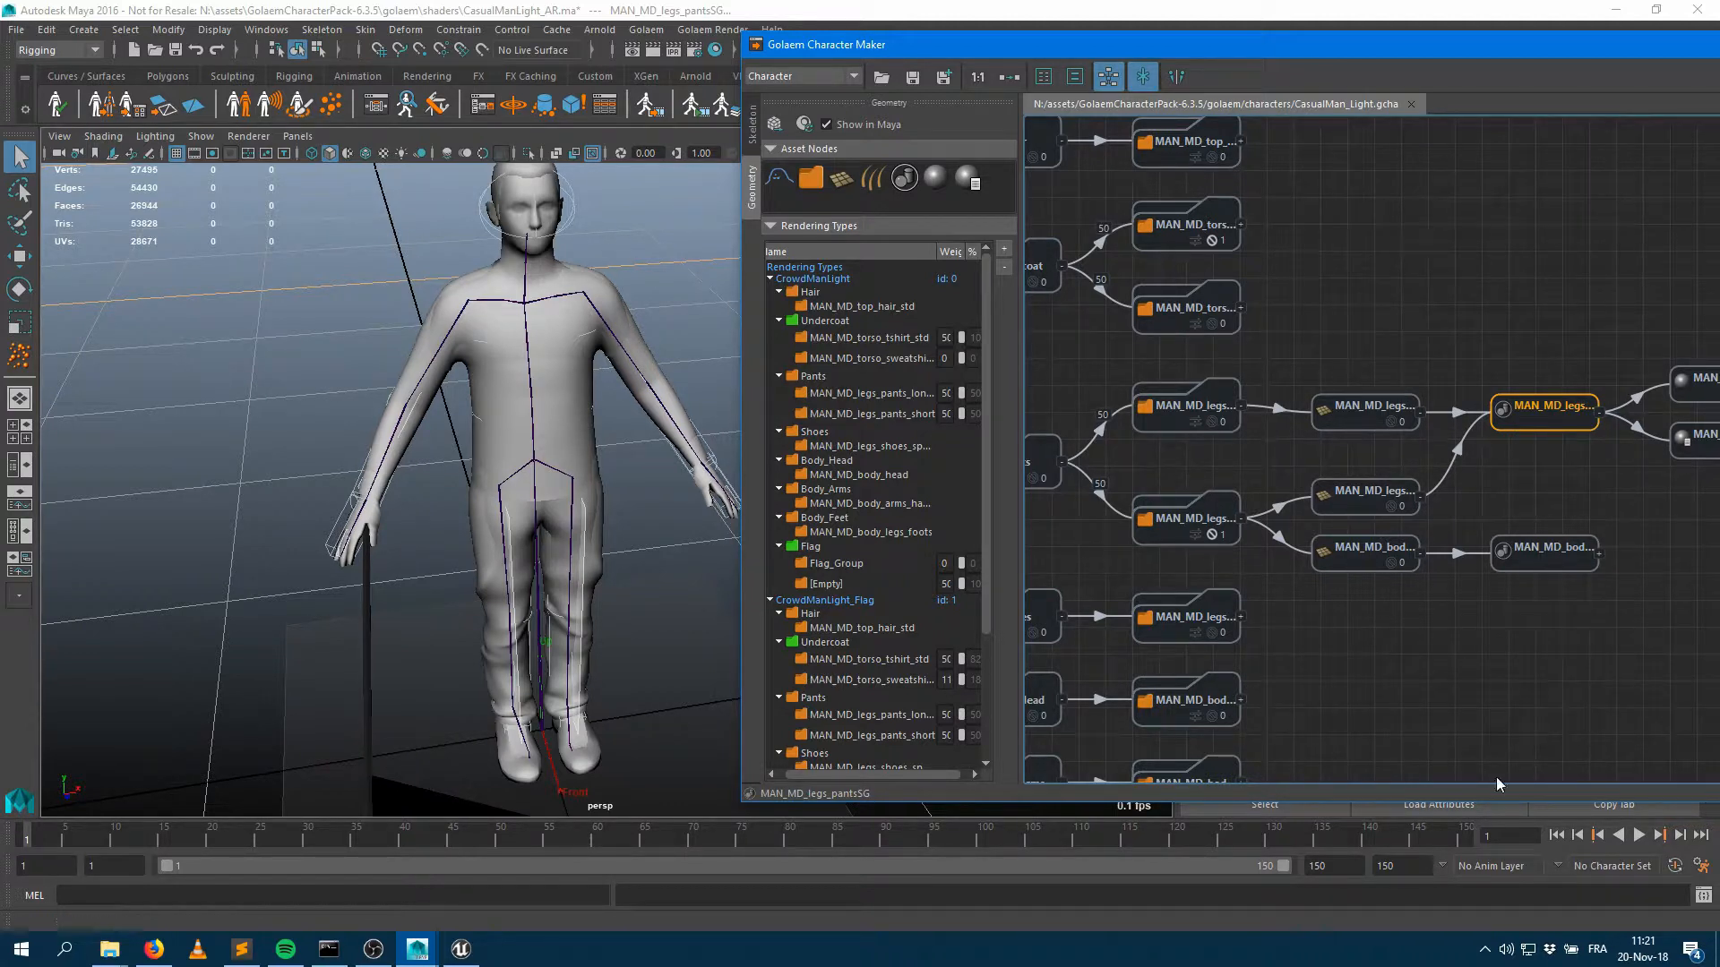
mouse_move(1349, 433)
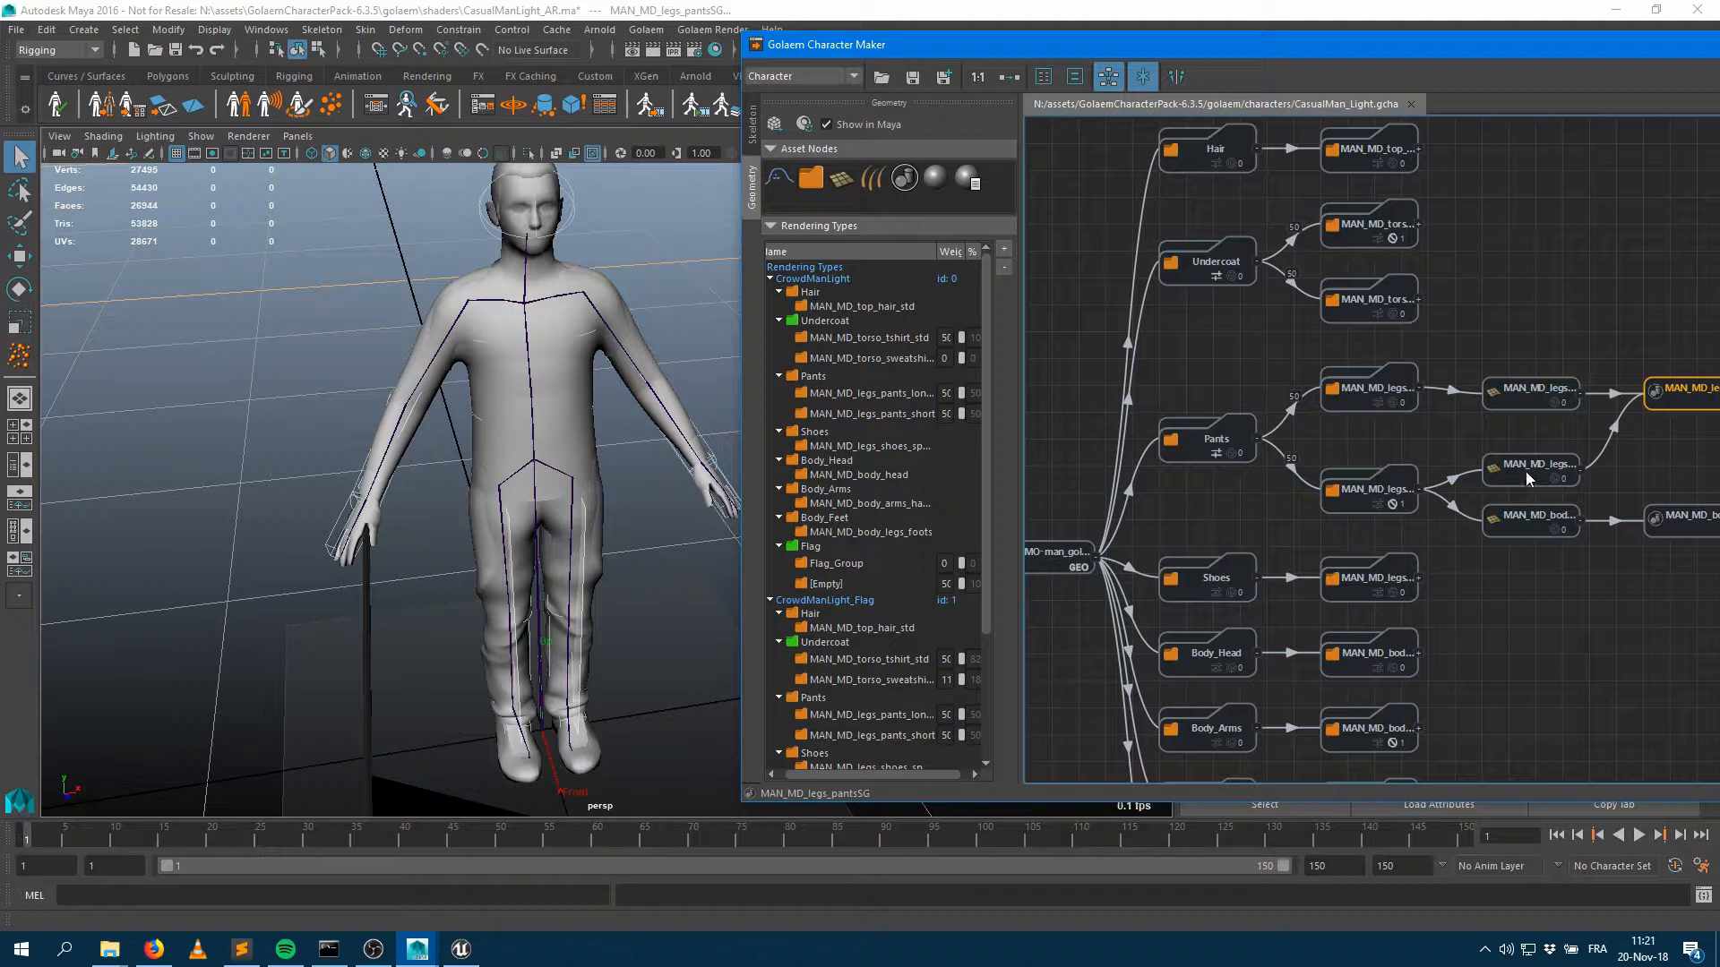
mouse_move(1544, 465)
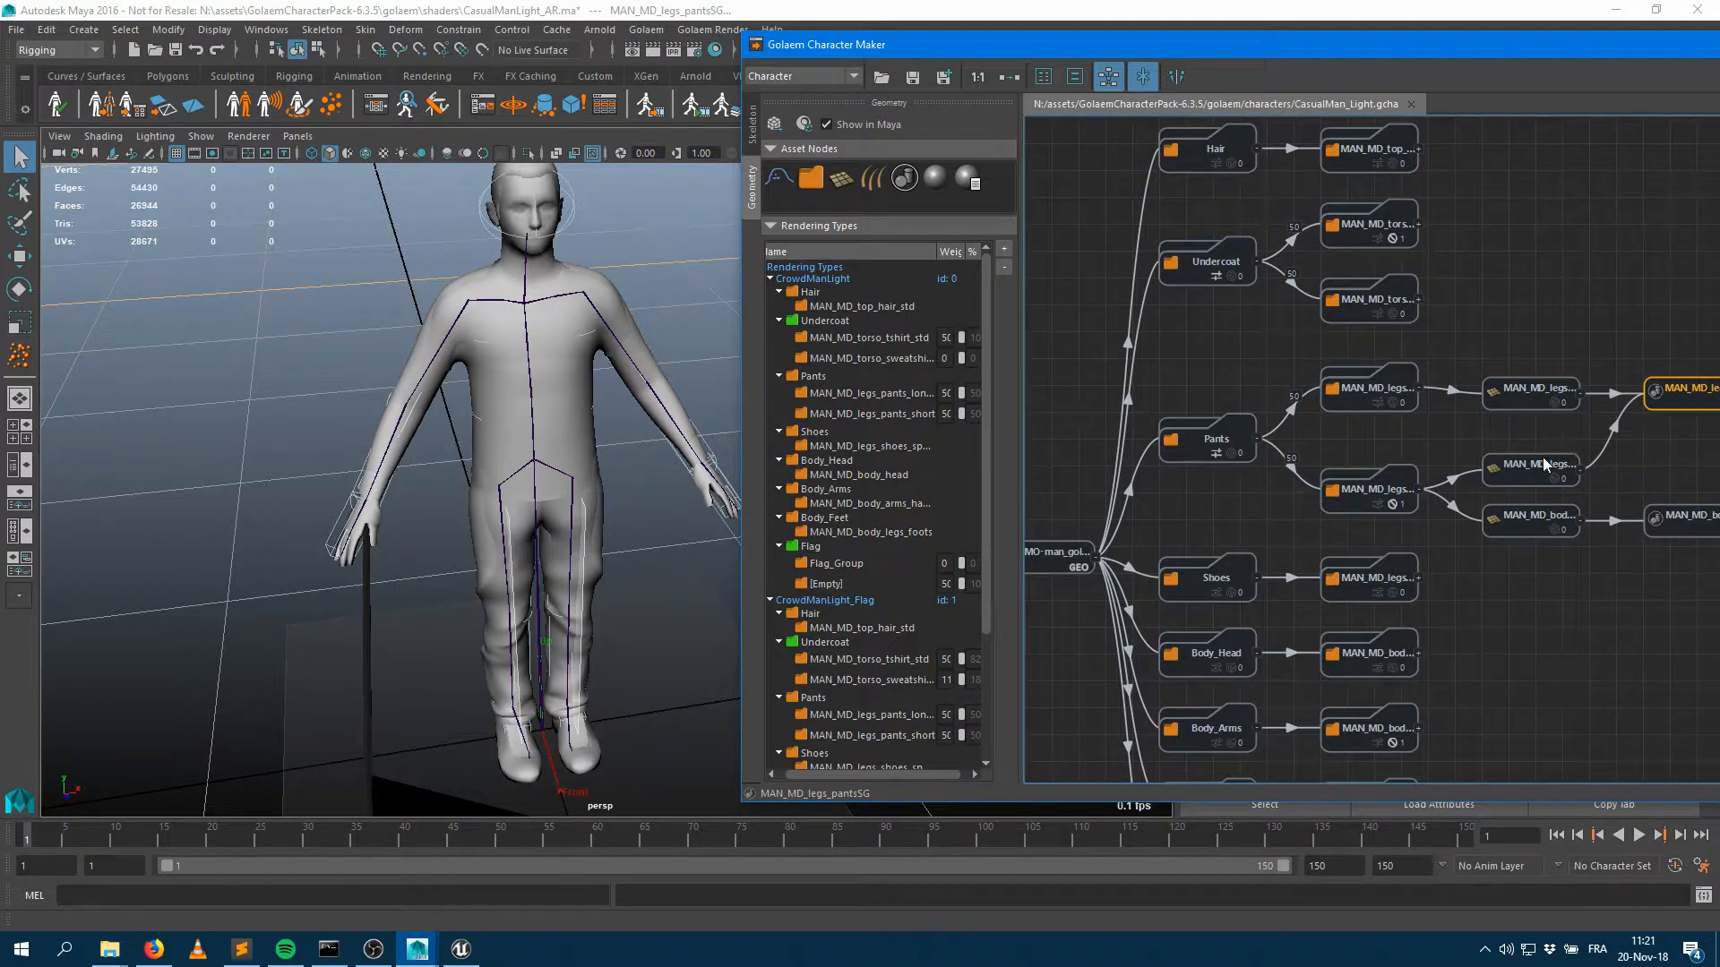
left_click(1530, 392)
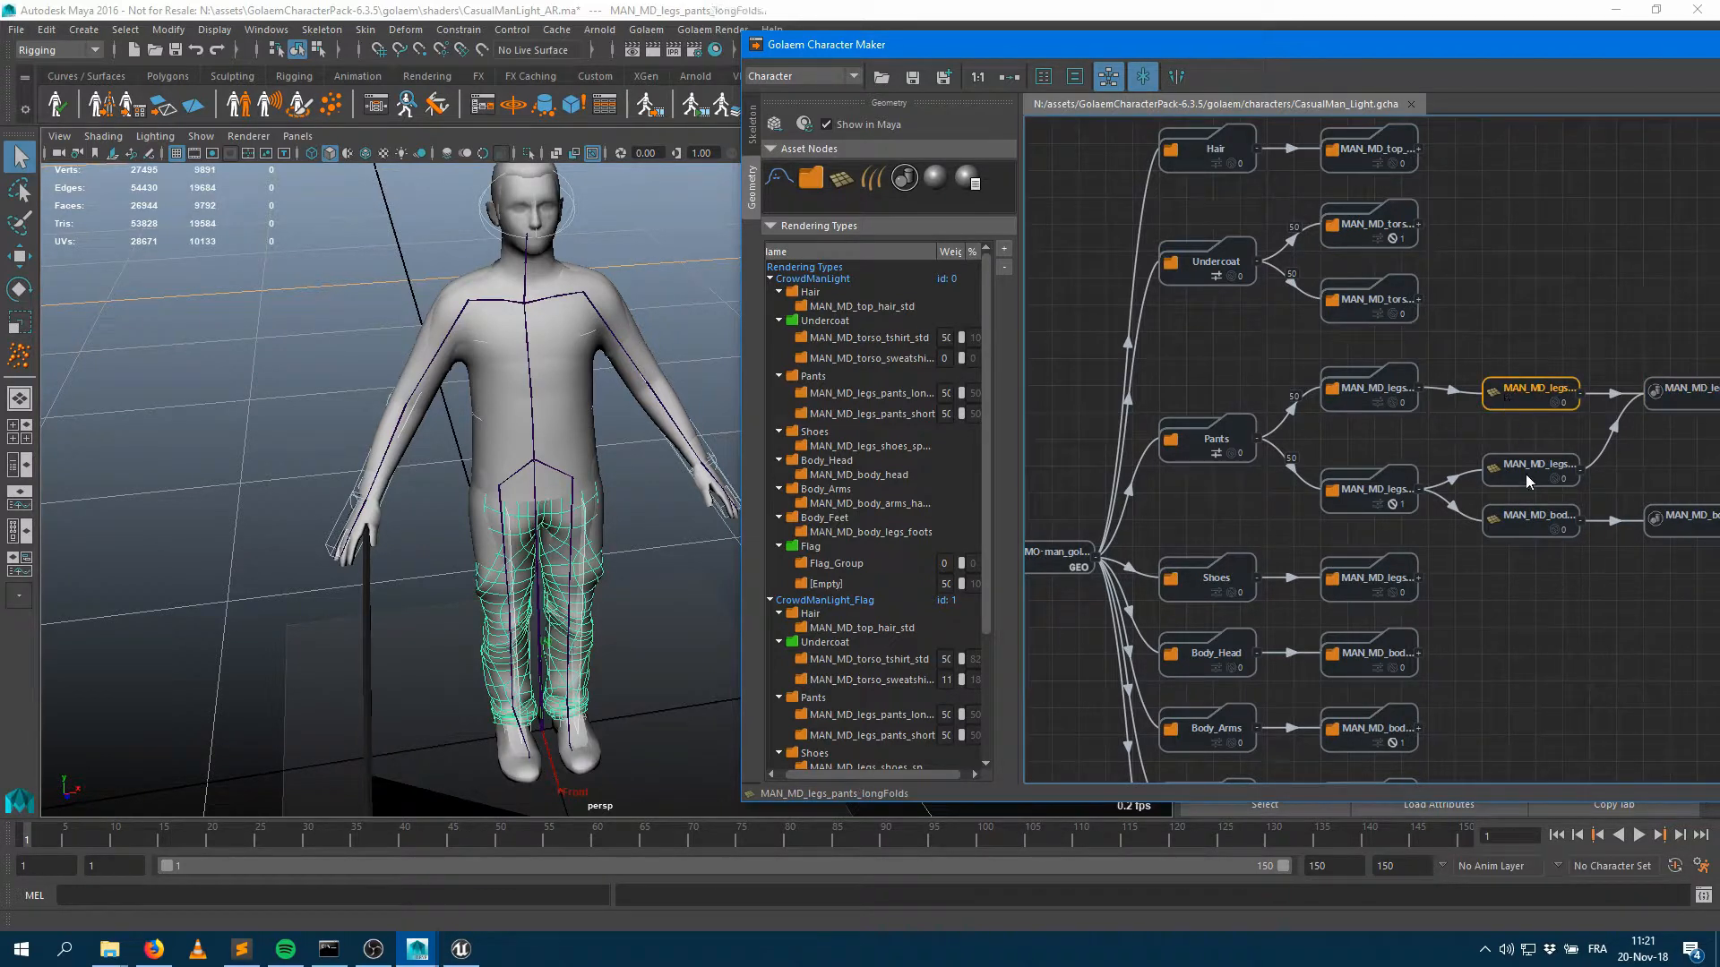
left_click(1529, 465)
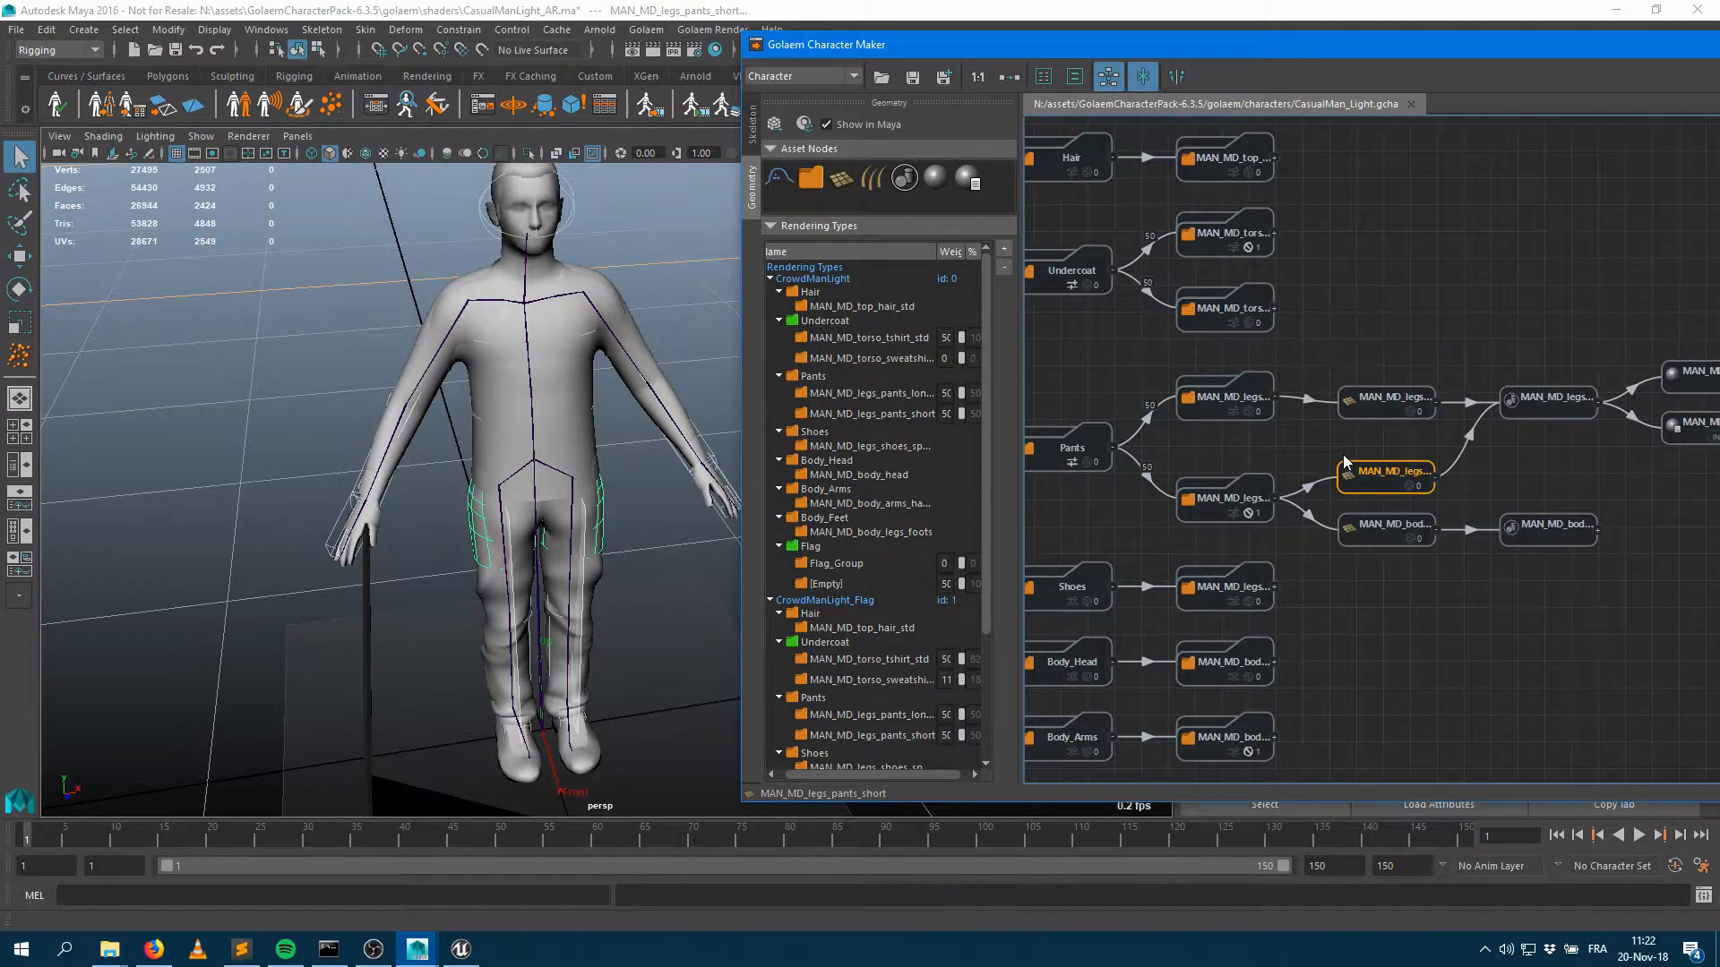
mouse_move(1315, 458)
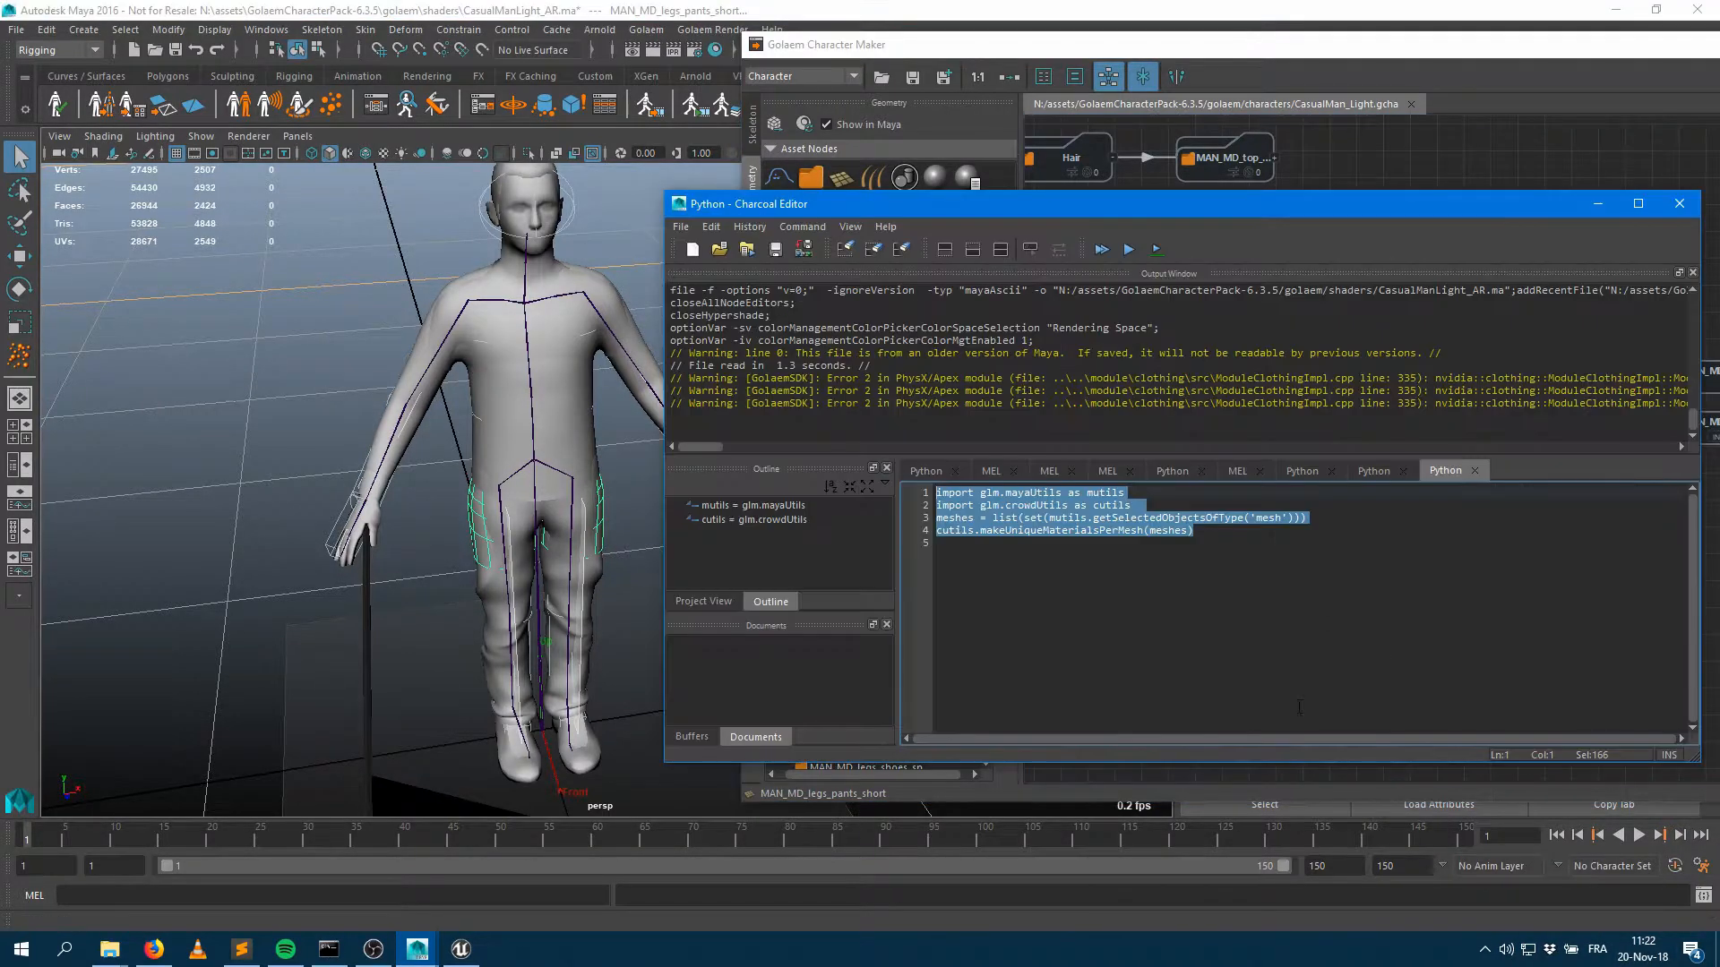
Step: Highlight the makeUniqueMaterialsPerMesh call in the Charcoal Editor script
left_click(1142, 530)
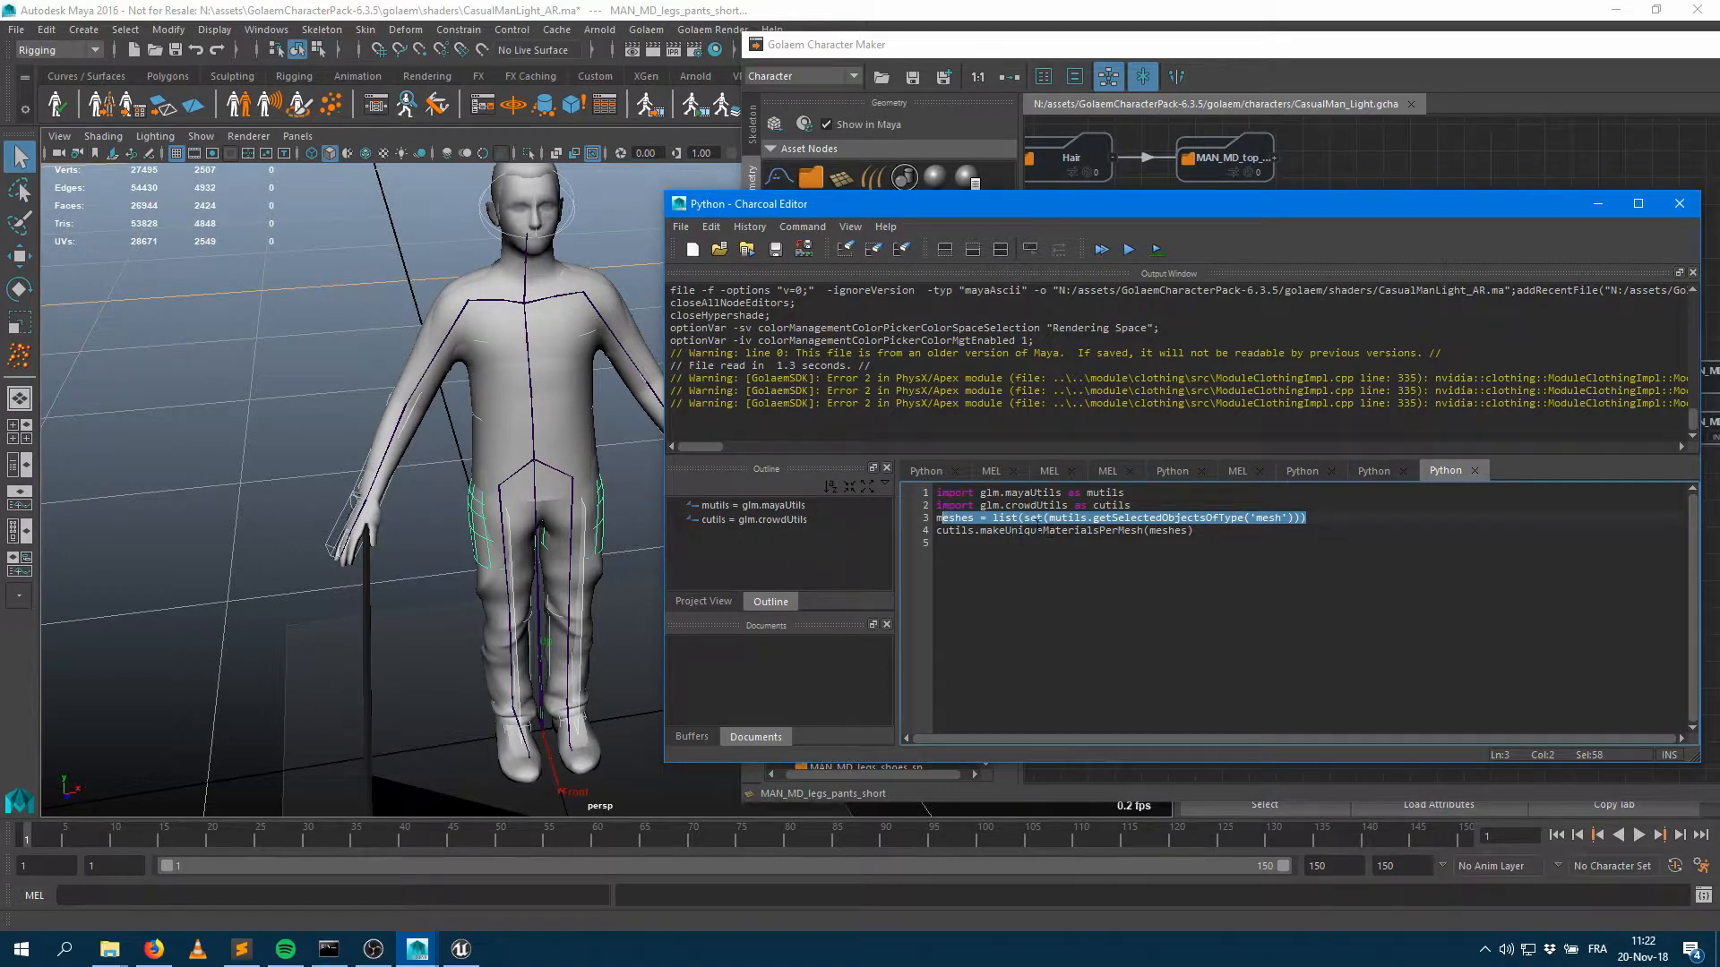
double_click(1061, 530)
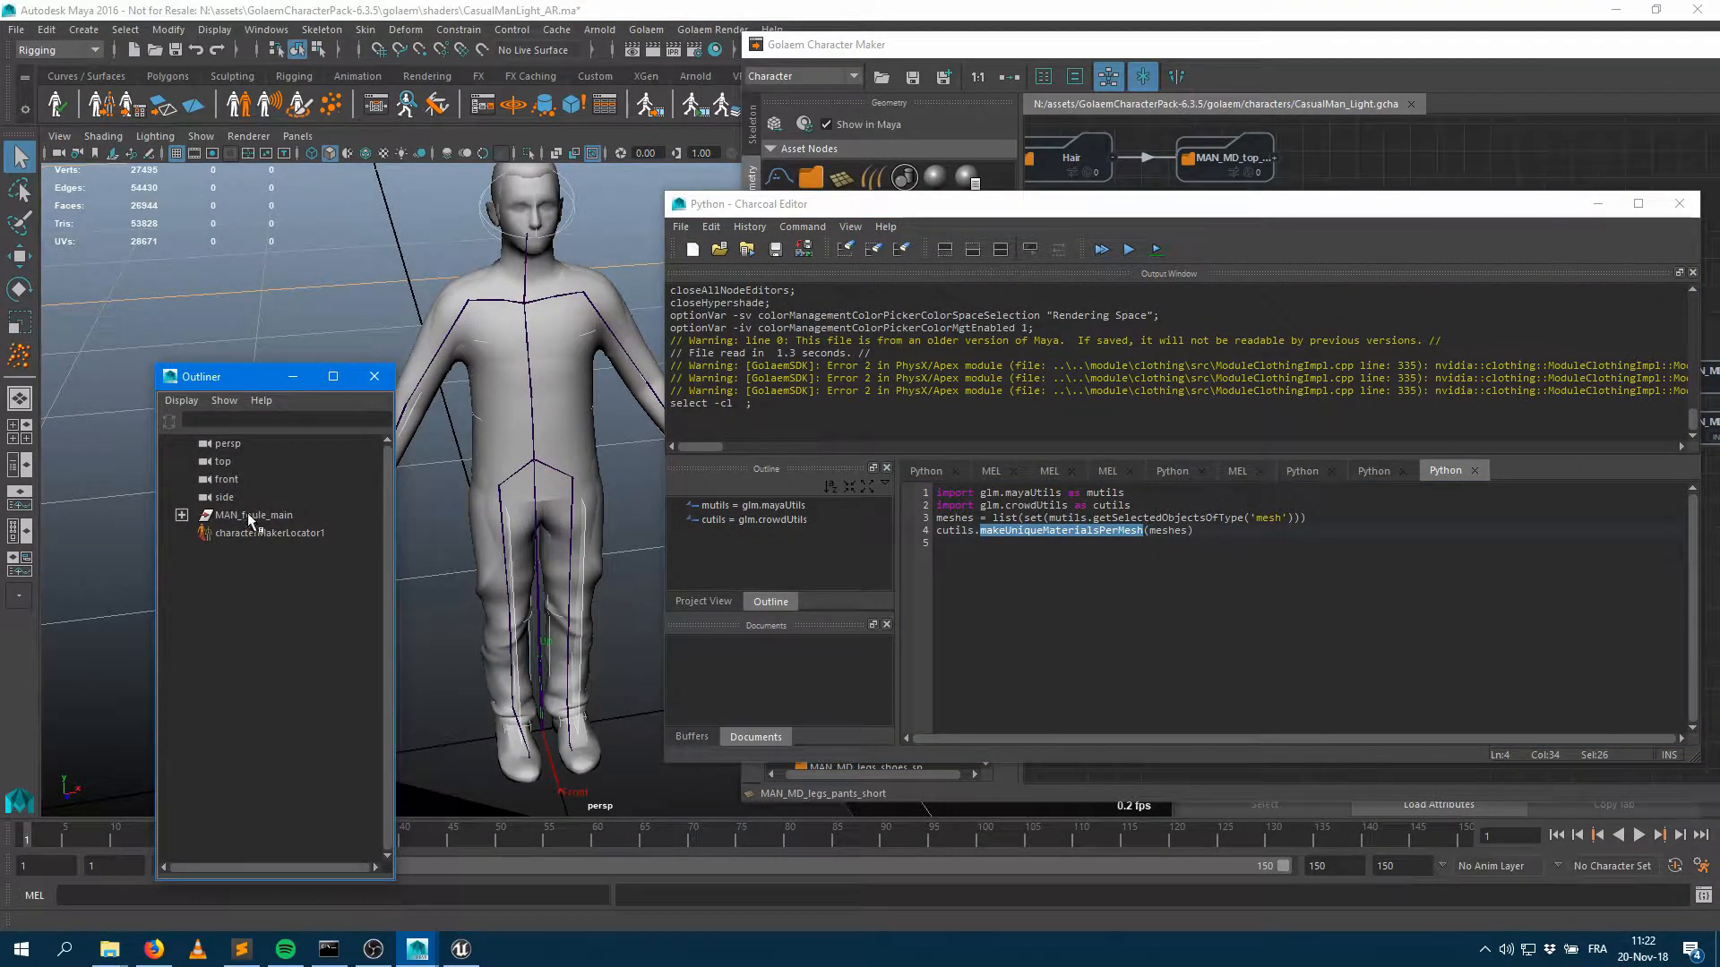
Step: Select MAN_foule_main and run cutils.makeUniqueMaterialsPerMesh on its meshes
left_click(124, 30)
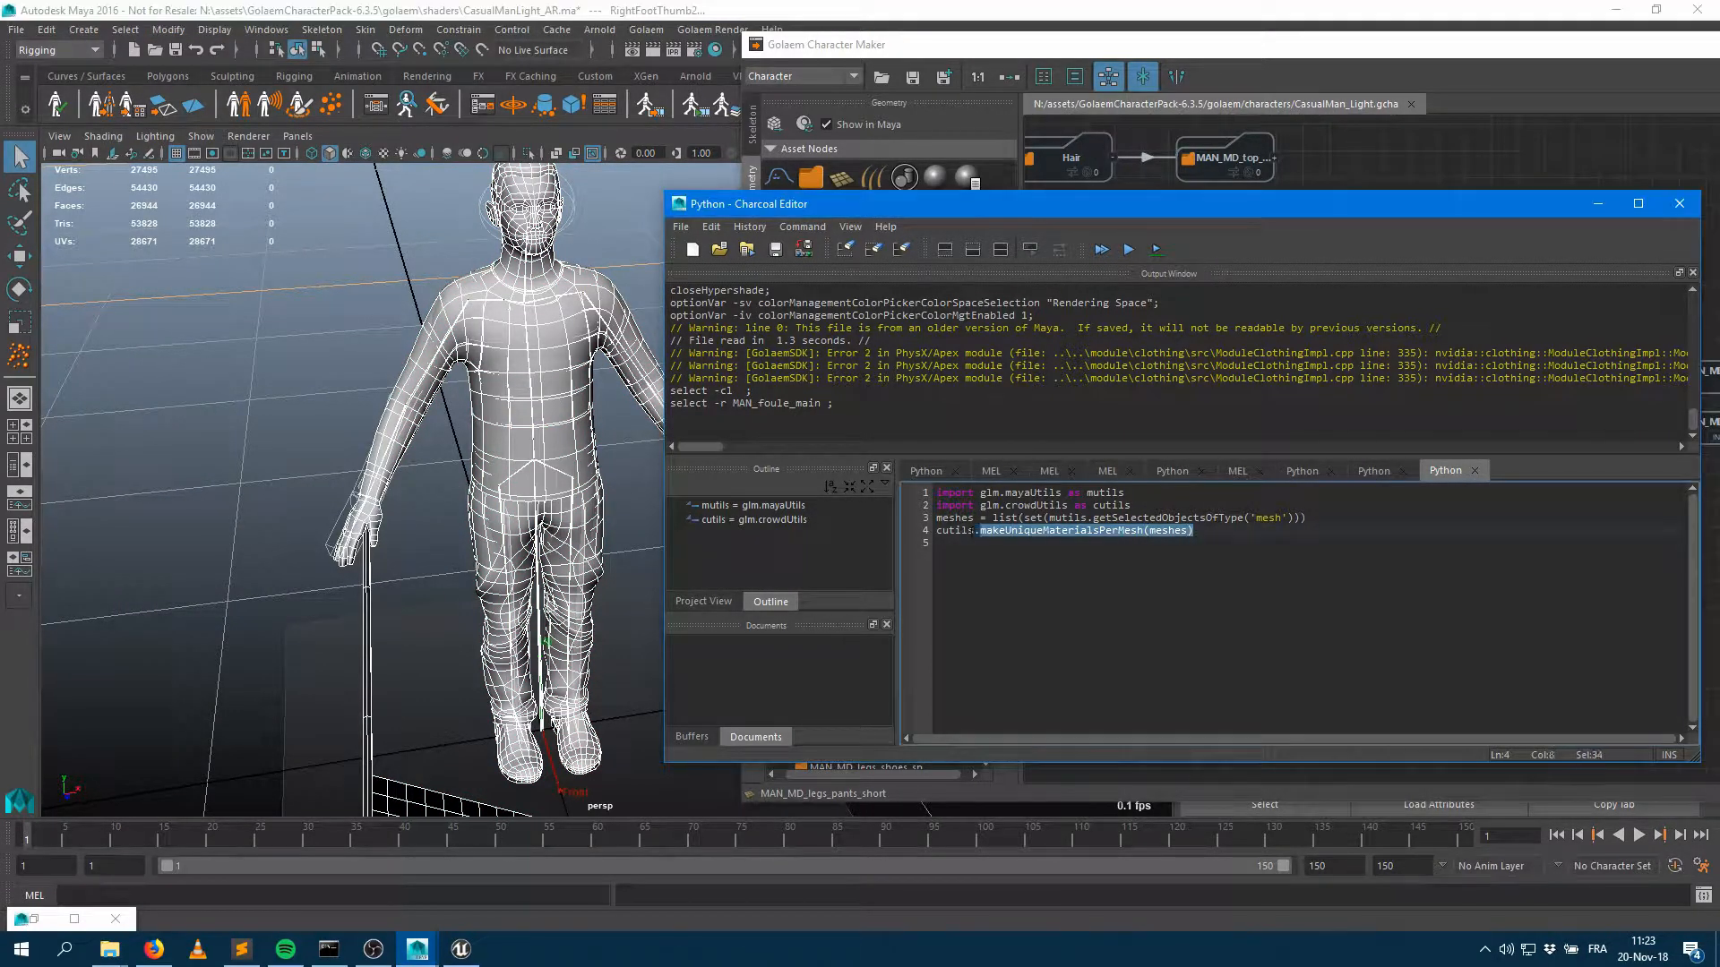
left_click(1101, 249)
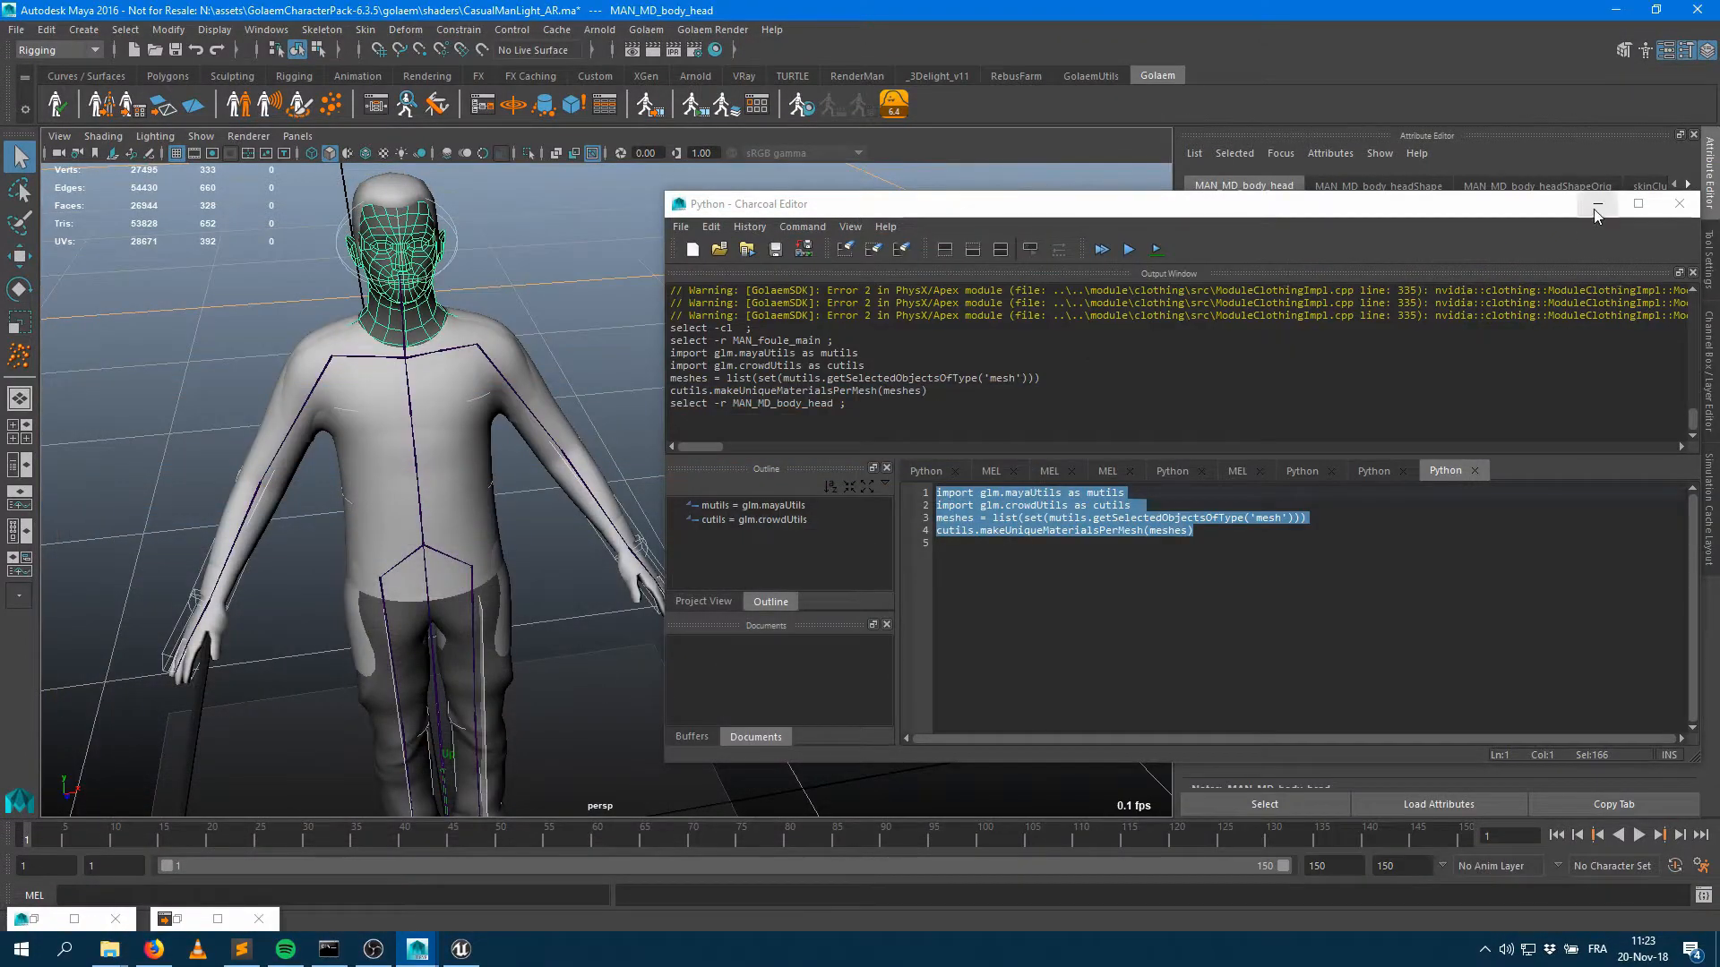
Step: Minimize the Charcoal Editor and view the head's Lambert material MAN_MD_body3
left_click(1597, 212)
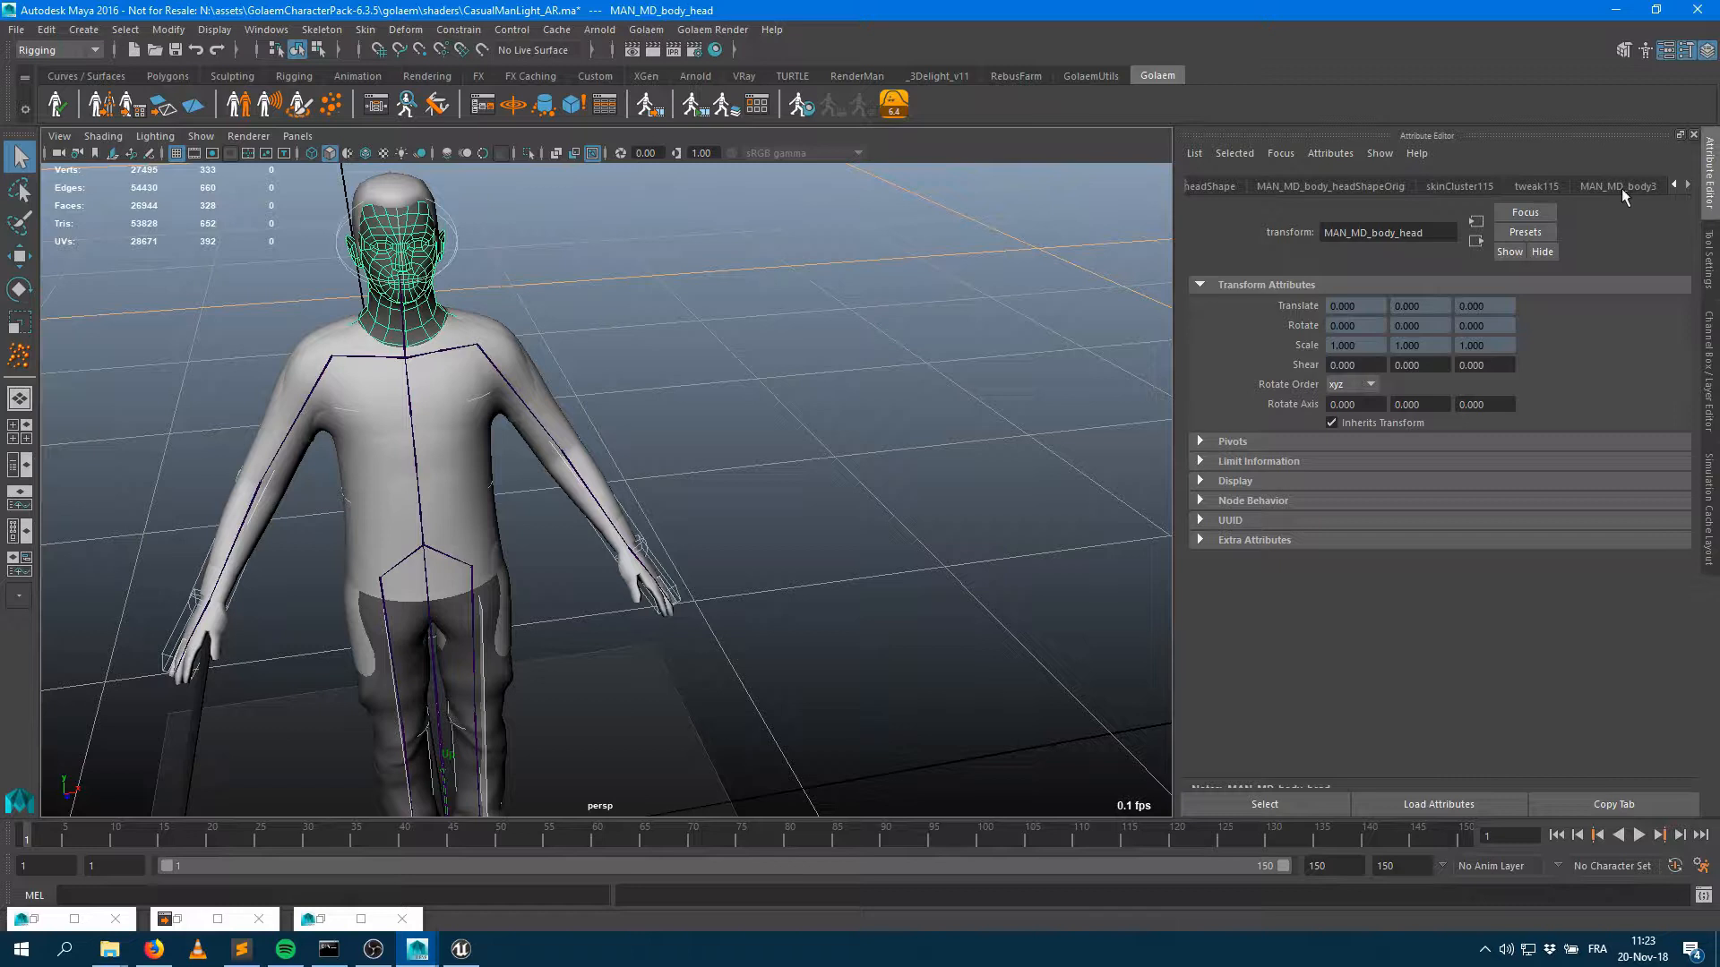
left_click(1617, 185)
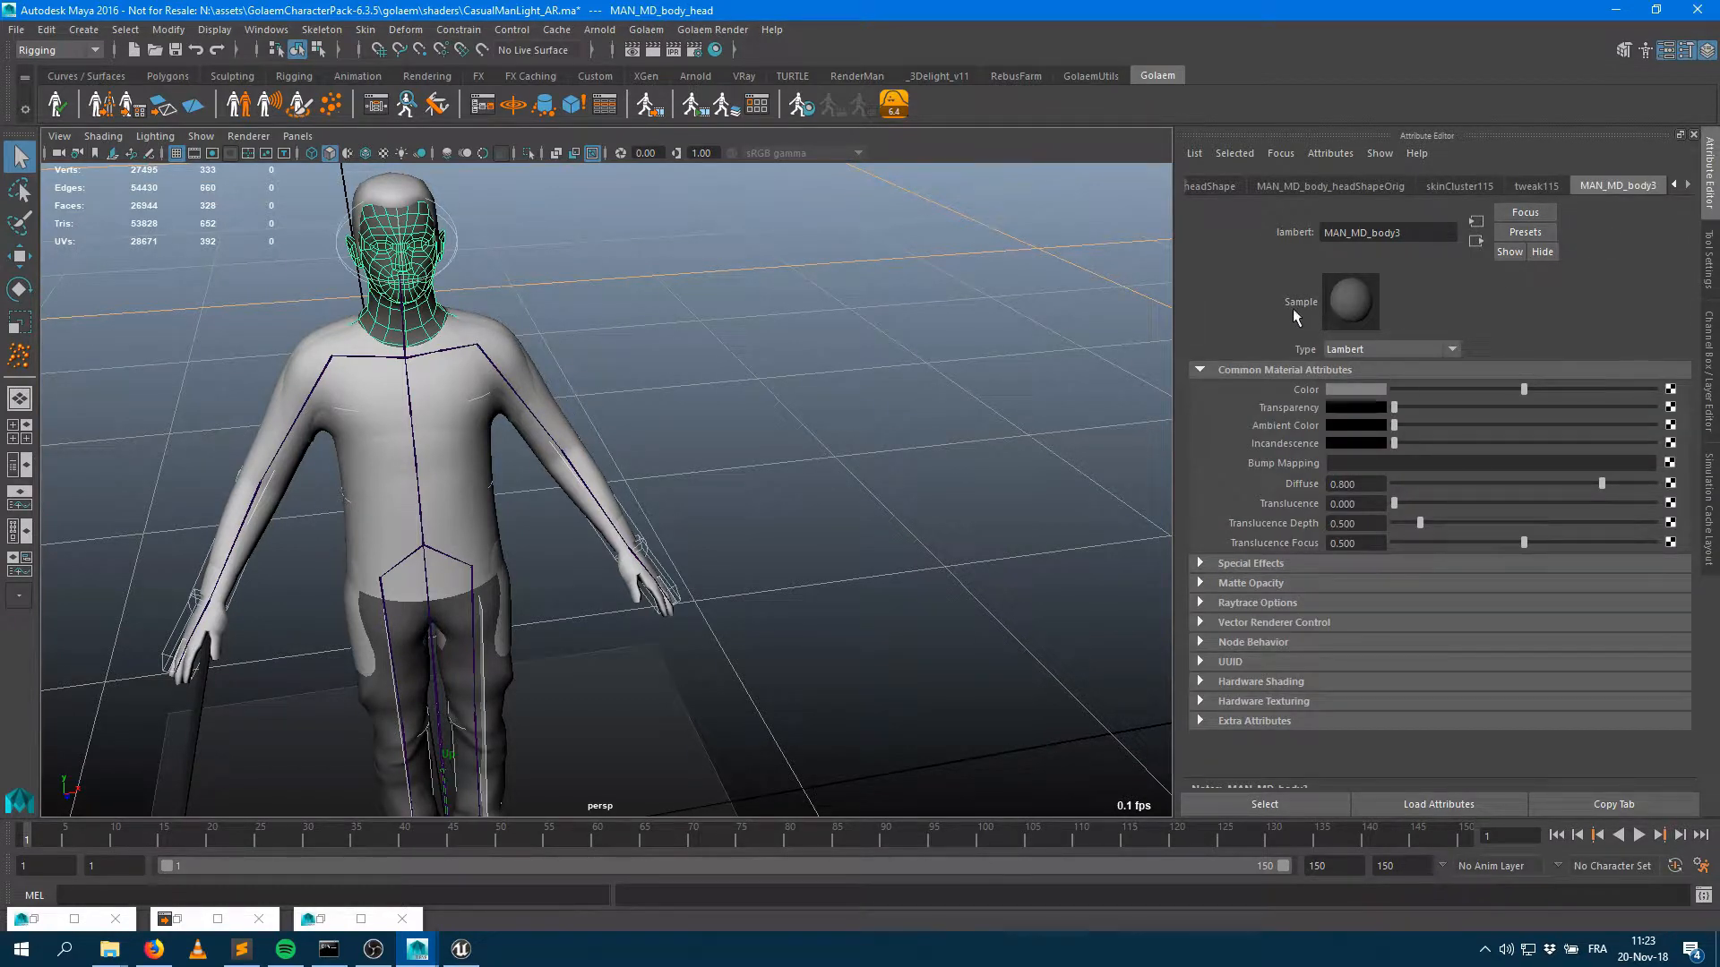
mouse_move(1503, 290)
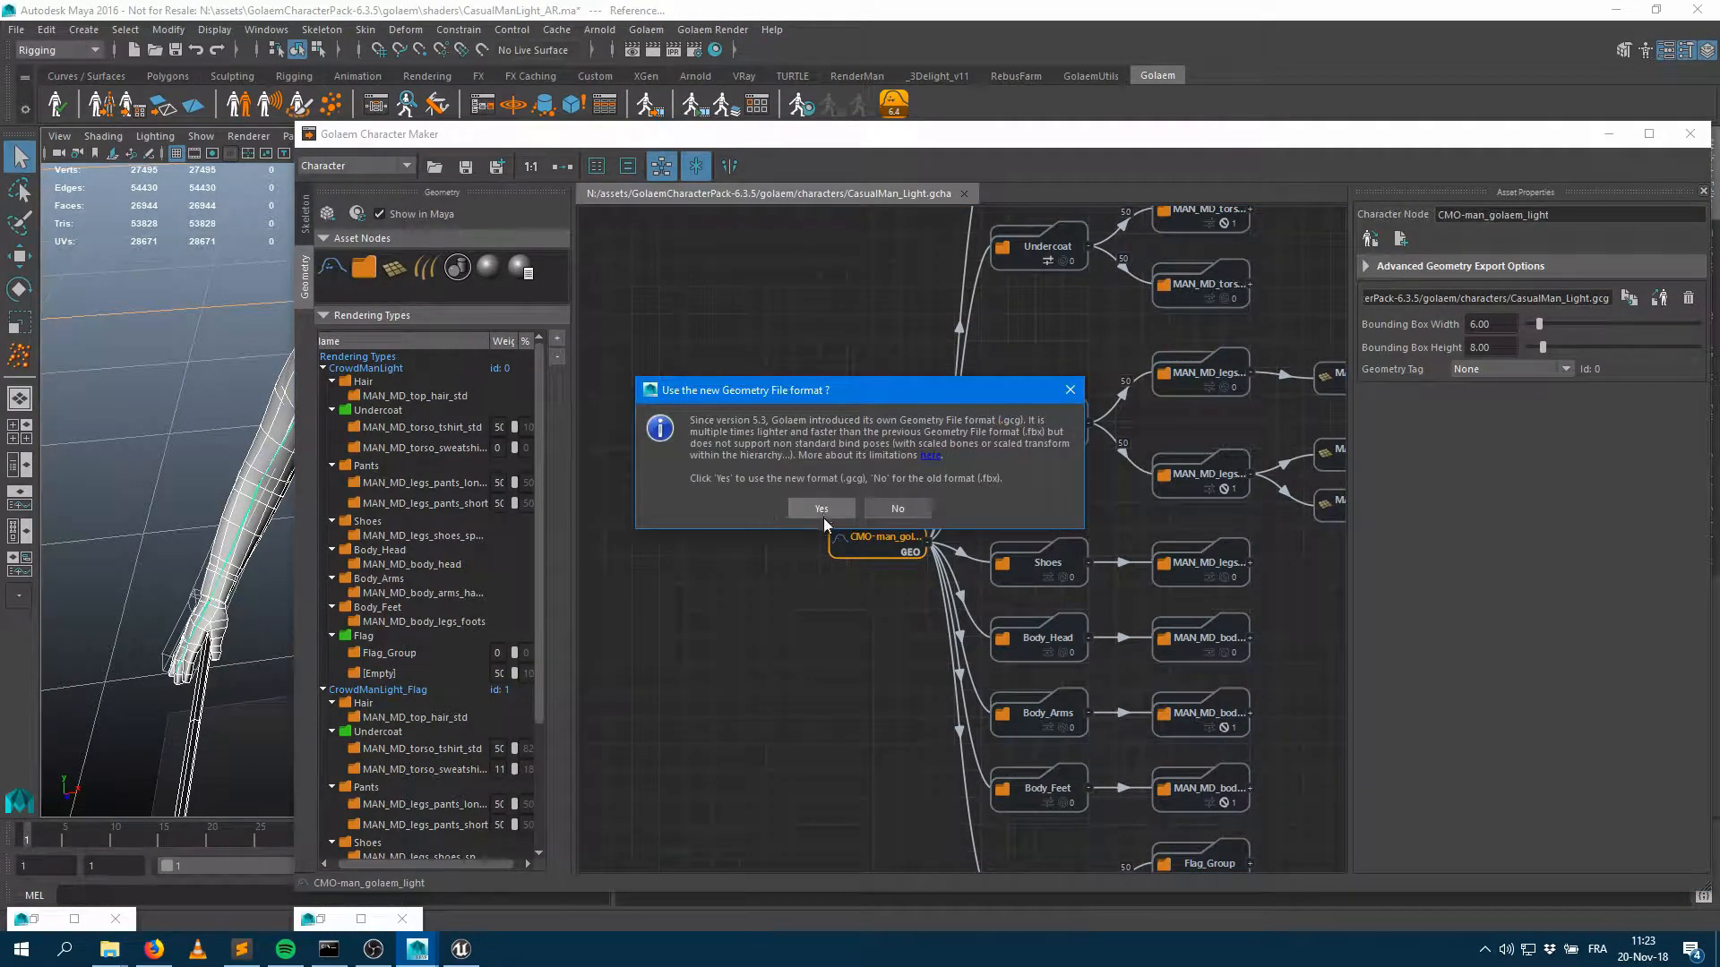
Step: Save the geometry as CrowdMan_Light.gcg in the characters/unreal folder
left_click(820, 508)
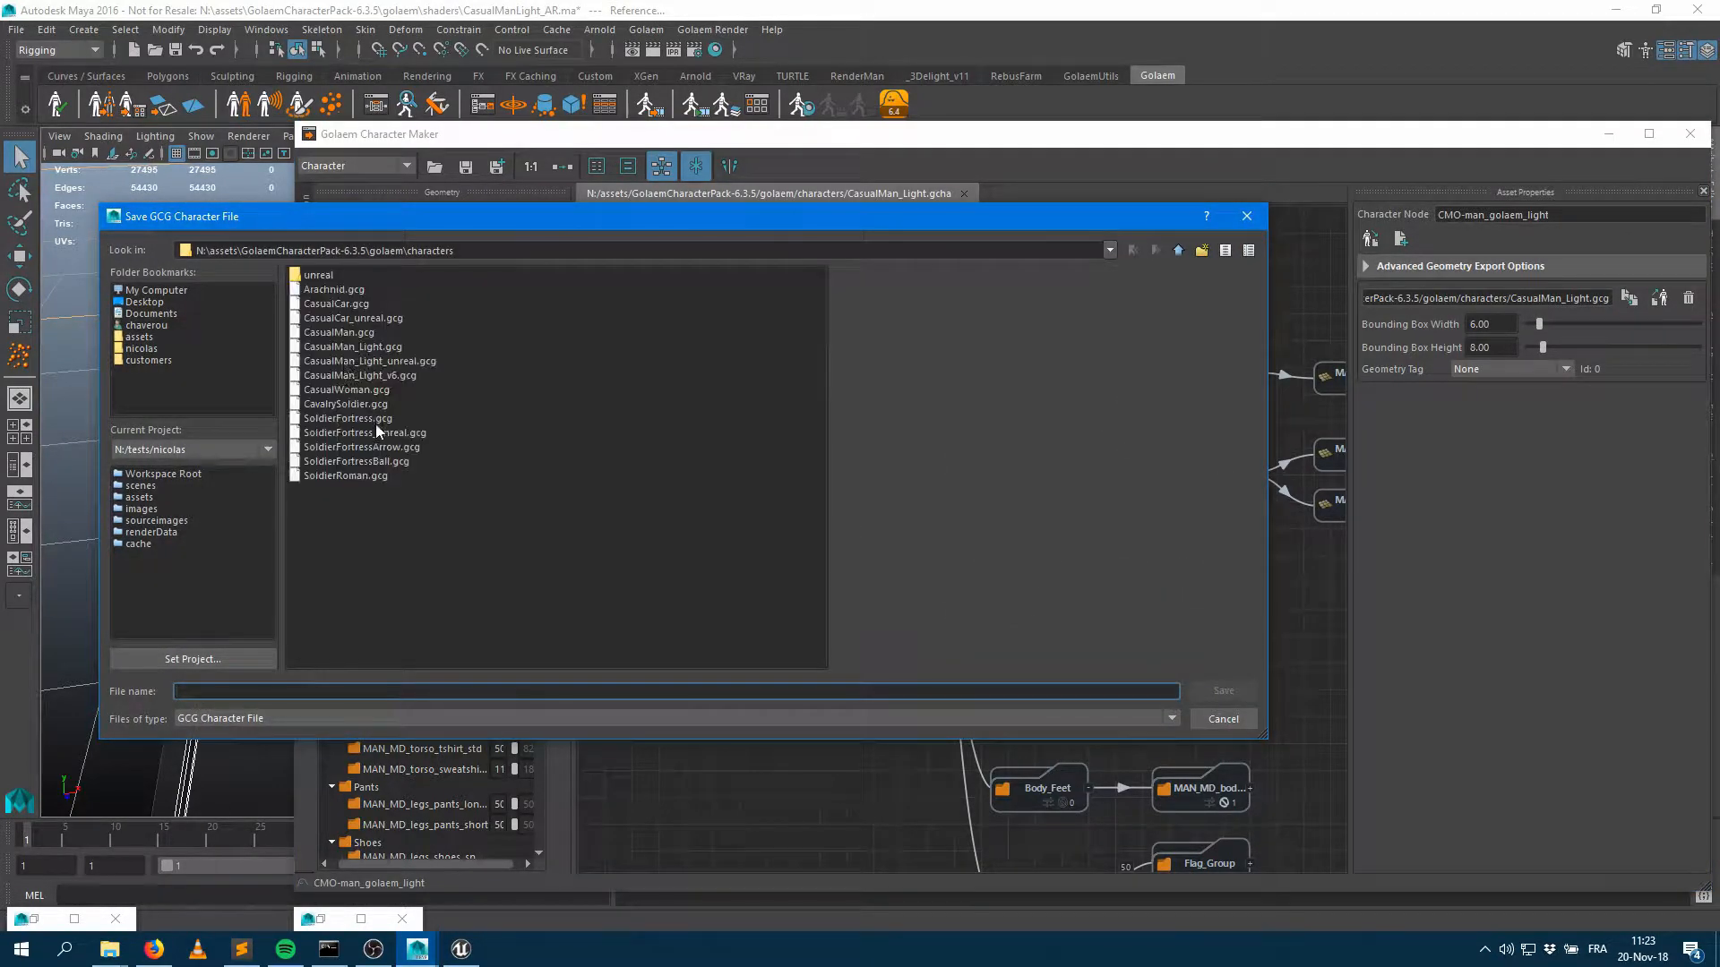
double_click(319, 274)
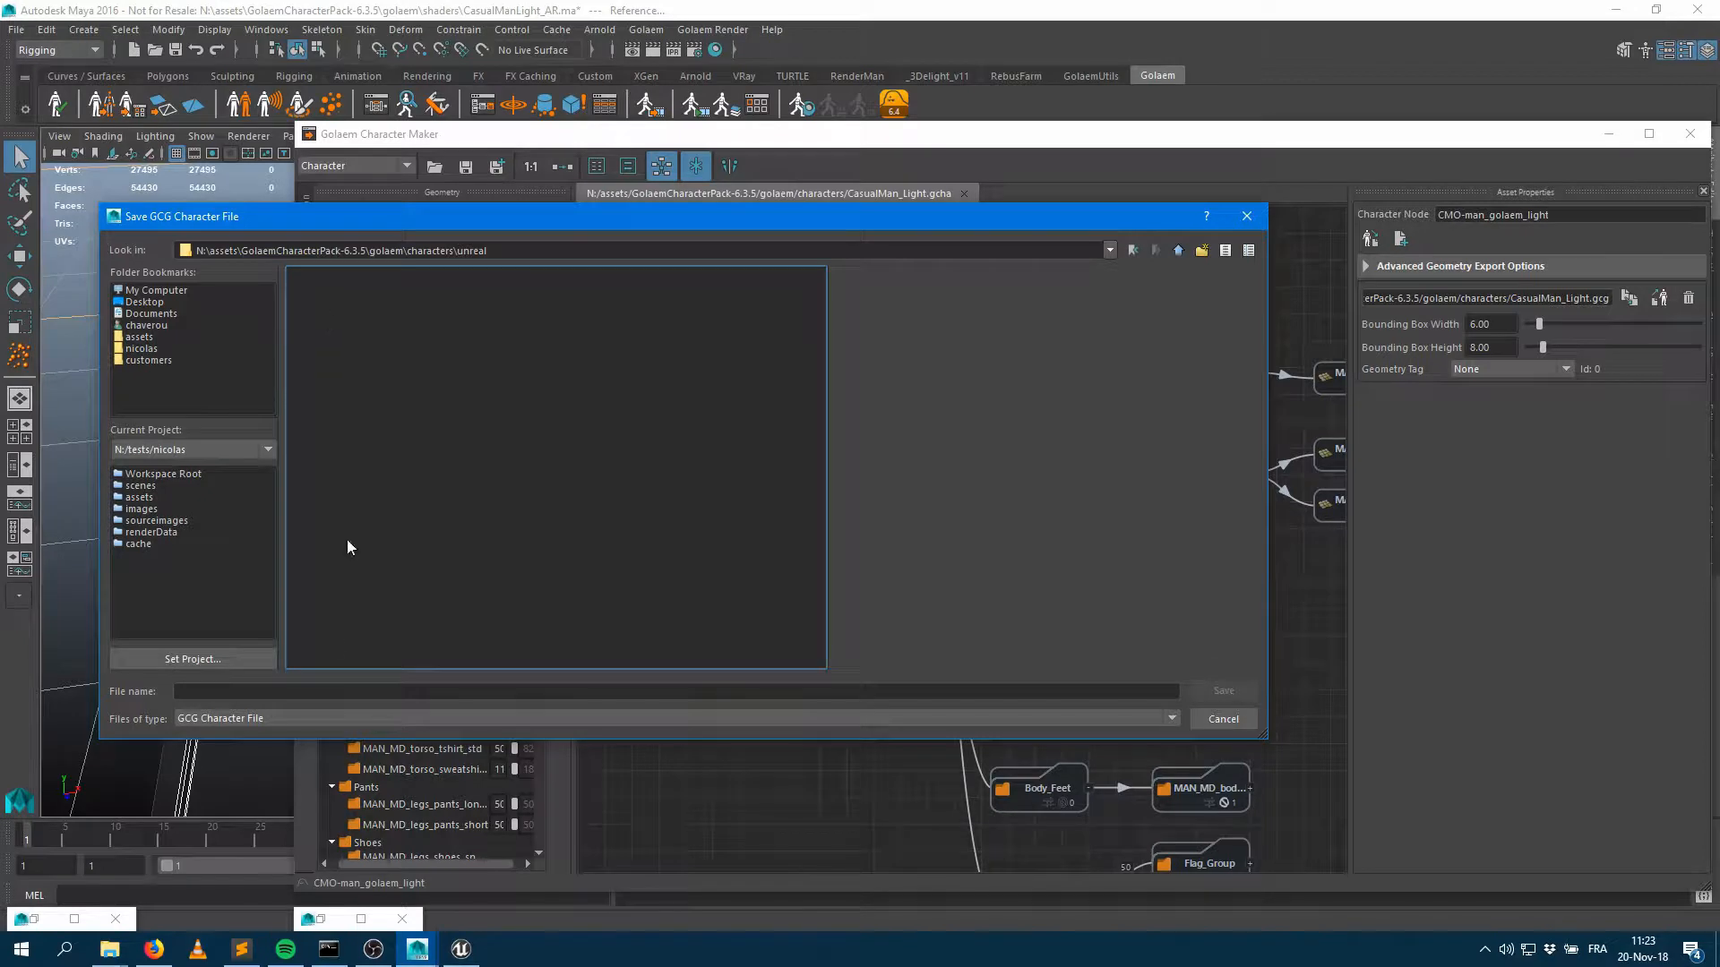
type("CrowdMan_Light")
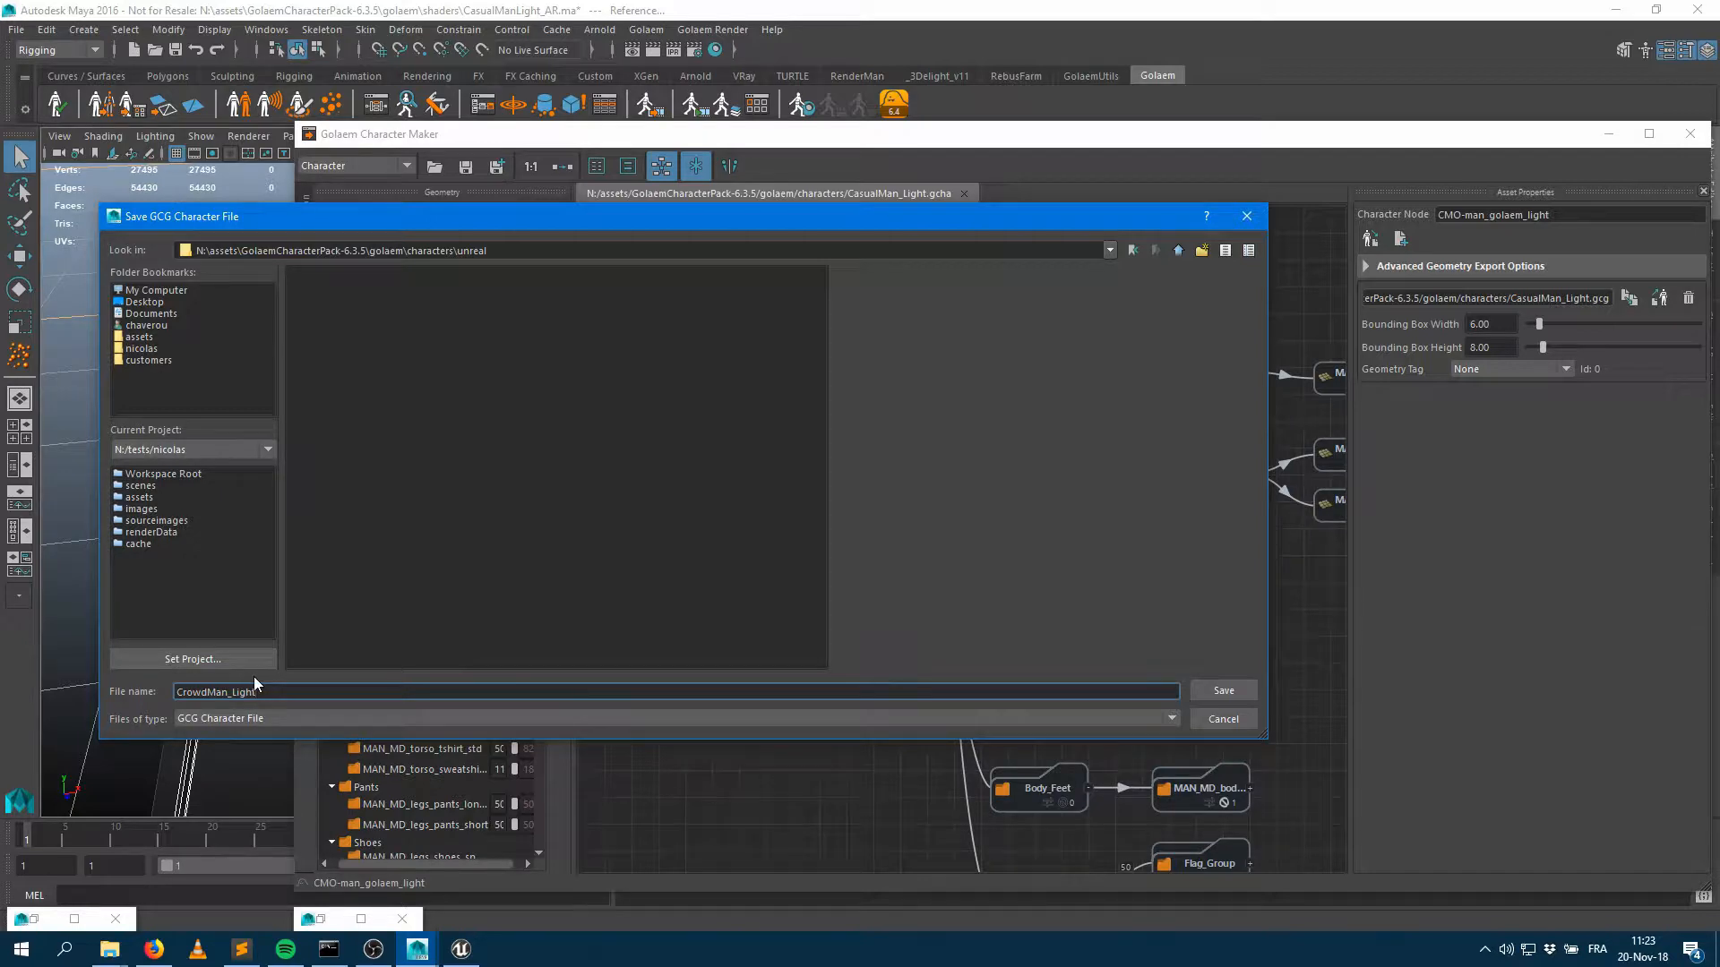
left_click(1221, 690)
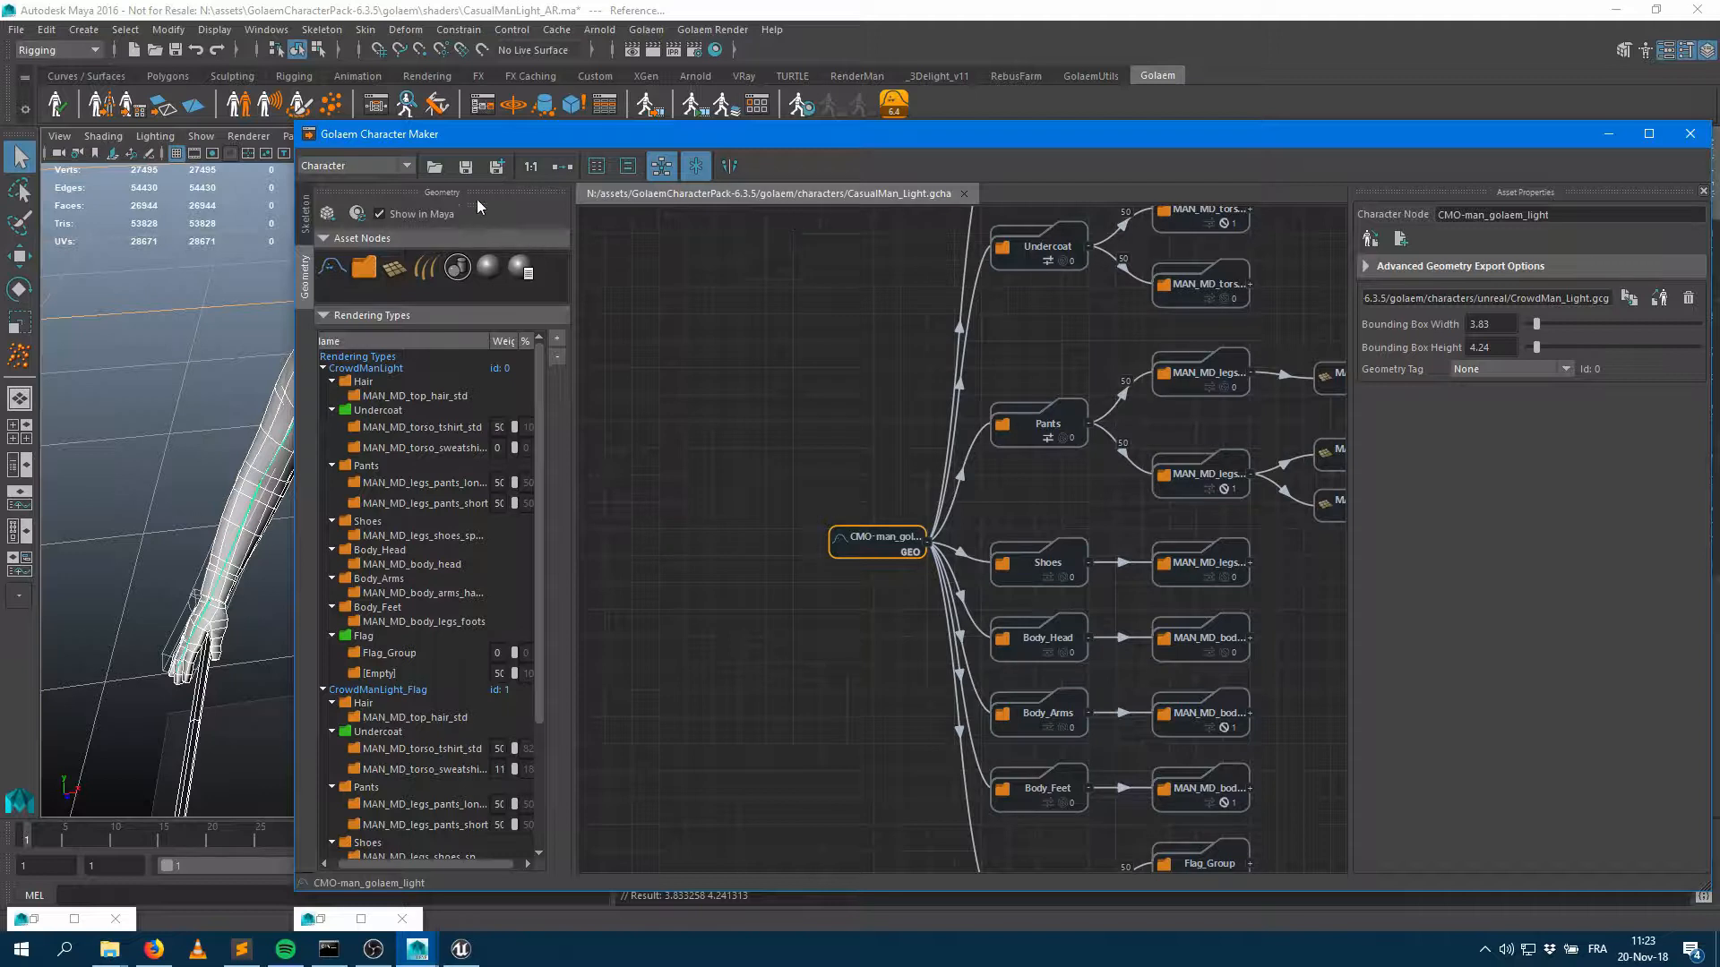
mouse_move(762, 197)
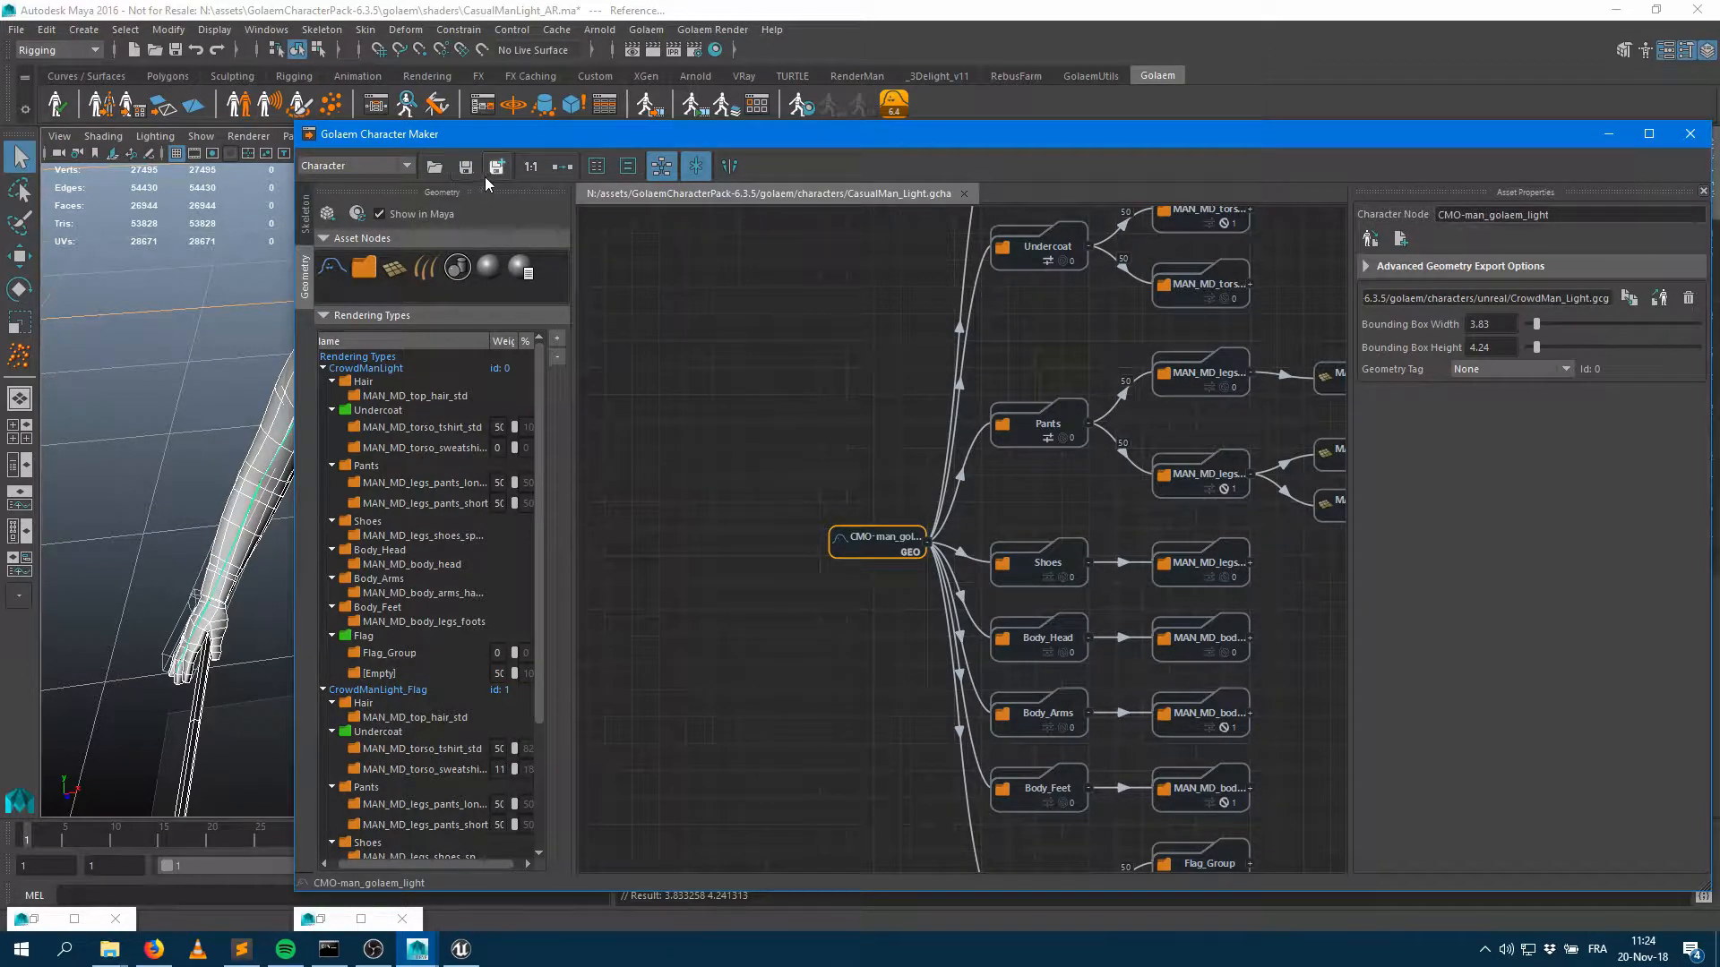
Step: Save the character as CrowdMan_Light.gcha in the unreal folder and switch to Unreal
left_click(495, 166)
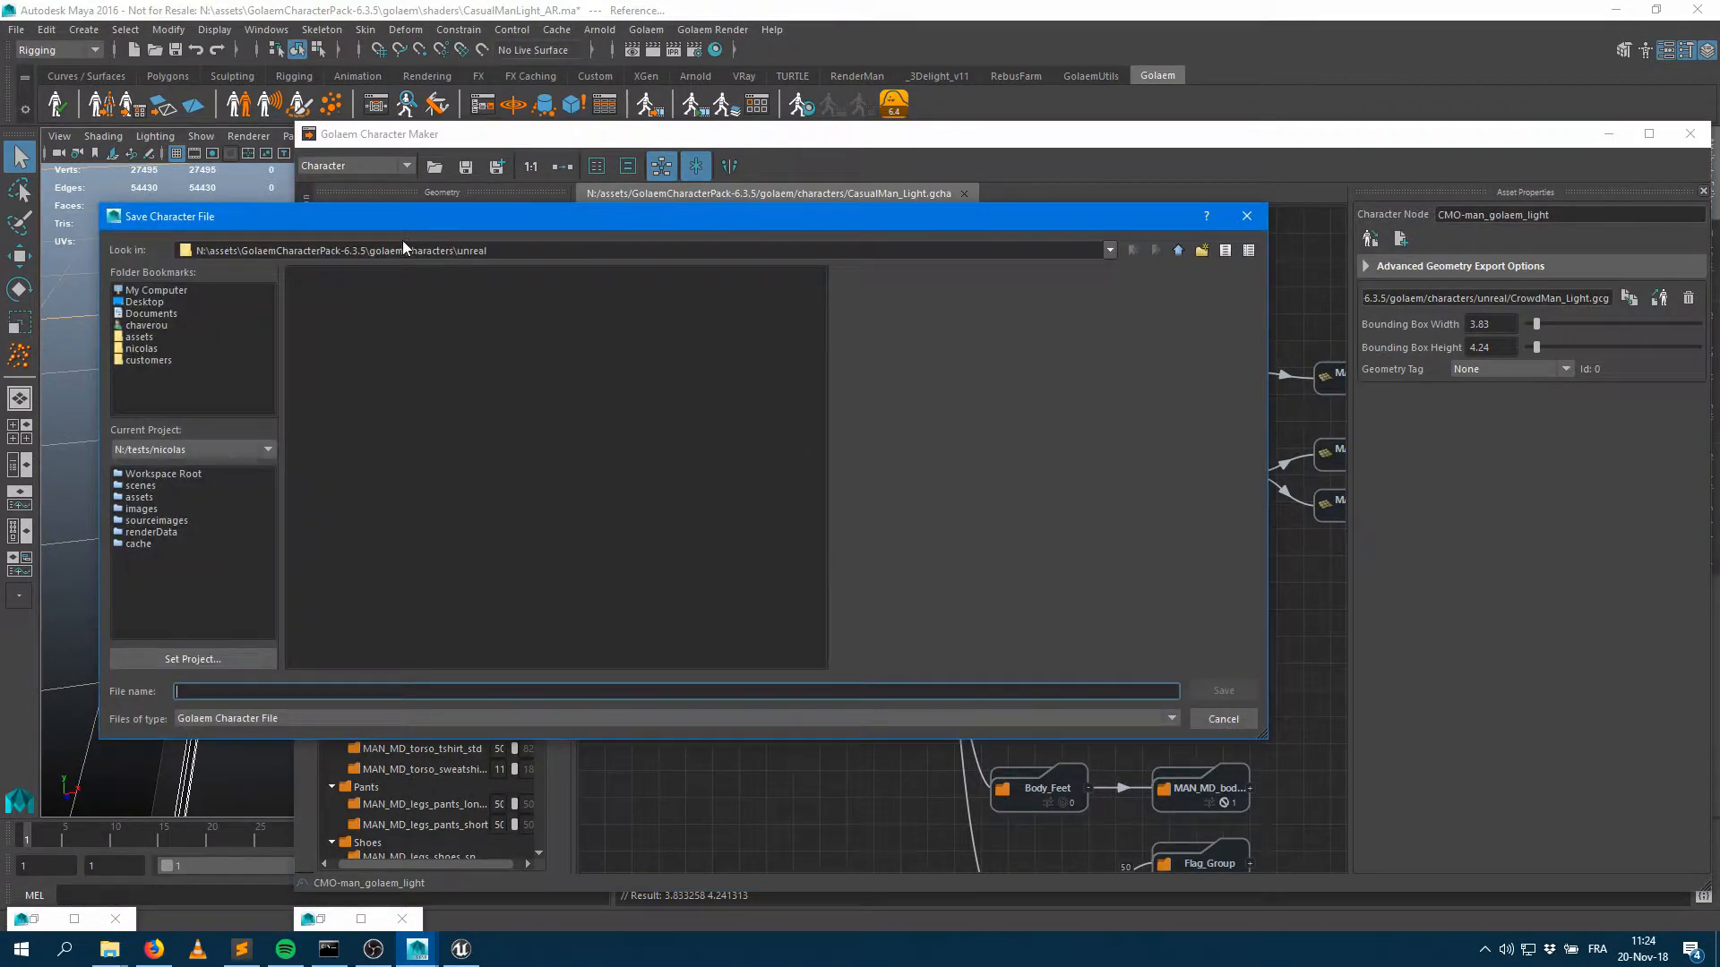
type("CrowdMan_Light")
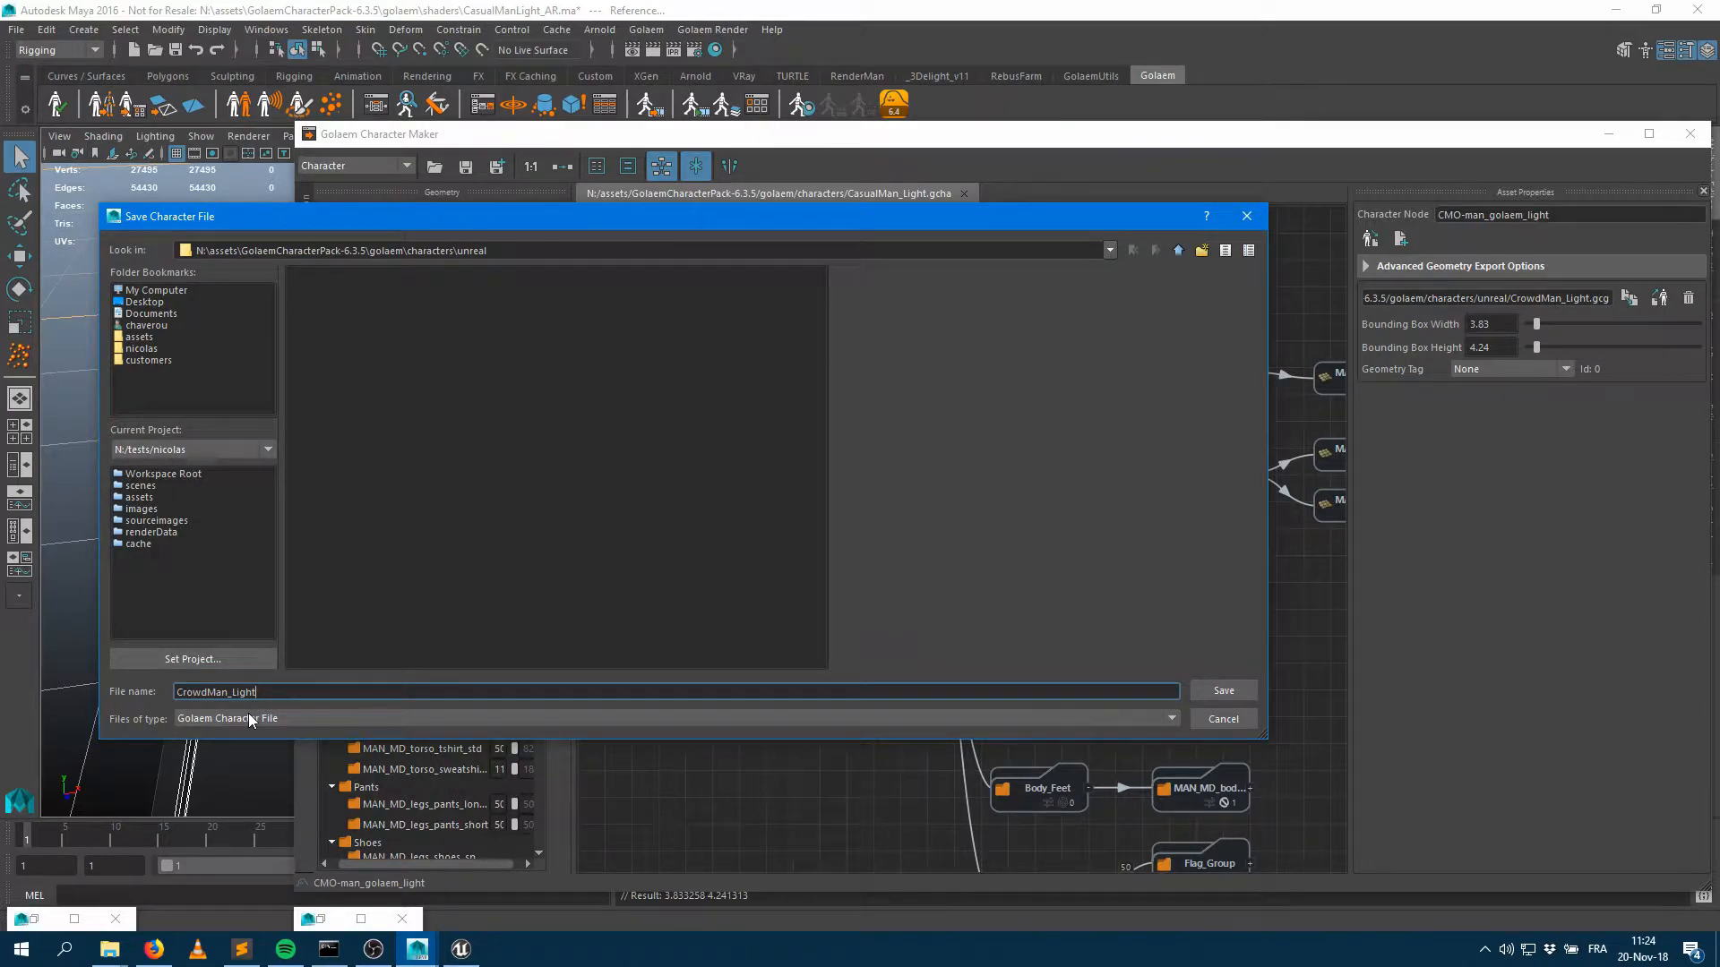
mouse_move(658, 590)
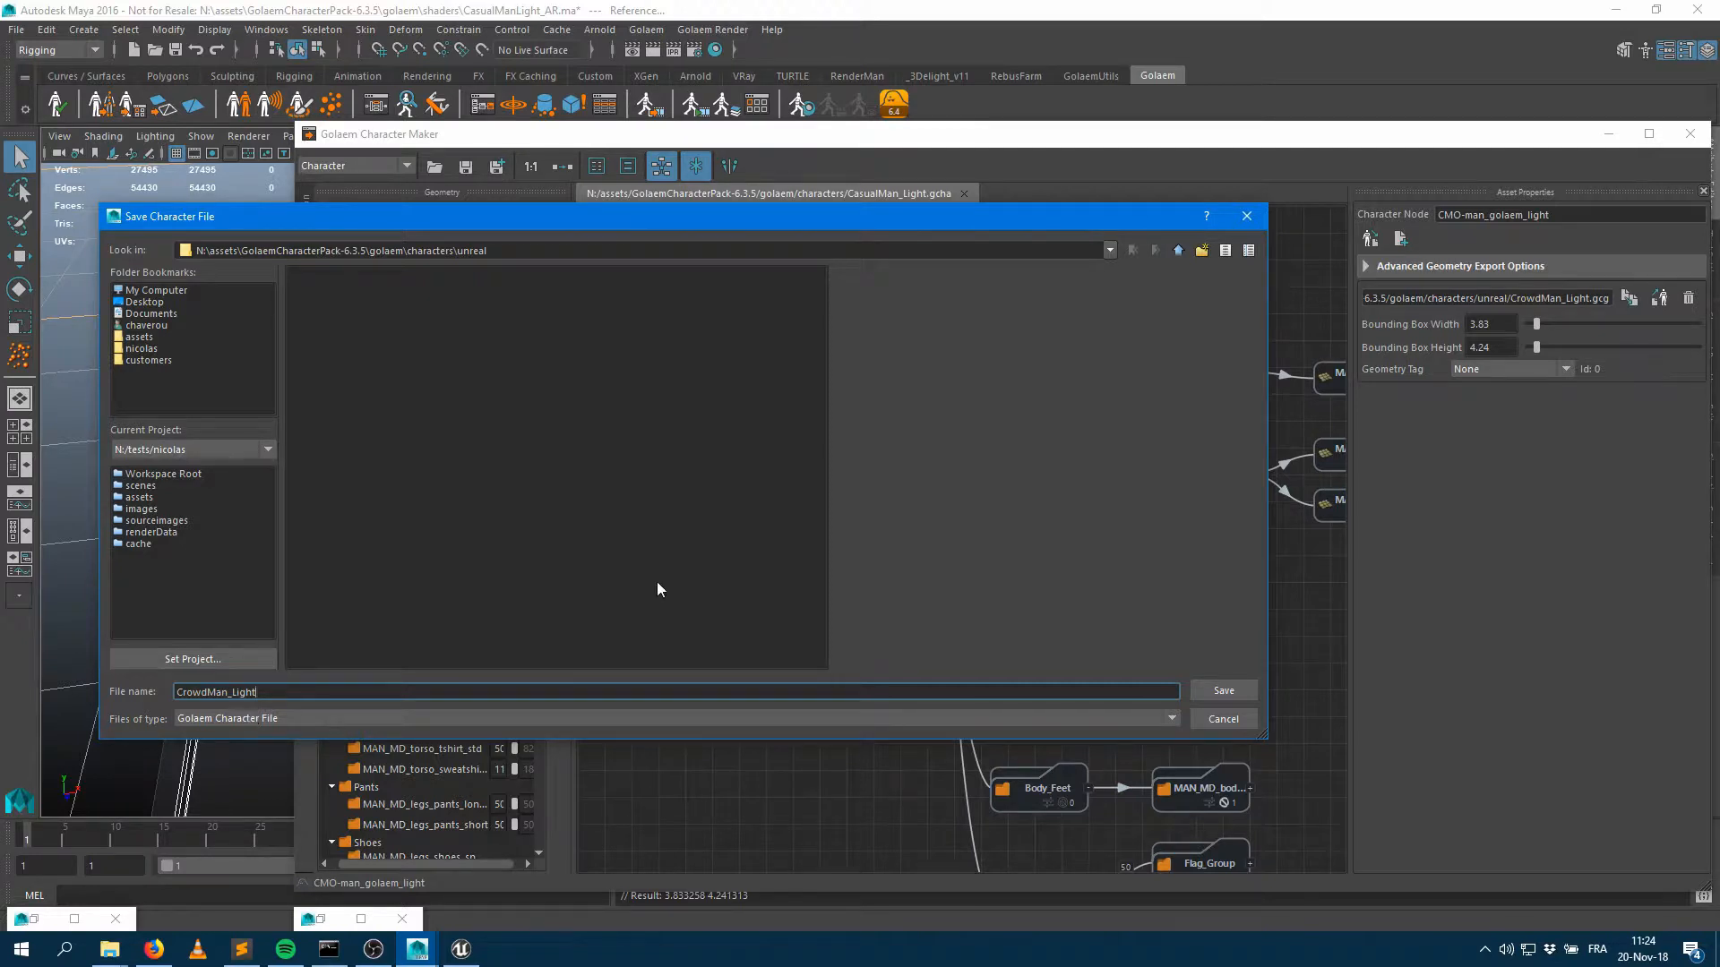
mouse_move(1212, 665)
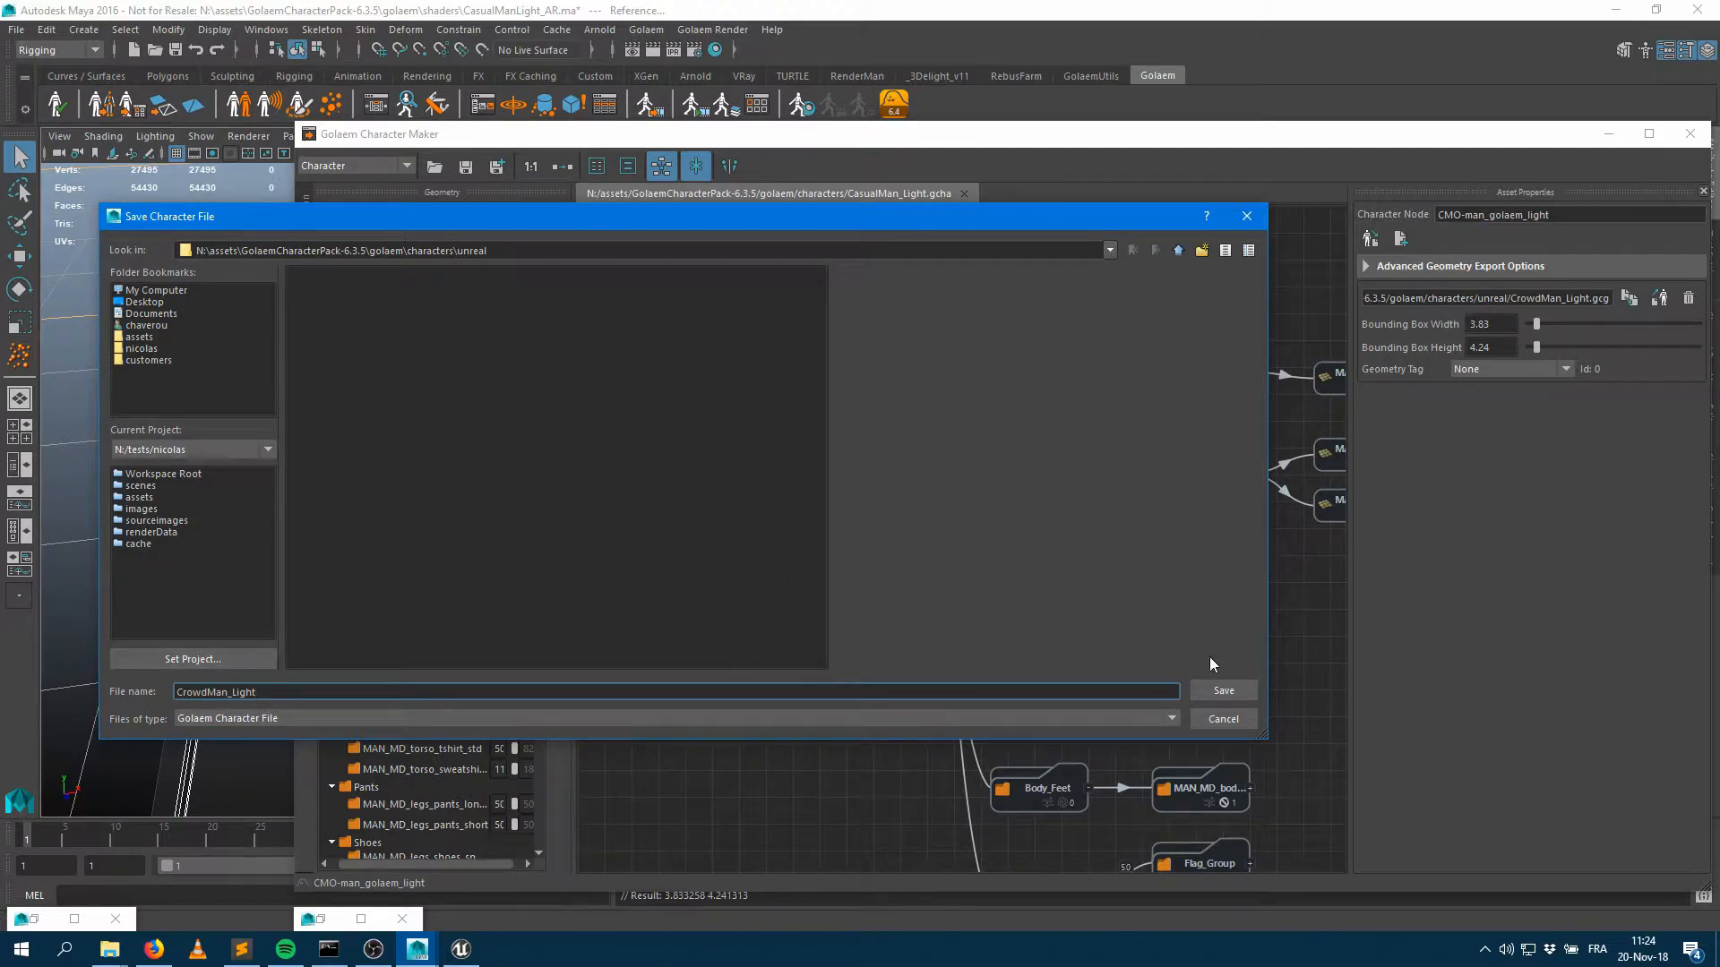
left_click(1222, 690)
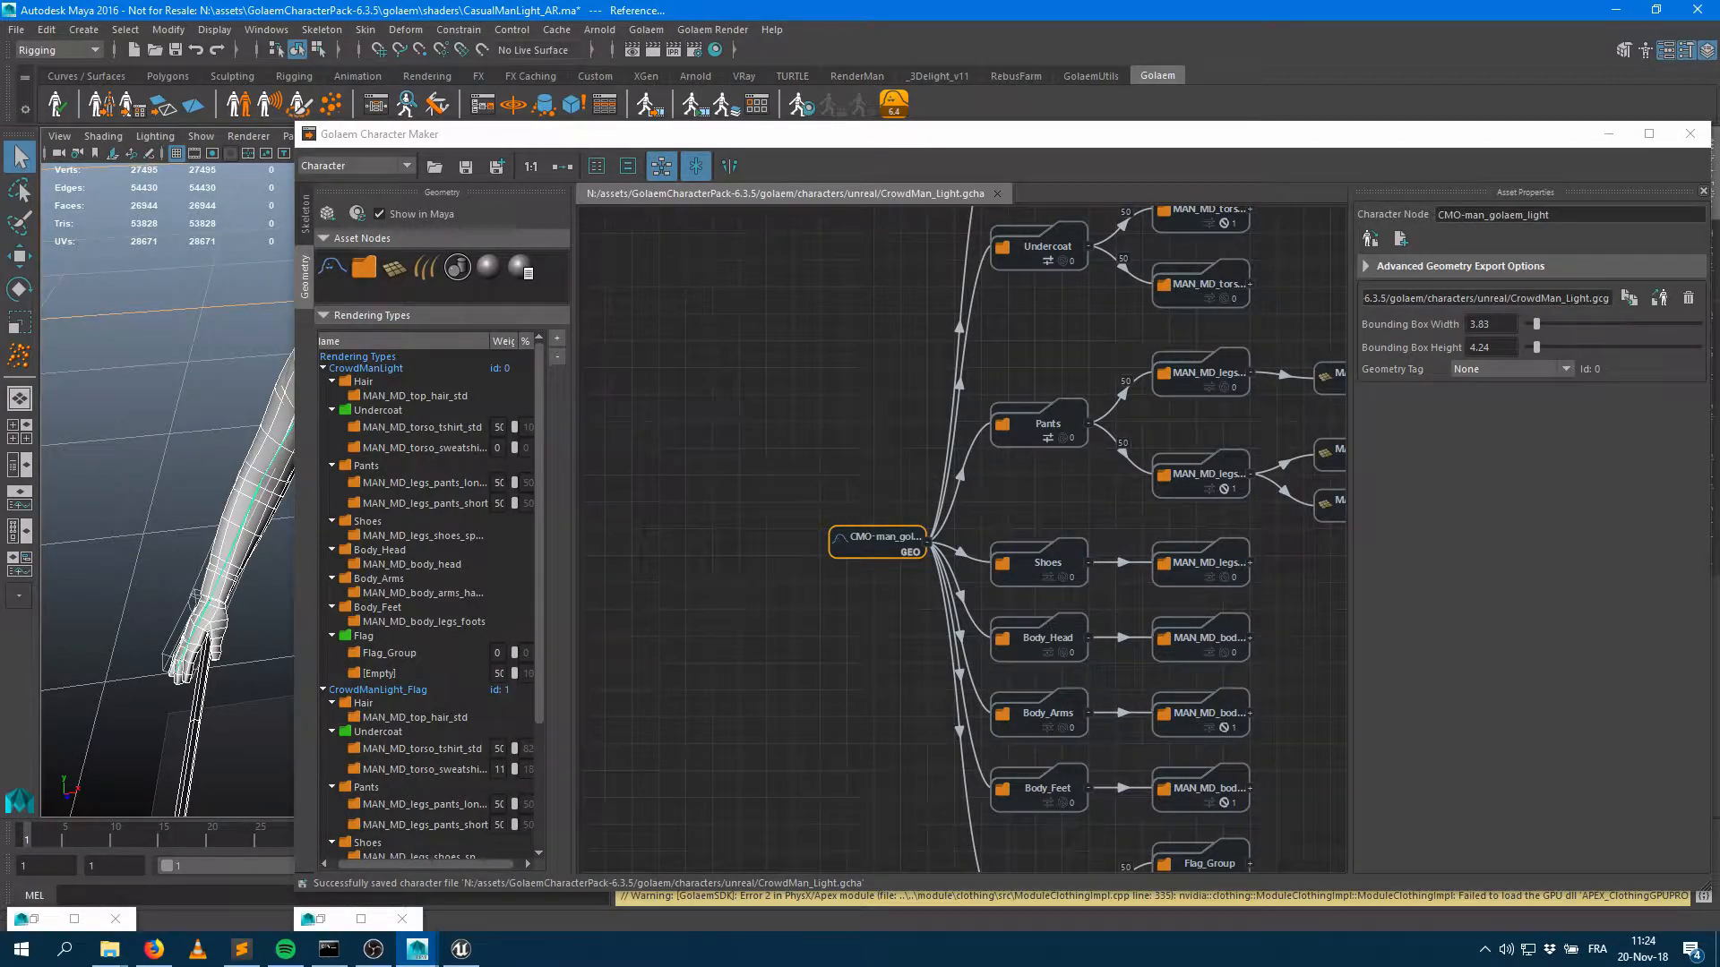
left_click(460, 949)
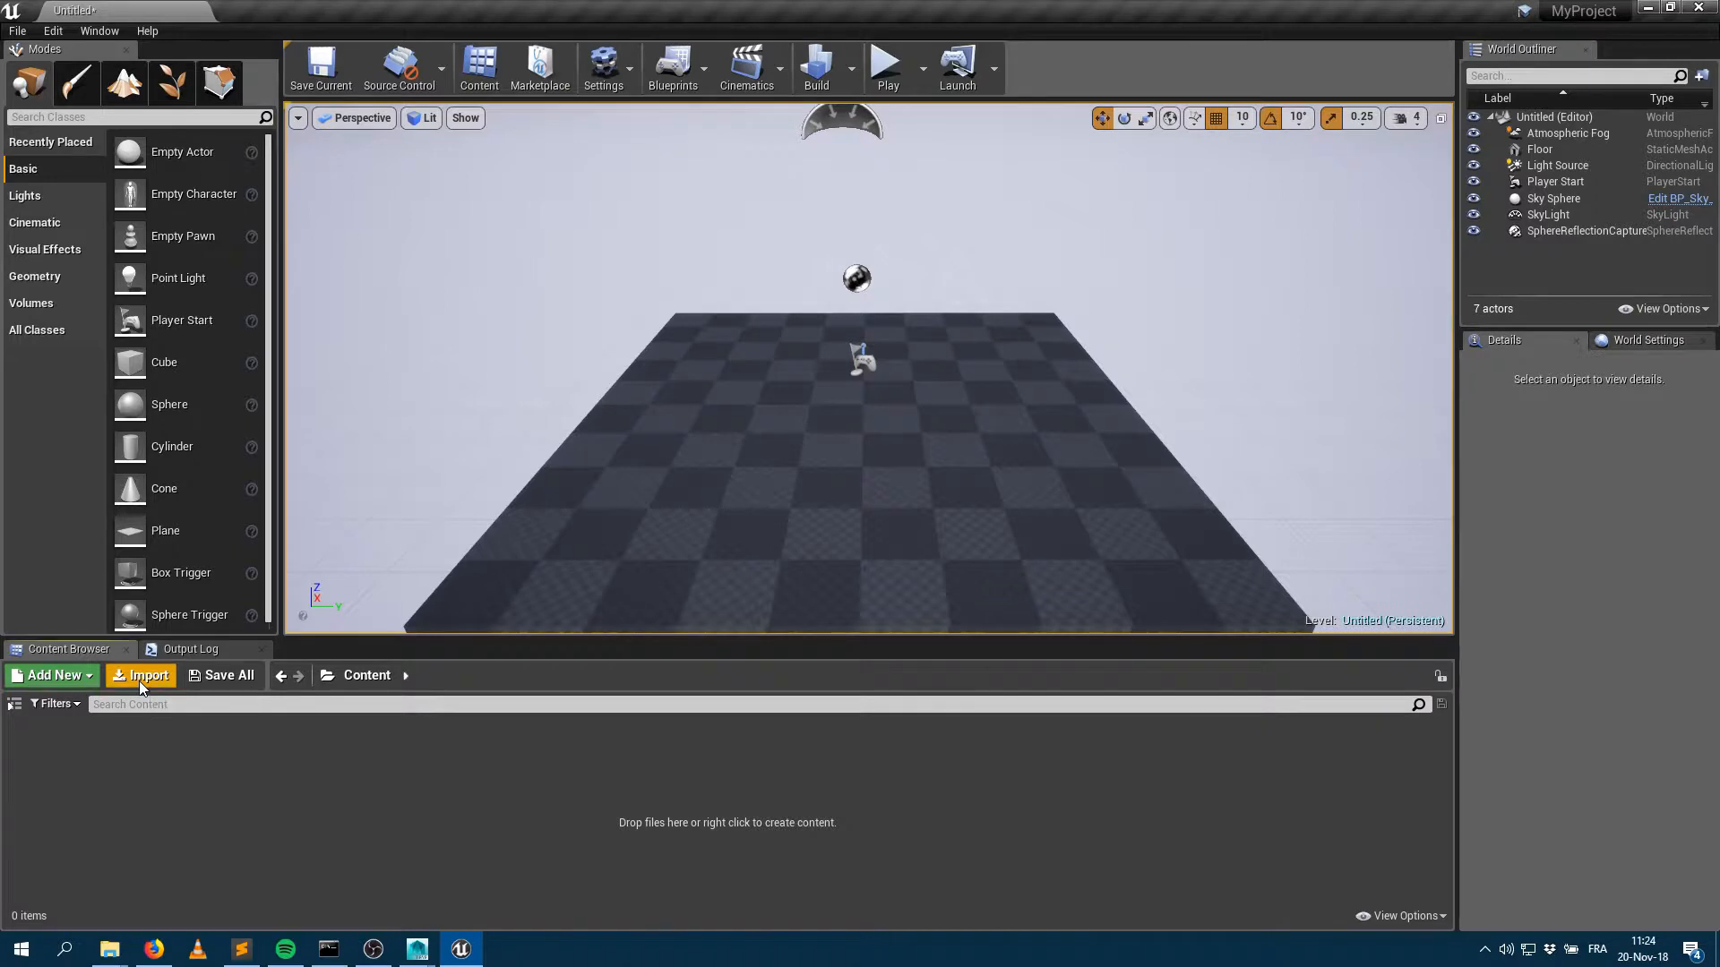
Step: Import CrowdMan_Light.gcha from the unreal folder into the Content Browser
left_click(147, 675)
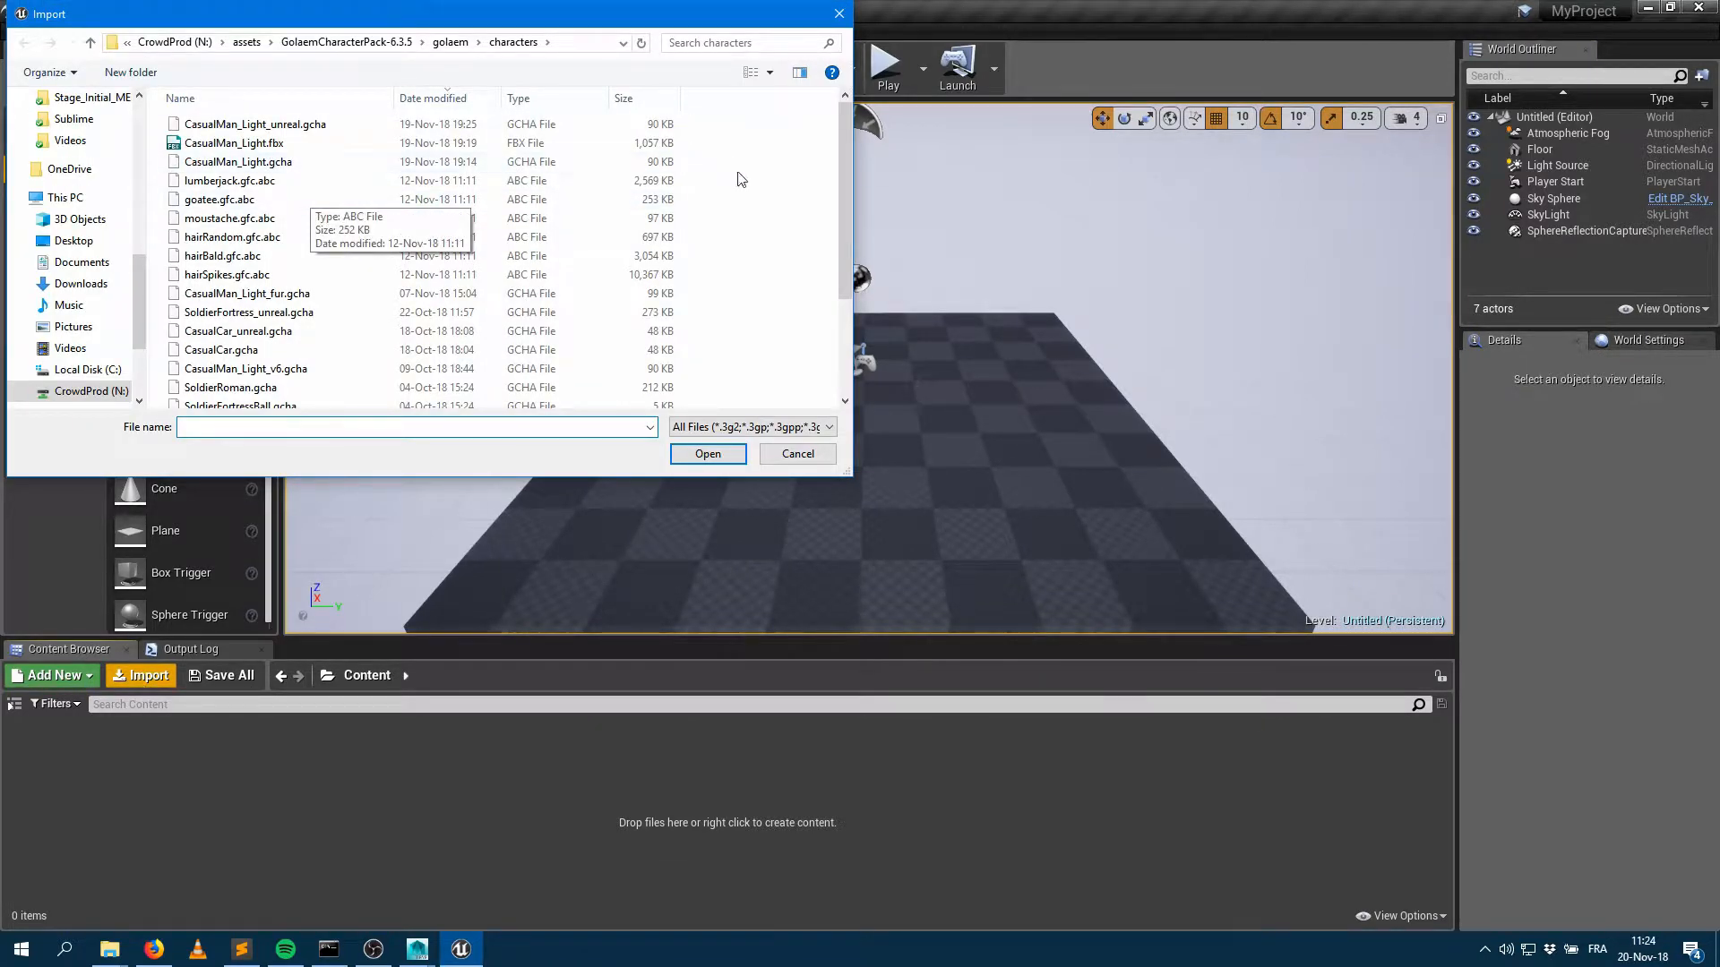
scroll("down", 3)
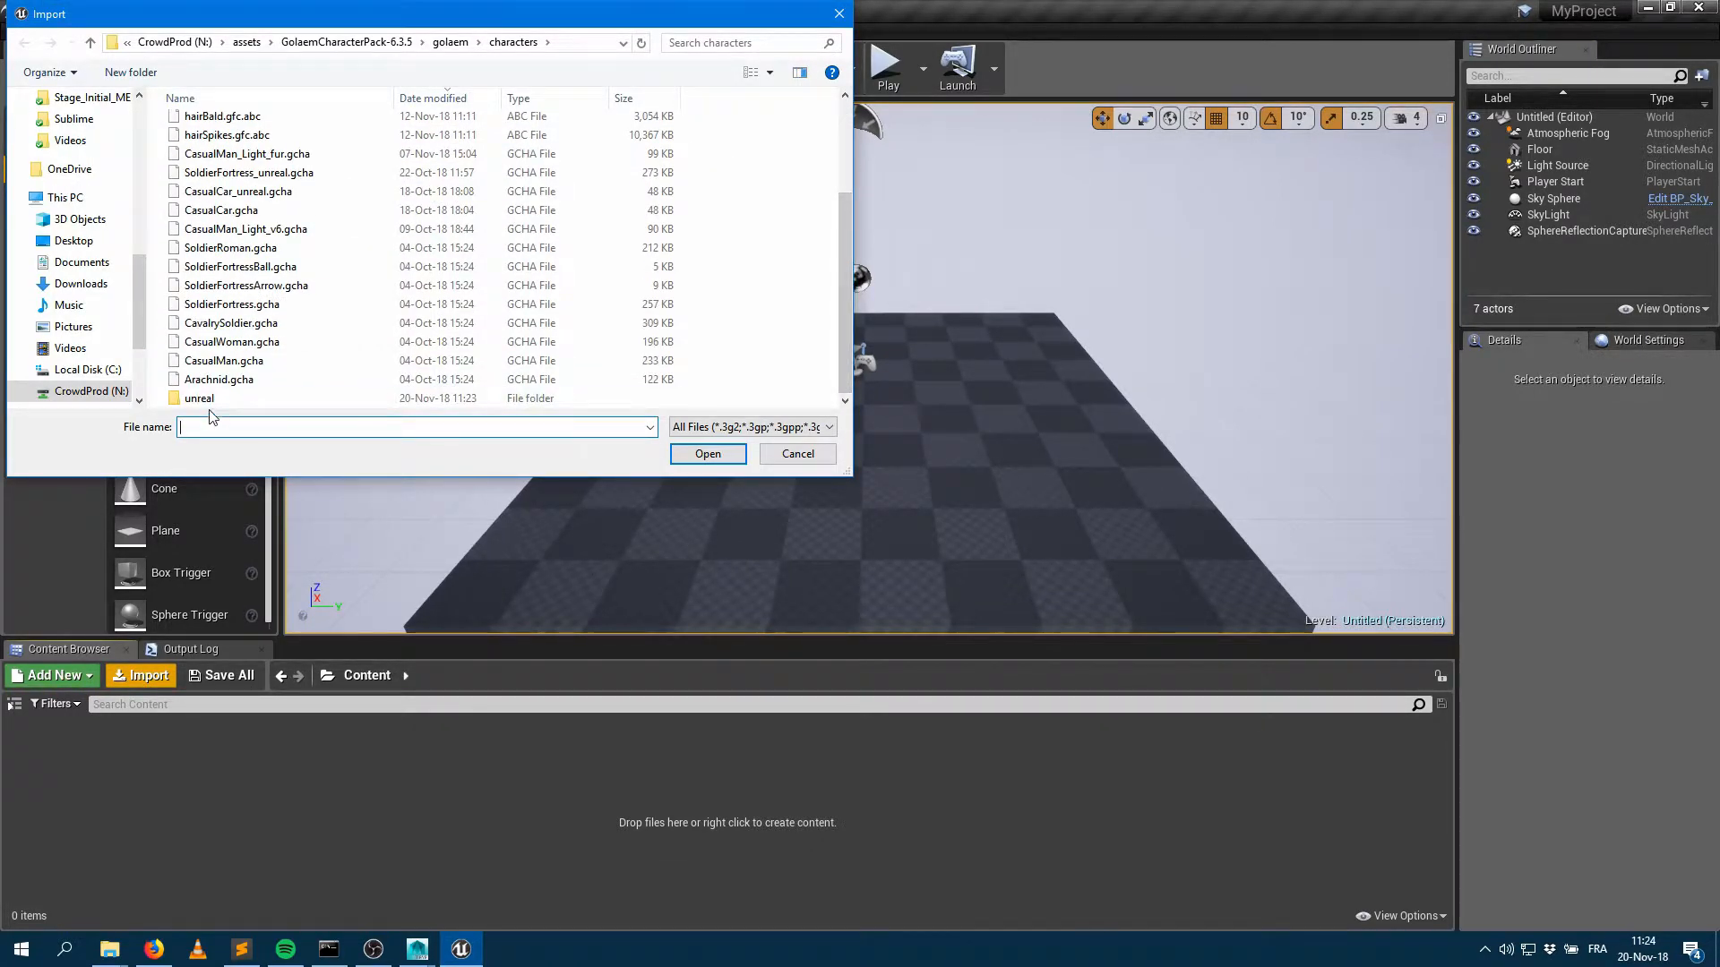
double_click(198, 397)
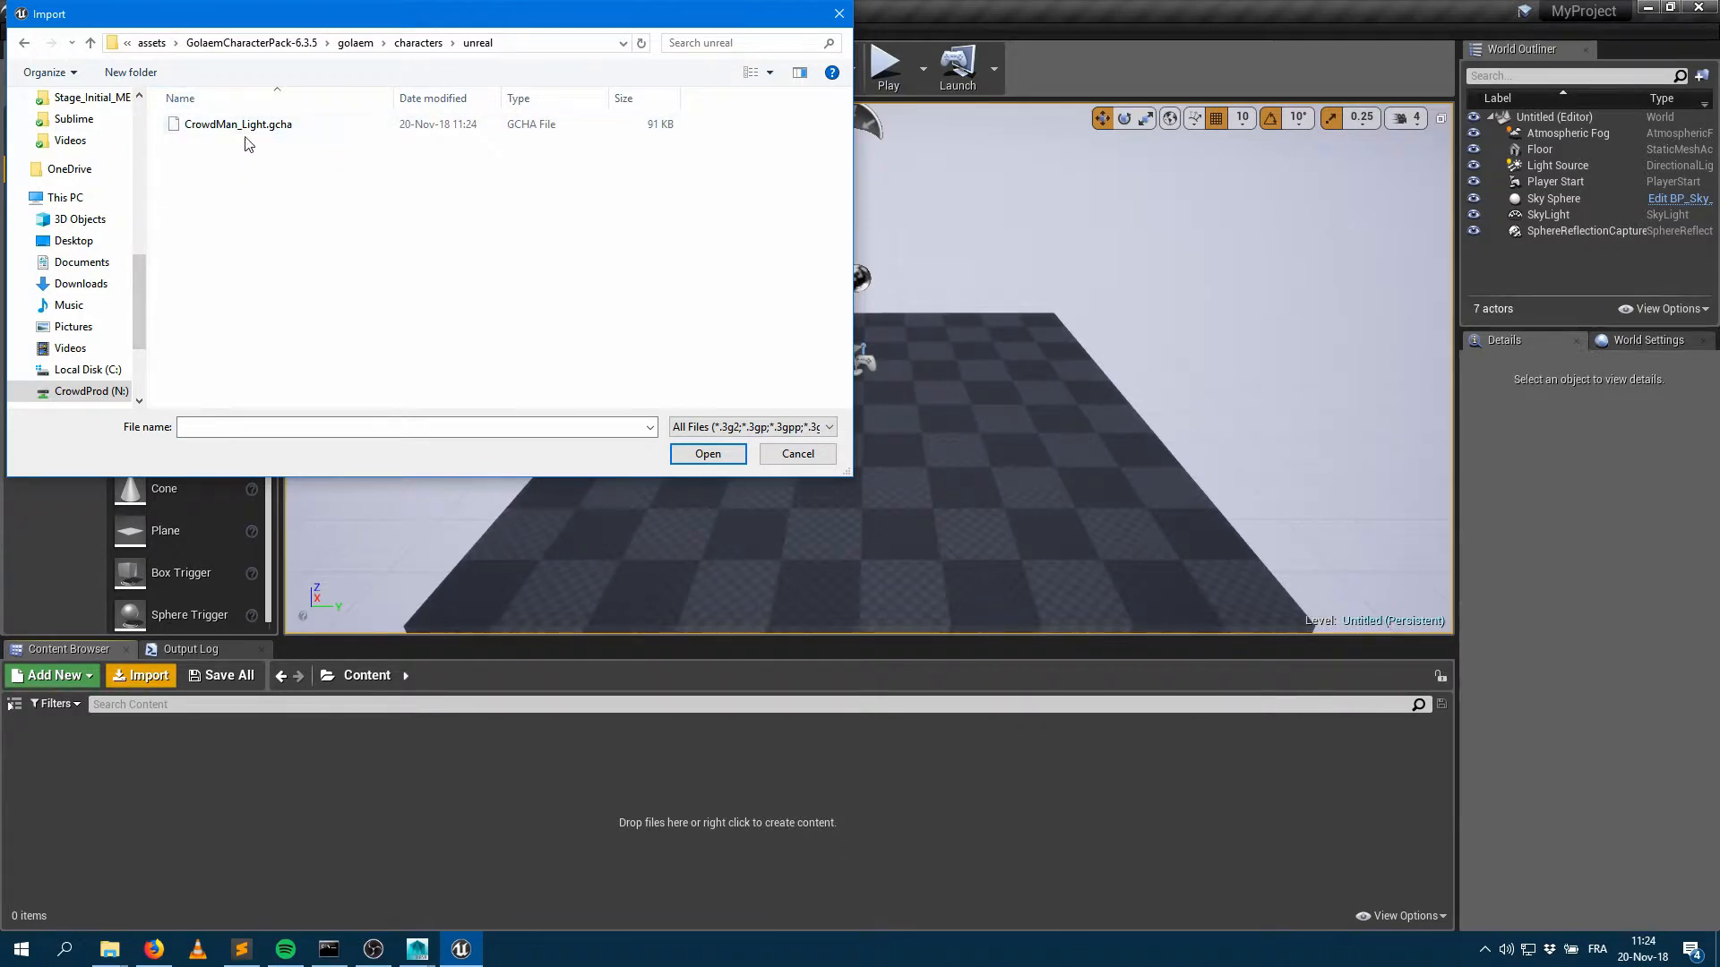
mouse_move(274, 123)
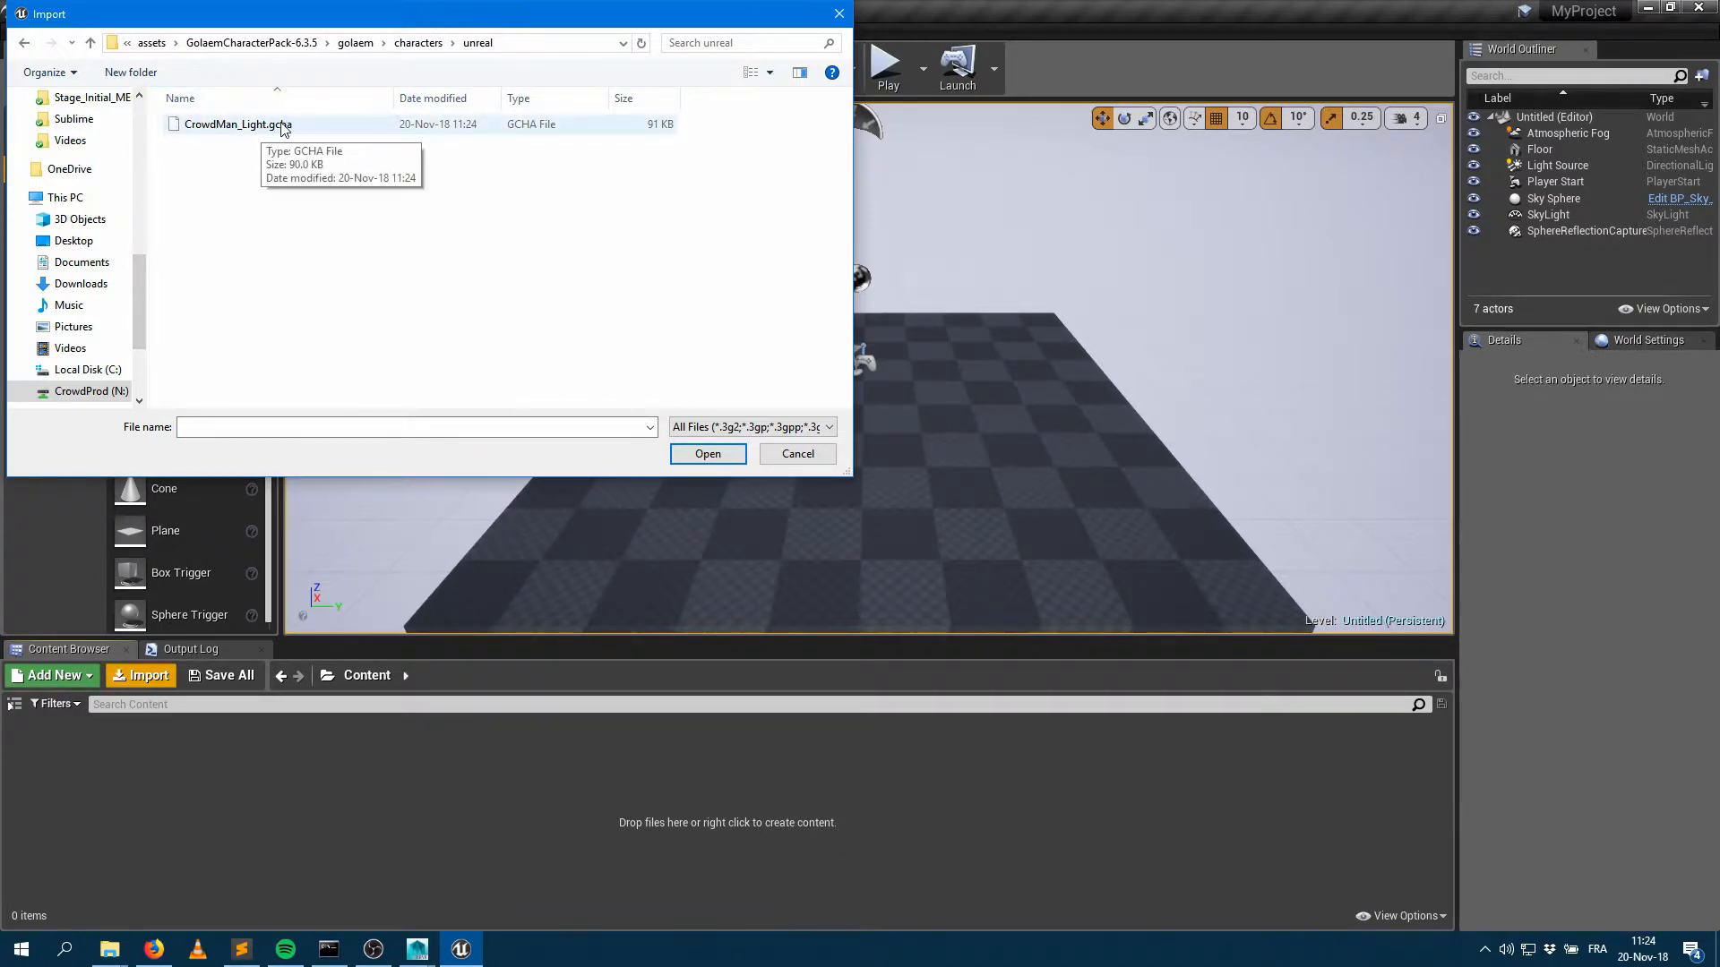
double_click(238, 124)
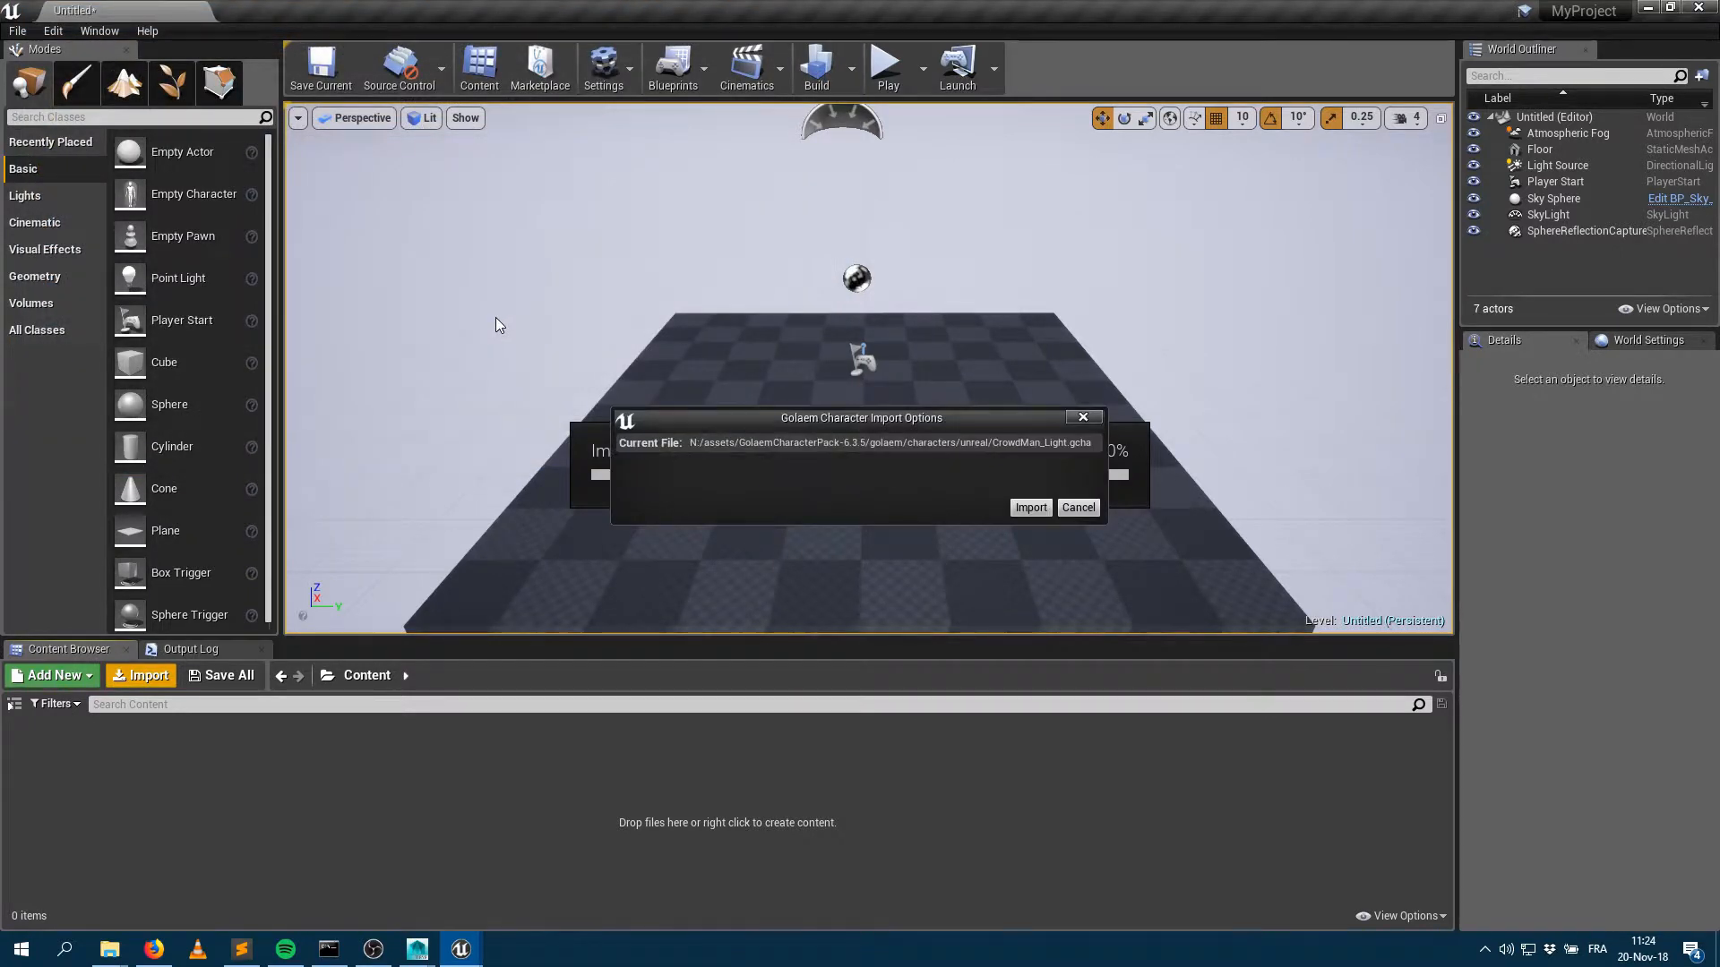
mouse_move(1017, 460)
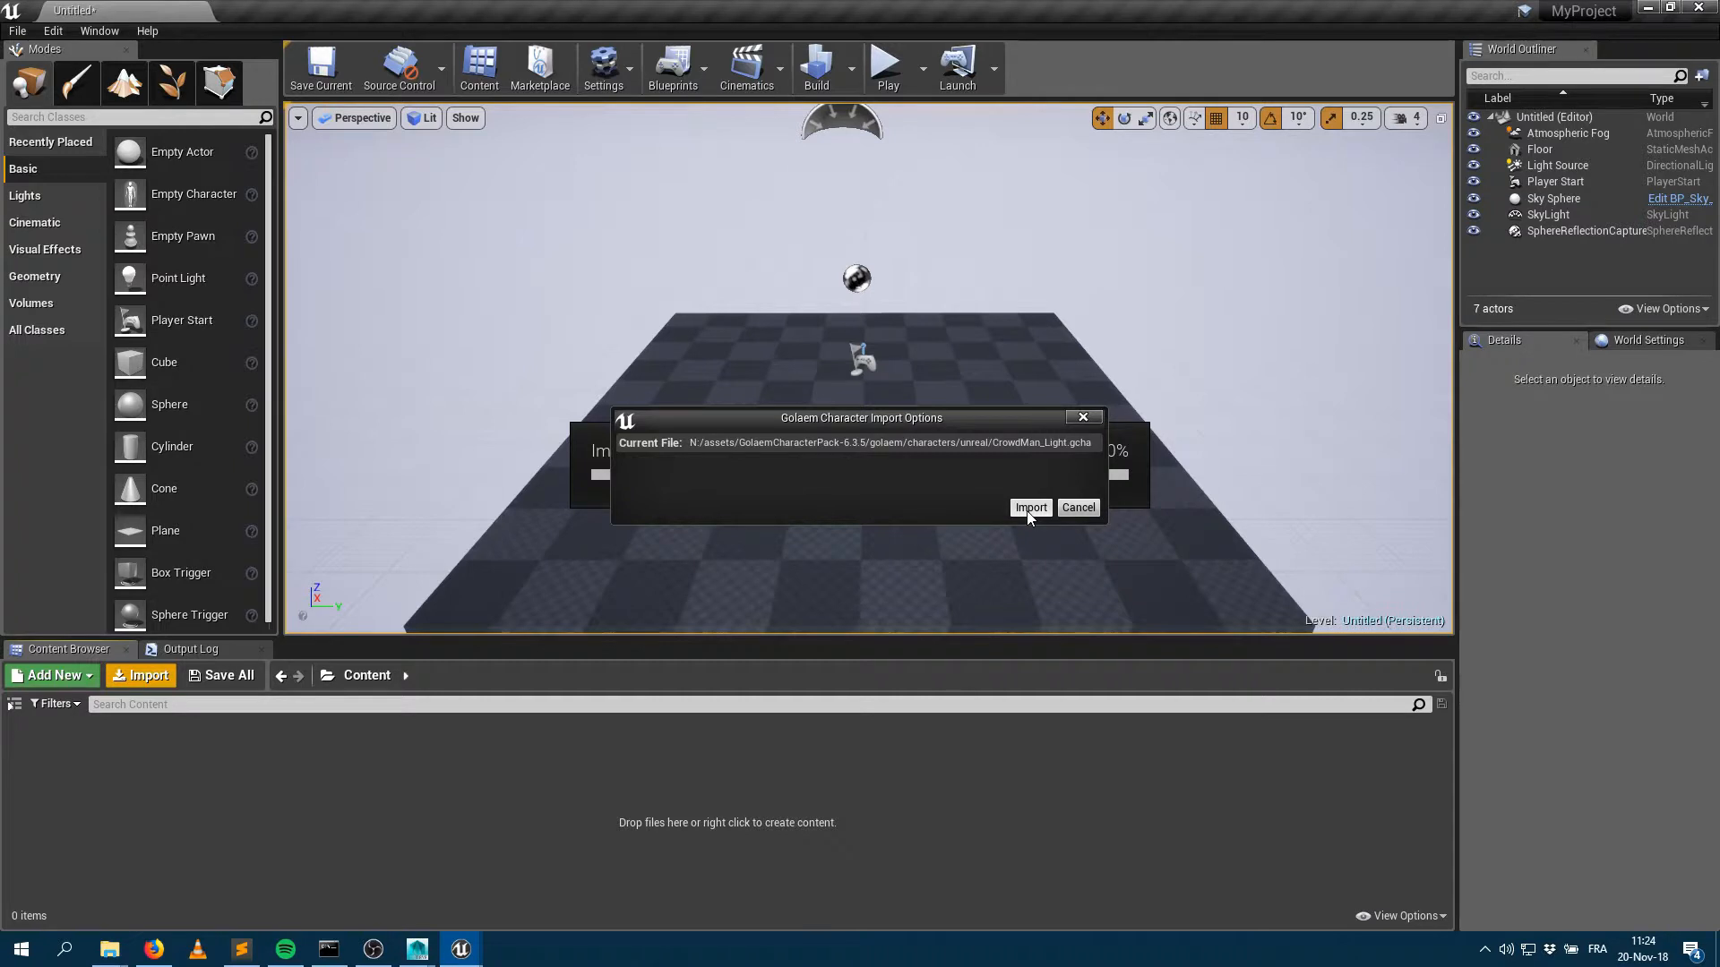
left_click(1030, 507)
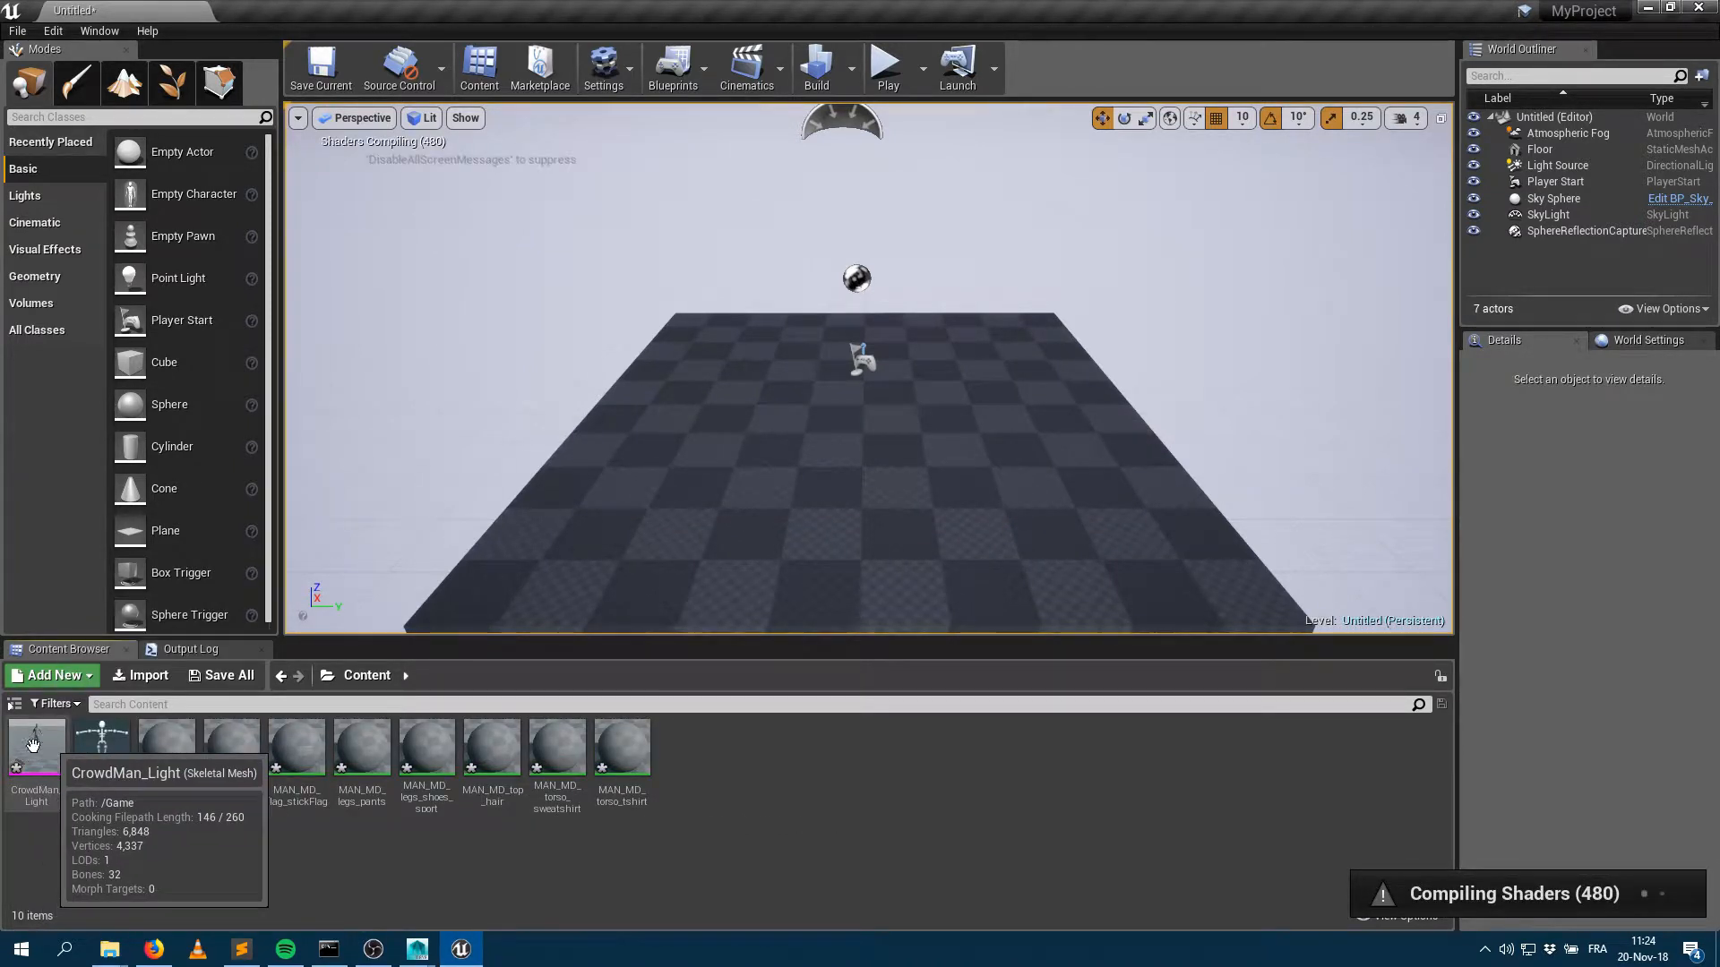
mouse_move(101, 746)
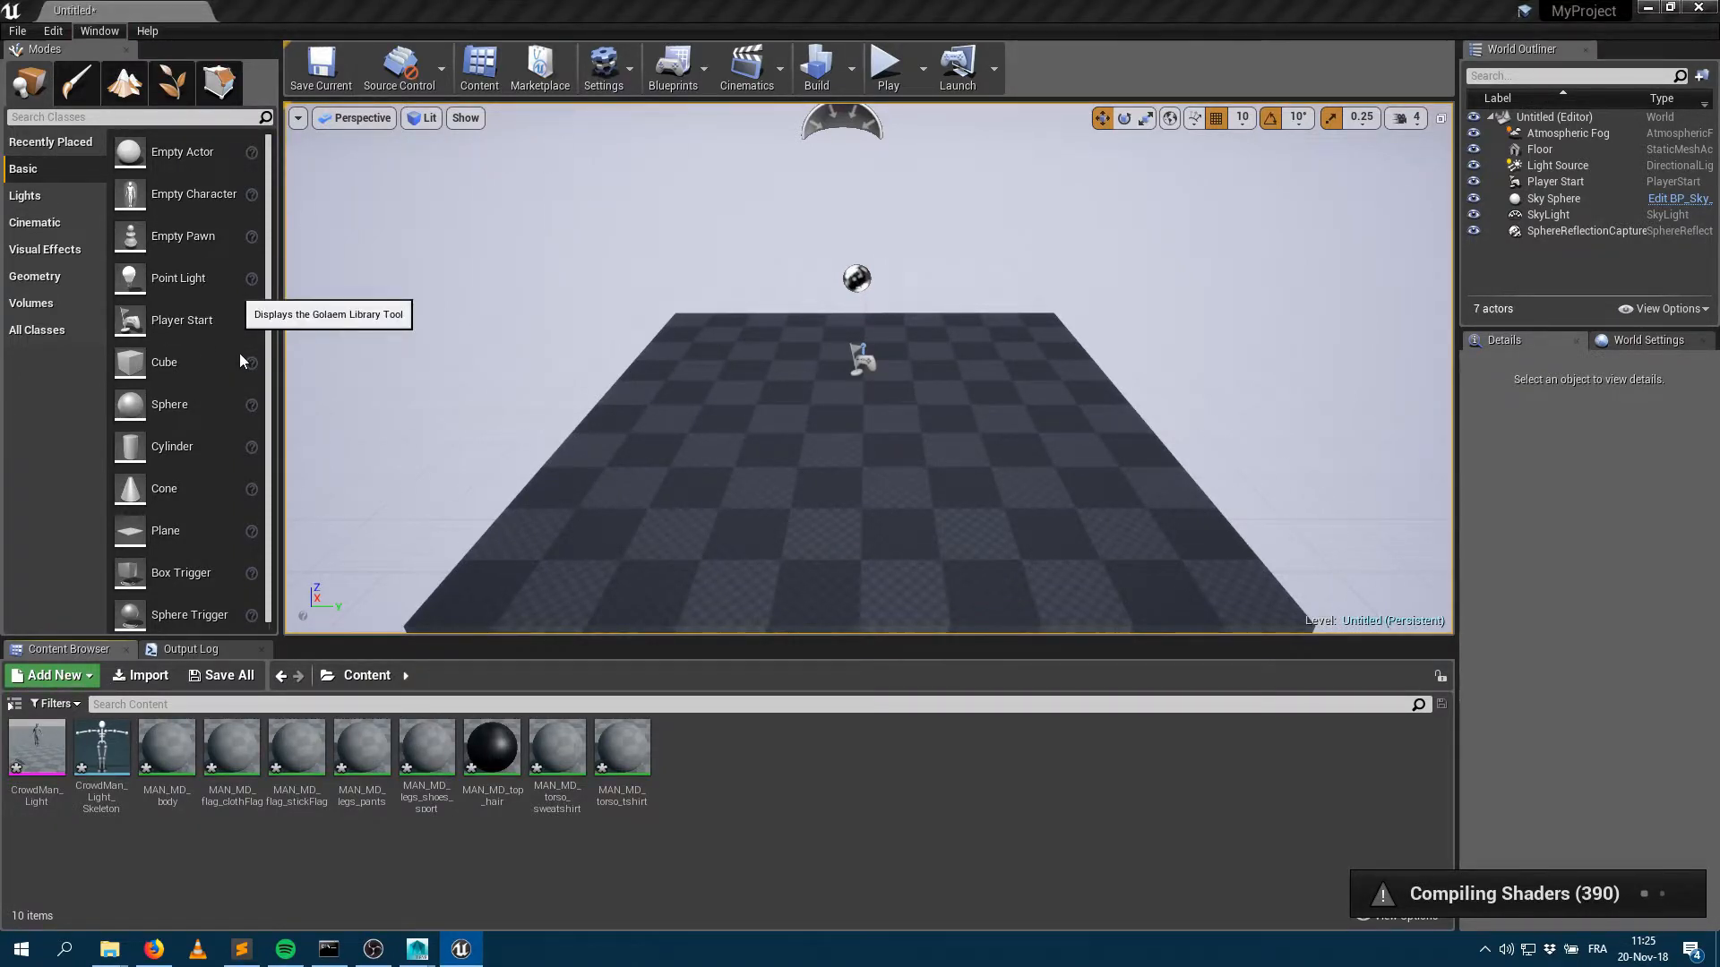
Step: Open the Golaem Library Tool from the Window menu
left_click(216, 81)
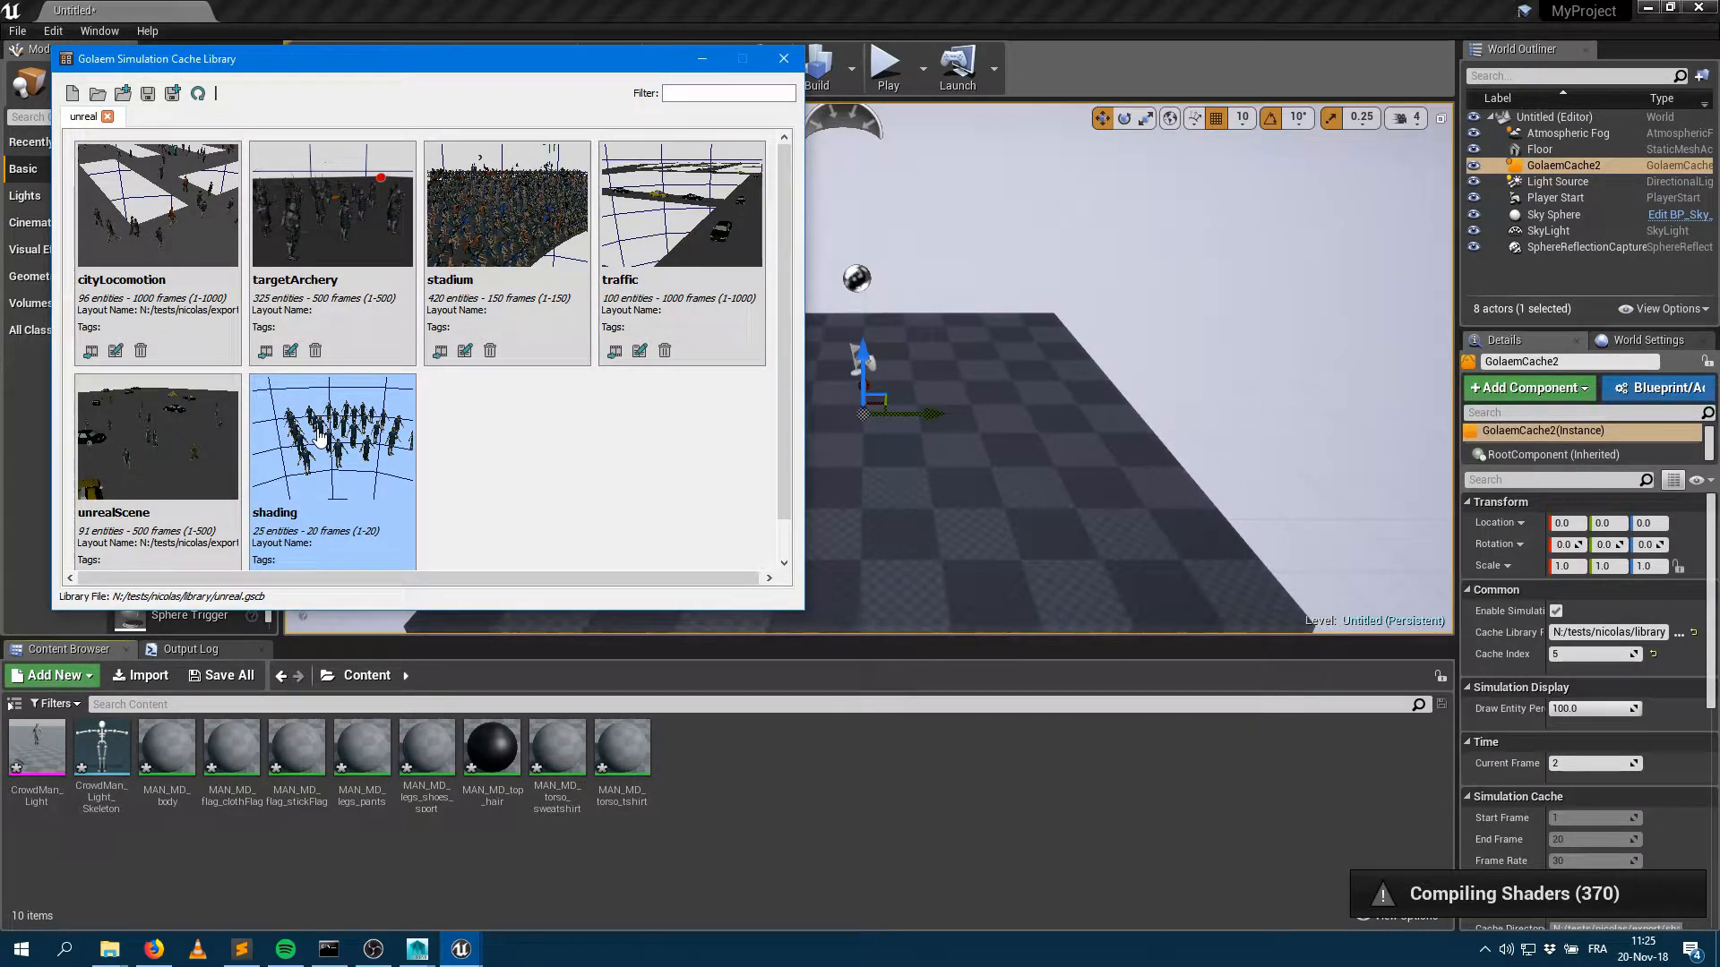
mouse_move(318, 444)
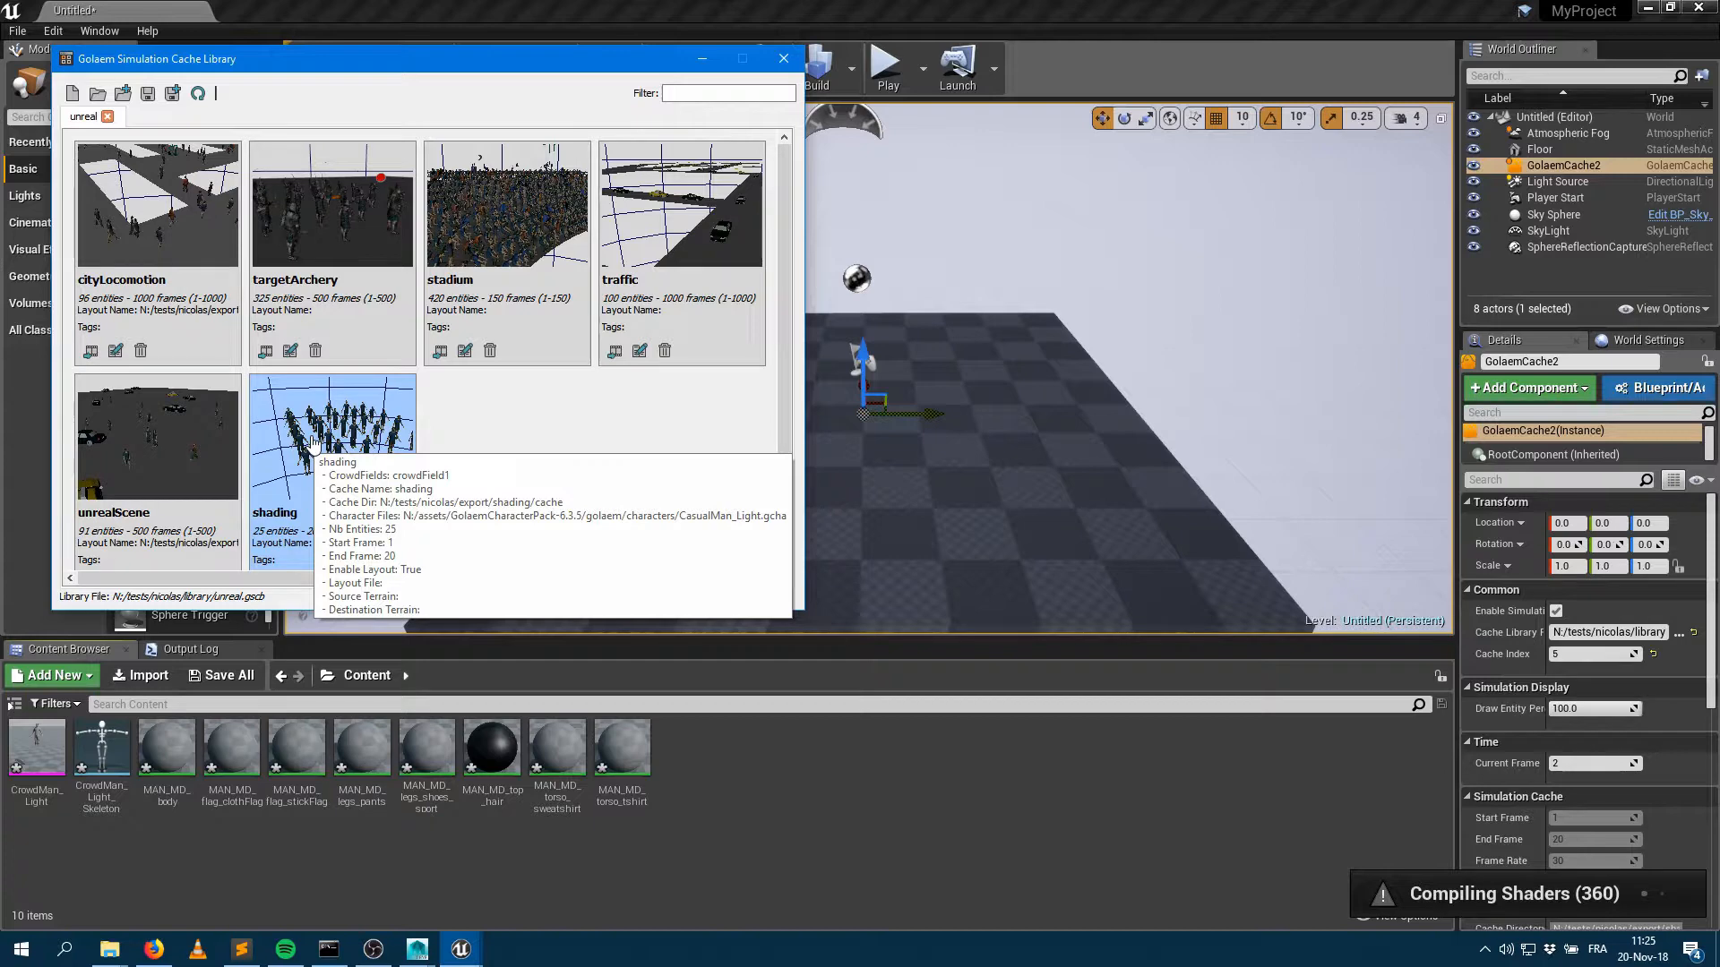
Step: Close the Golaem Simulation Cache Library once the shading cache is set
left_click(782, 58)
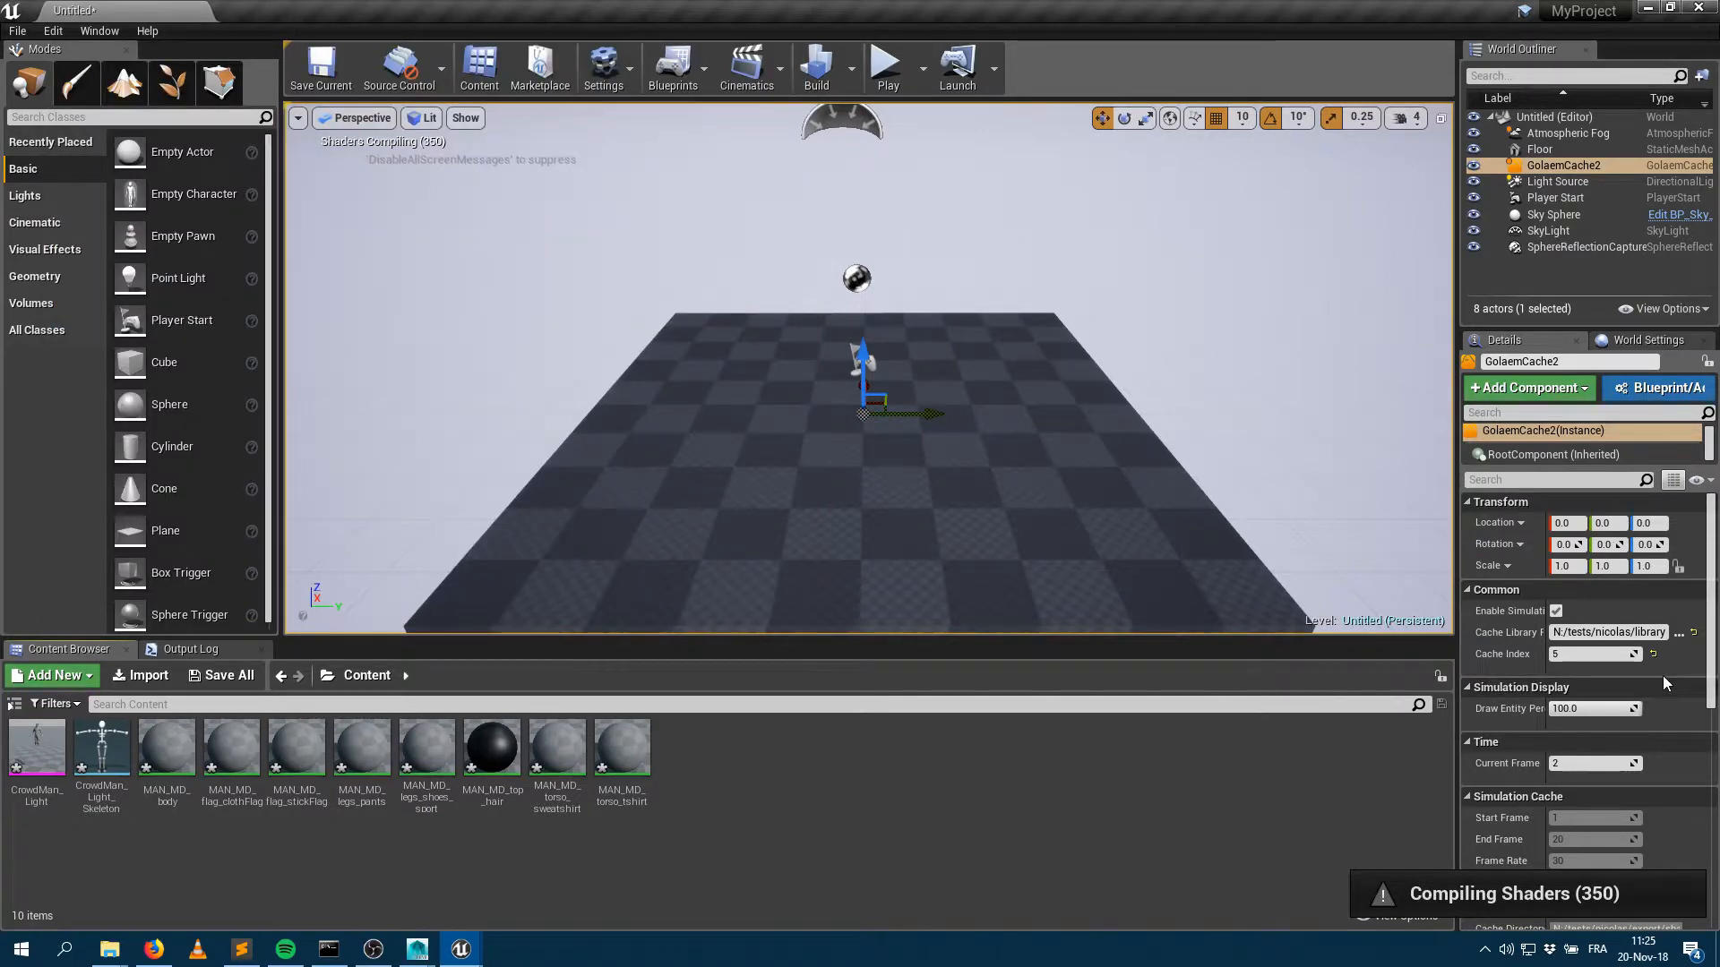